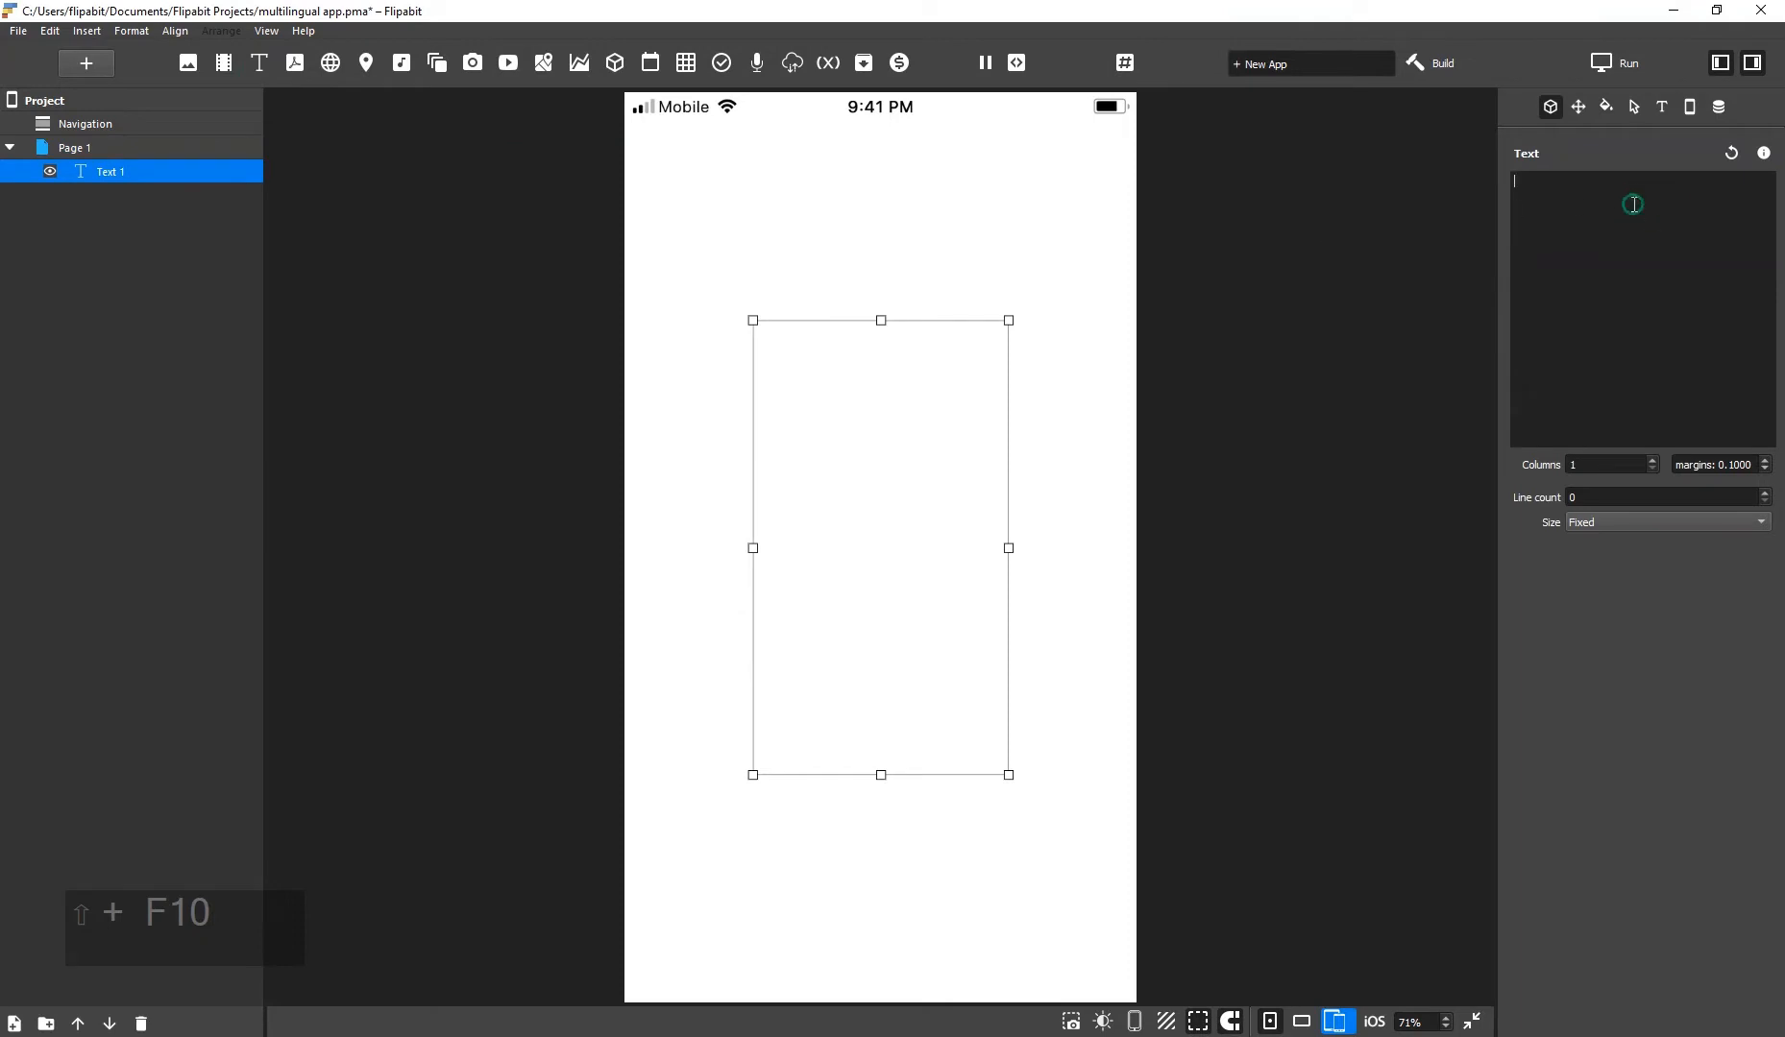
Enter Hello! as the text content and make it bold and larger in a shorter box.
text(Hello!)
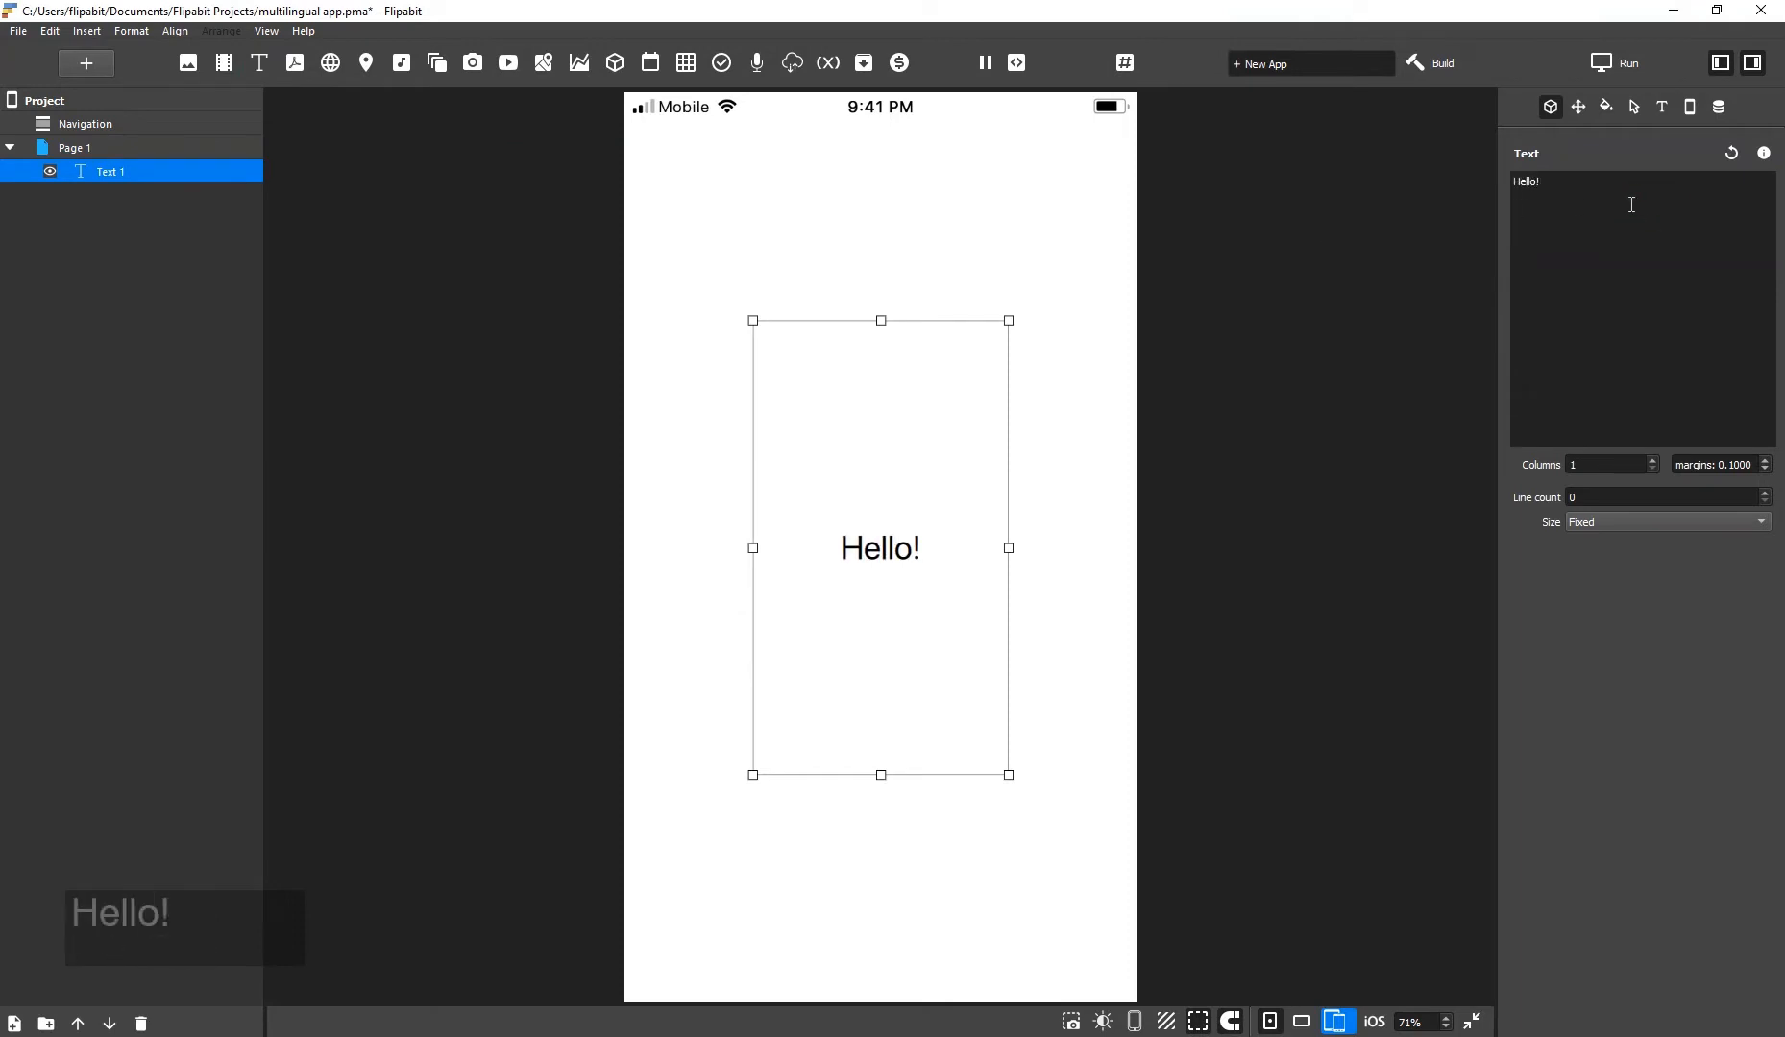
click(1660, 106)
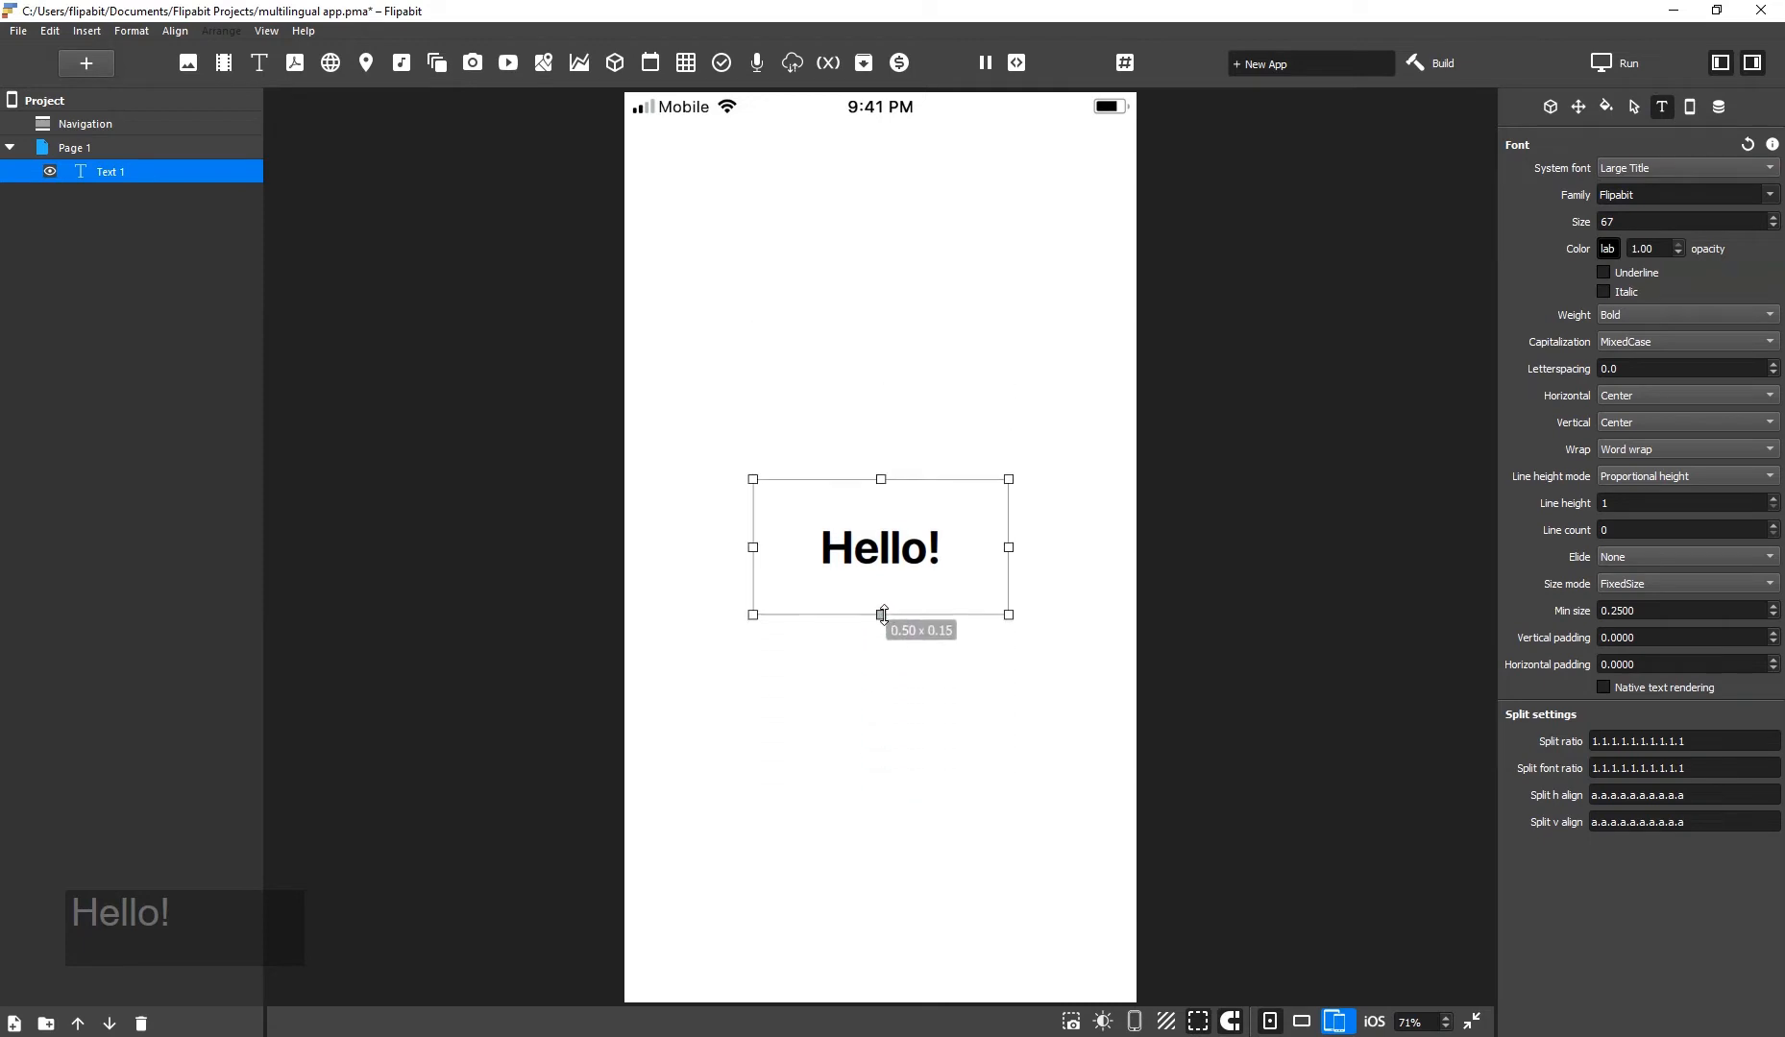
click(1660, 105)
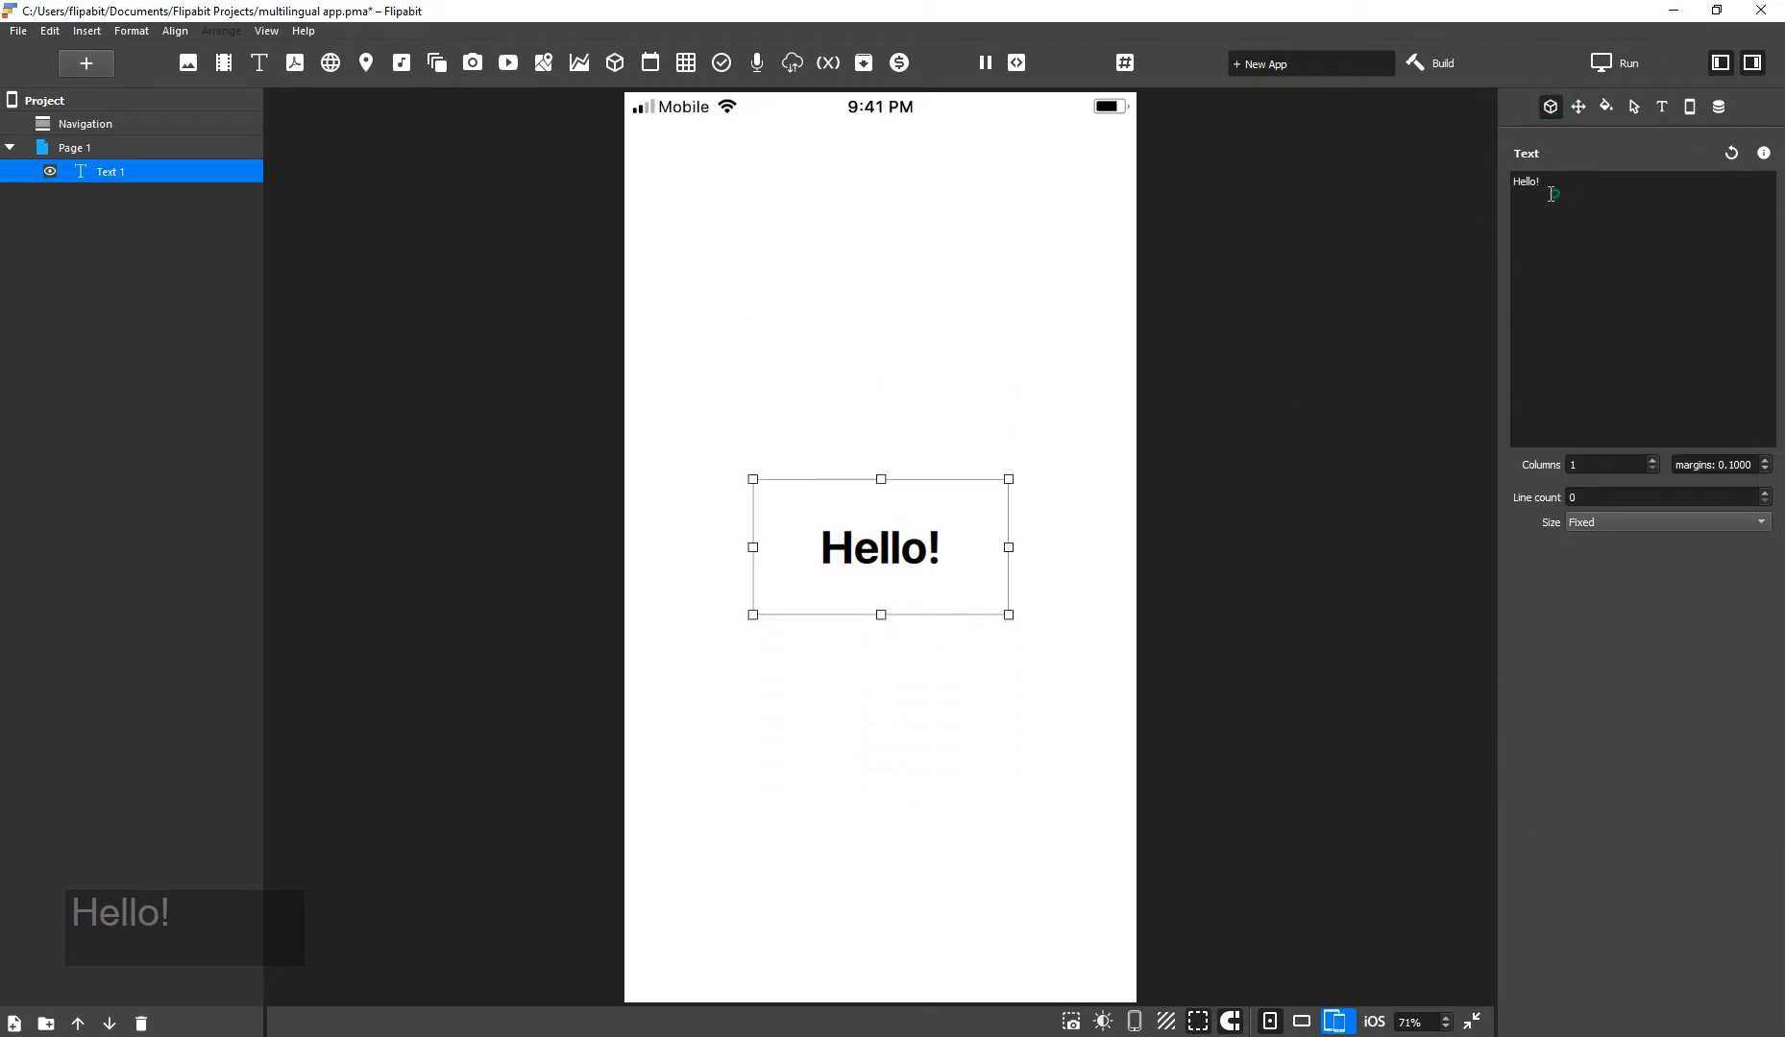
Wrap the greeting as the translation key ##Hello!##.
text(#)
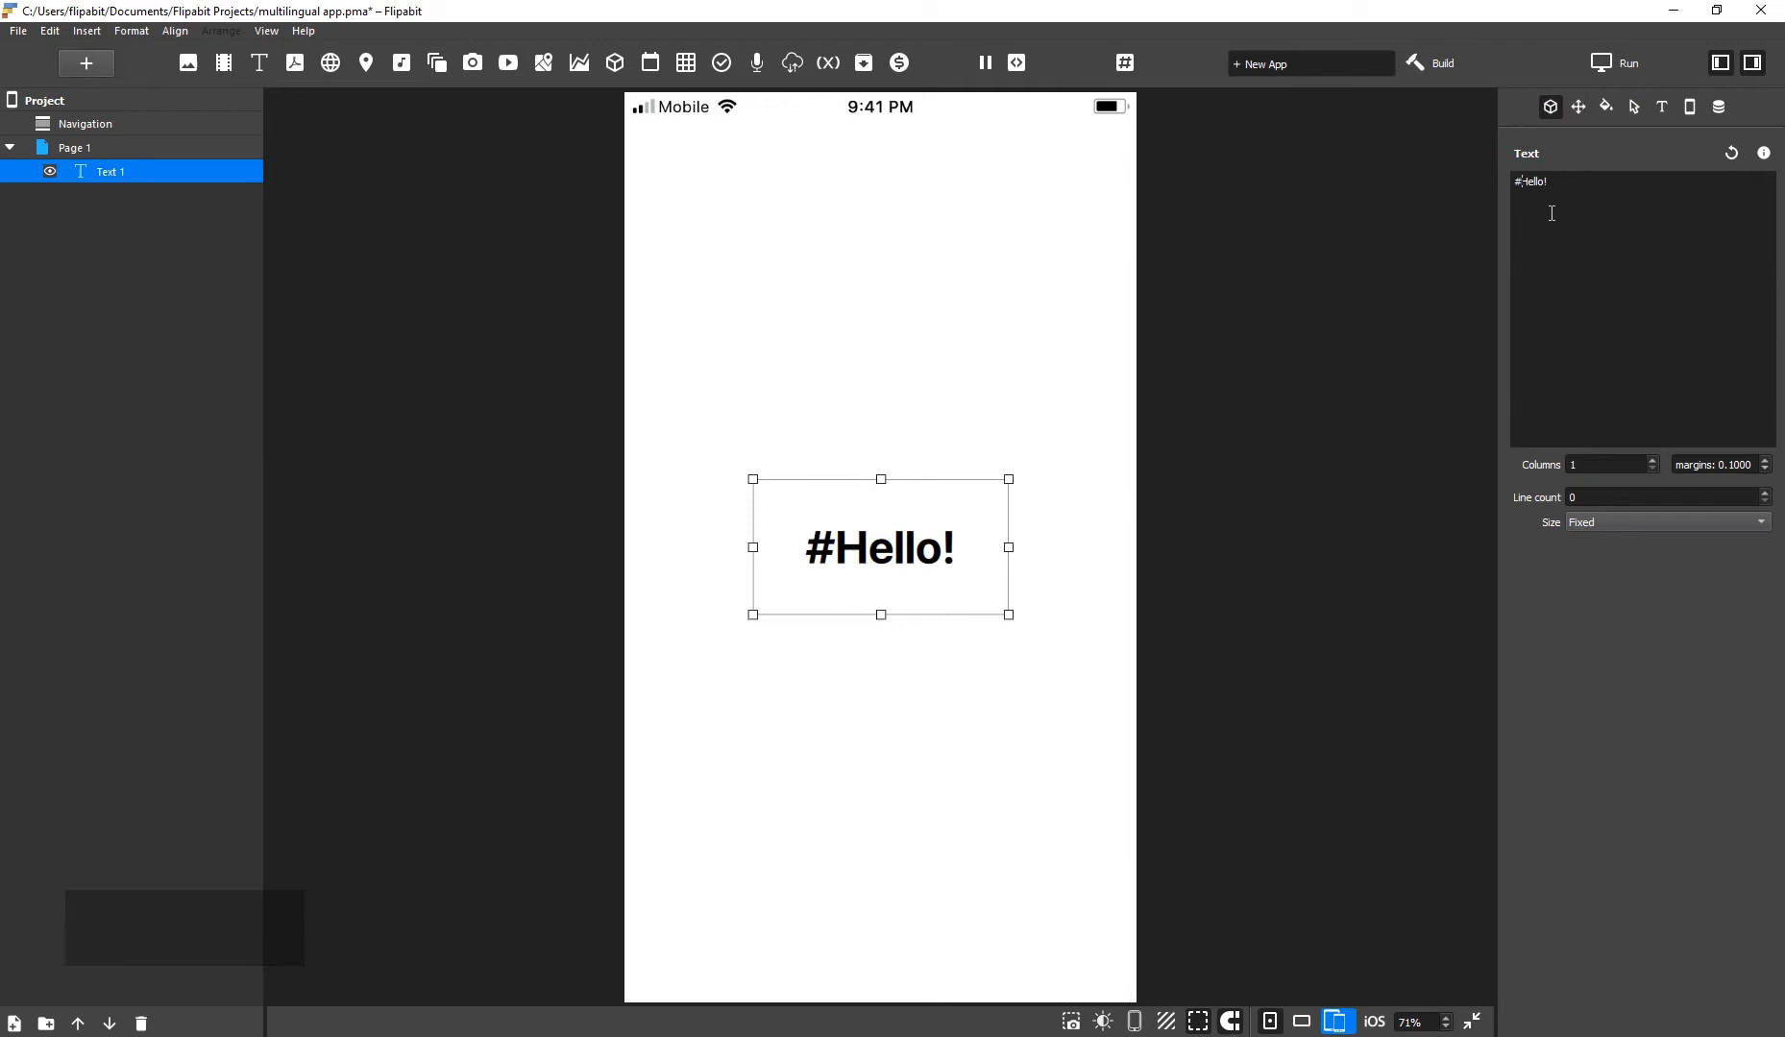
text(#)
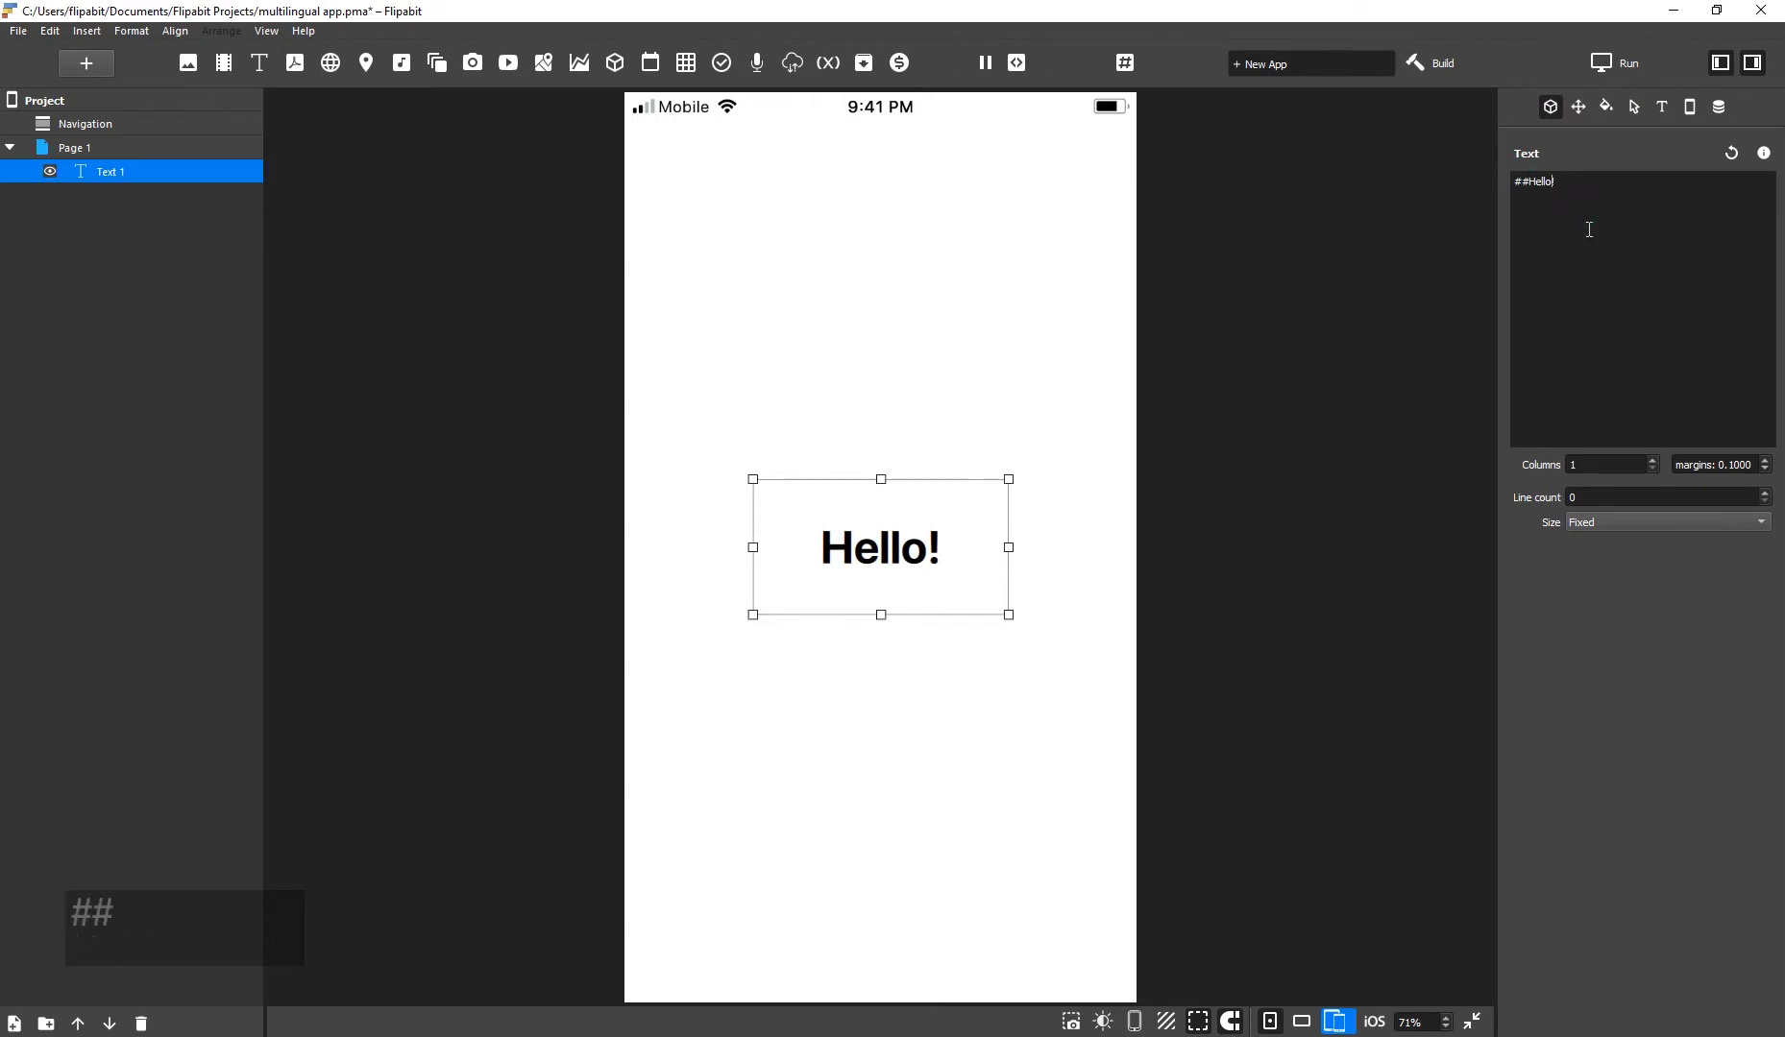
text(##!)
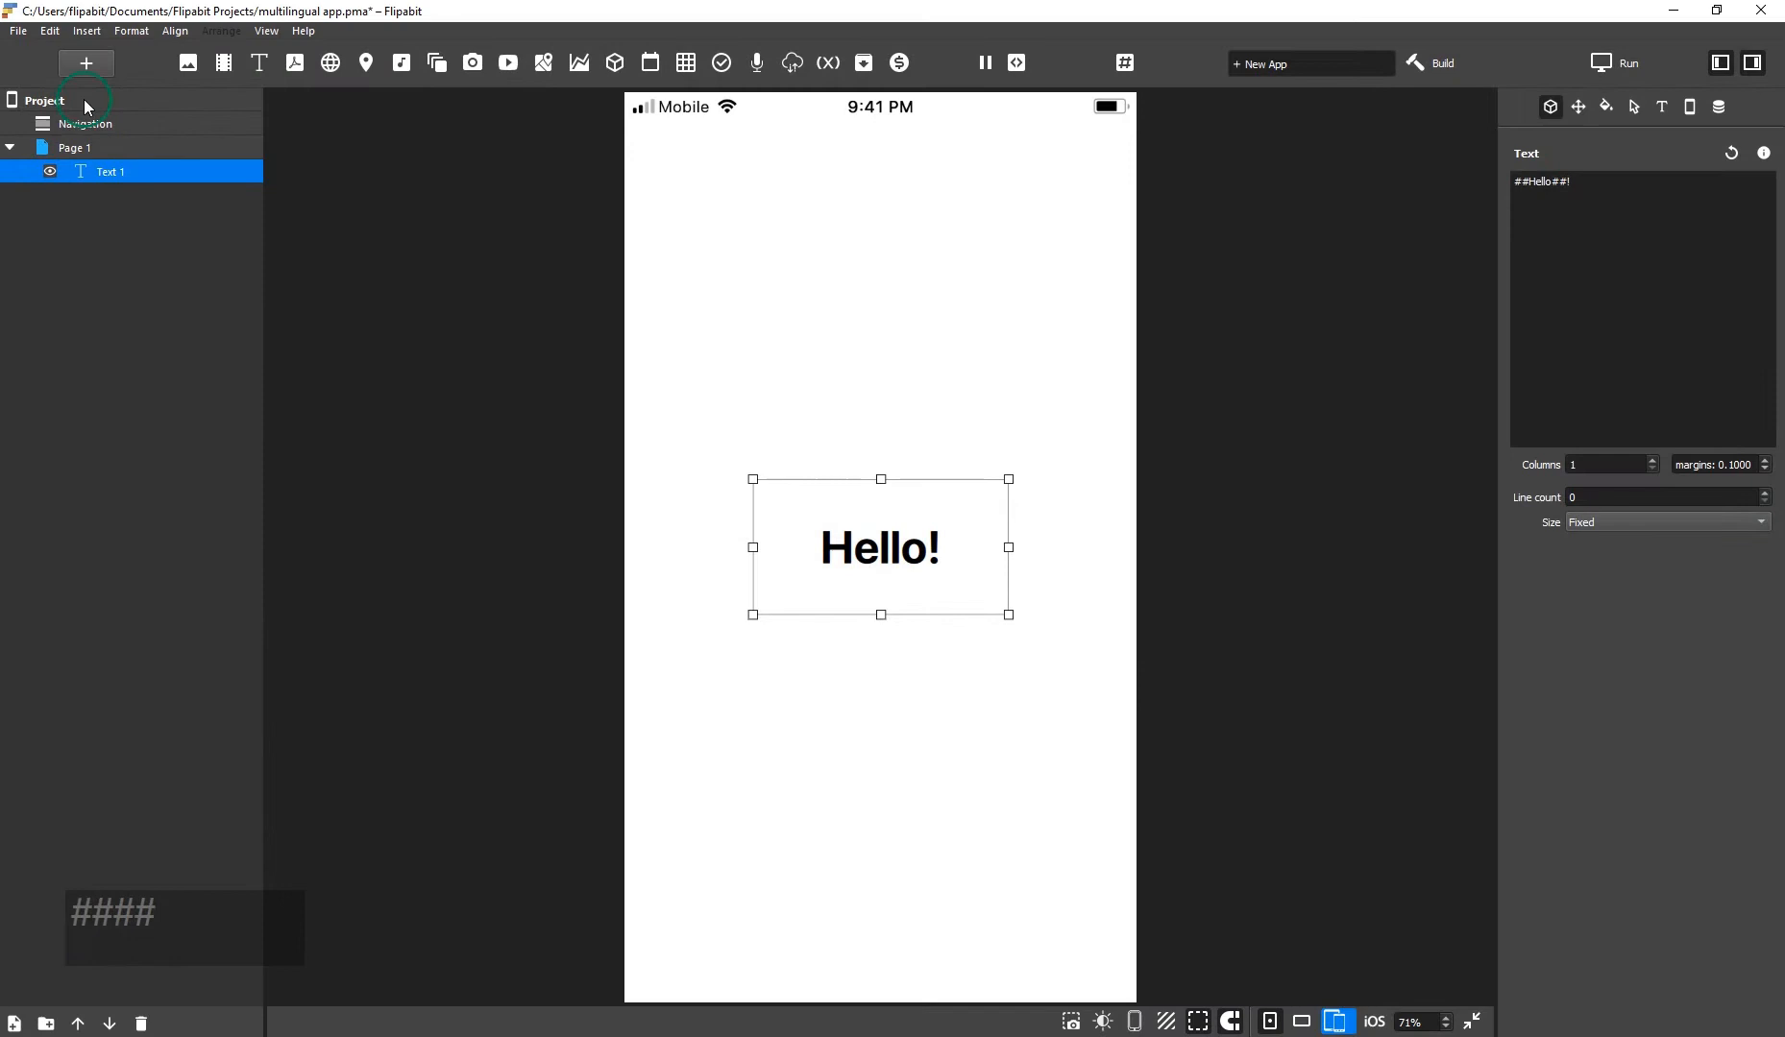
Create an empty project database with language-code fields en, fr and ar.
click(1720, 106)
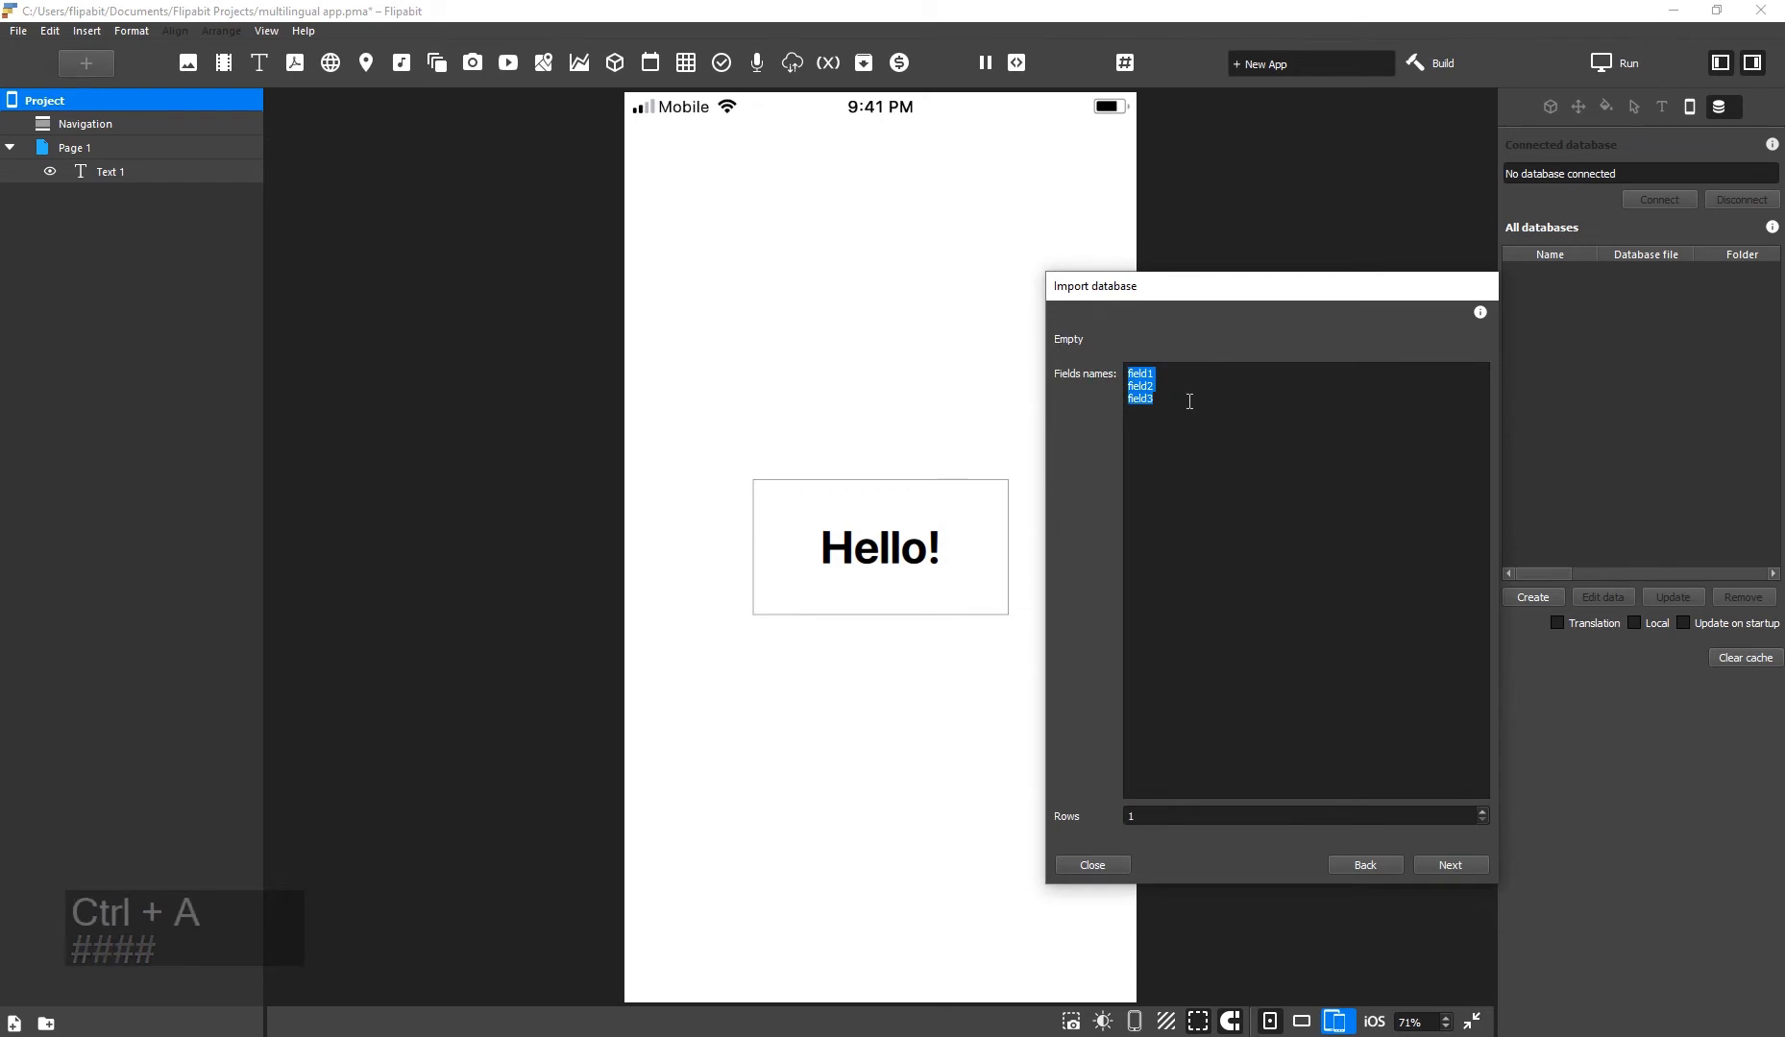
text(en)
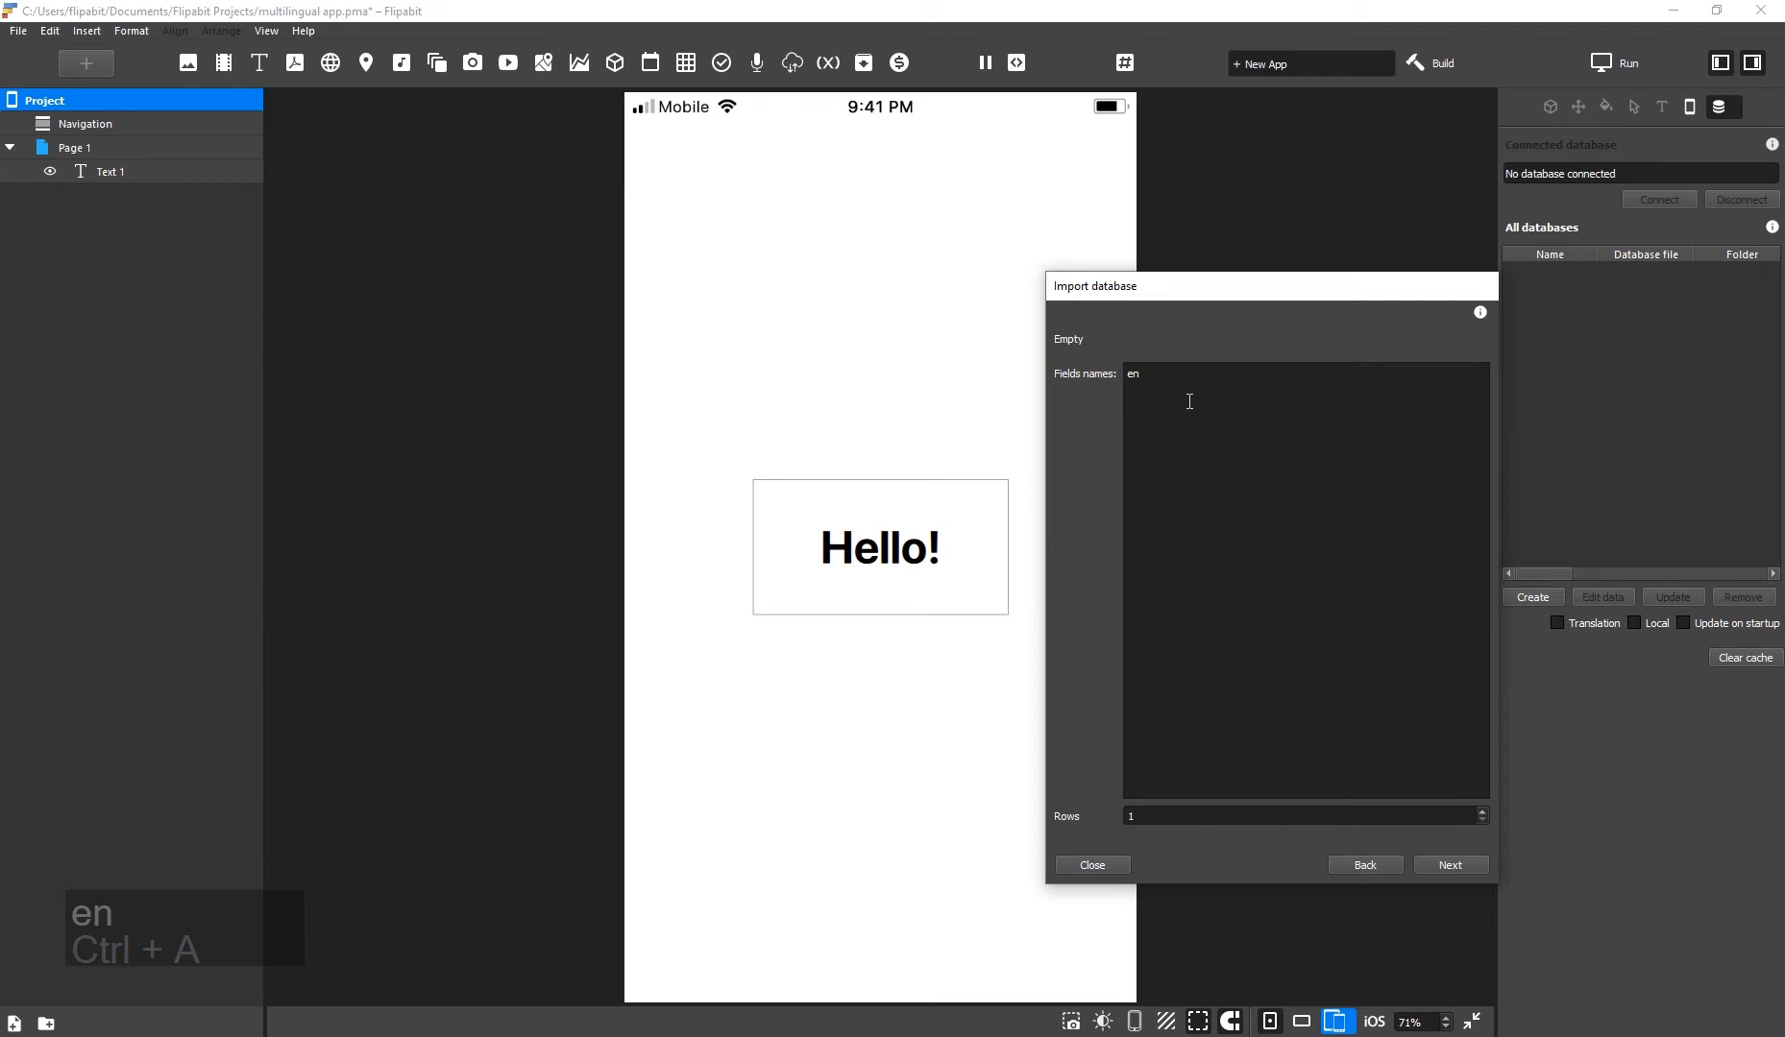
text(fr)
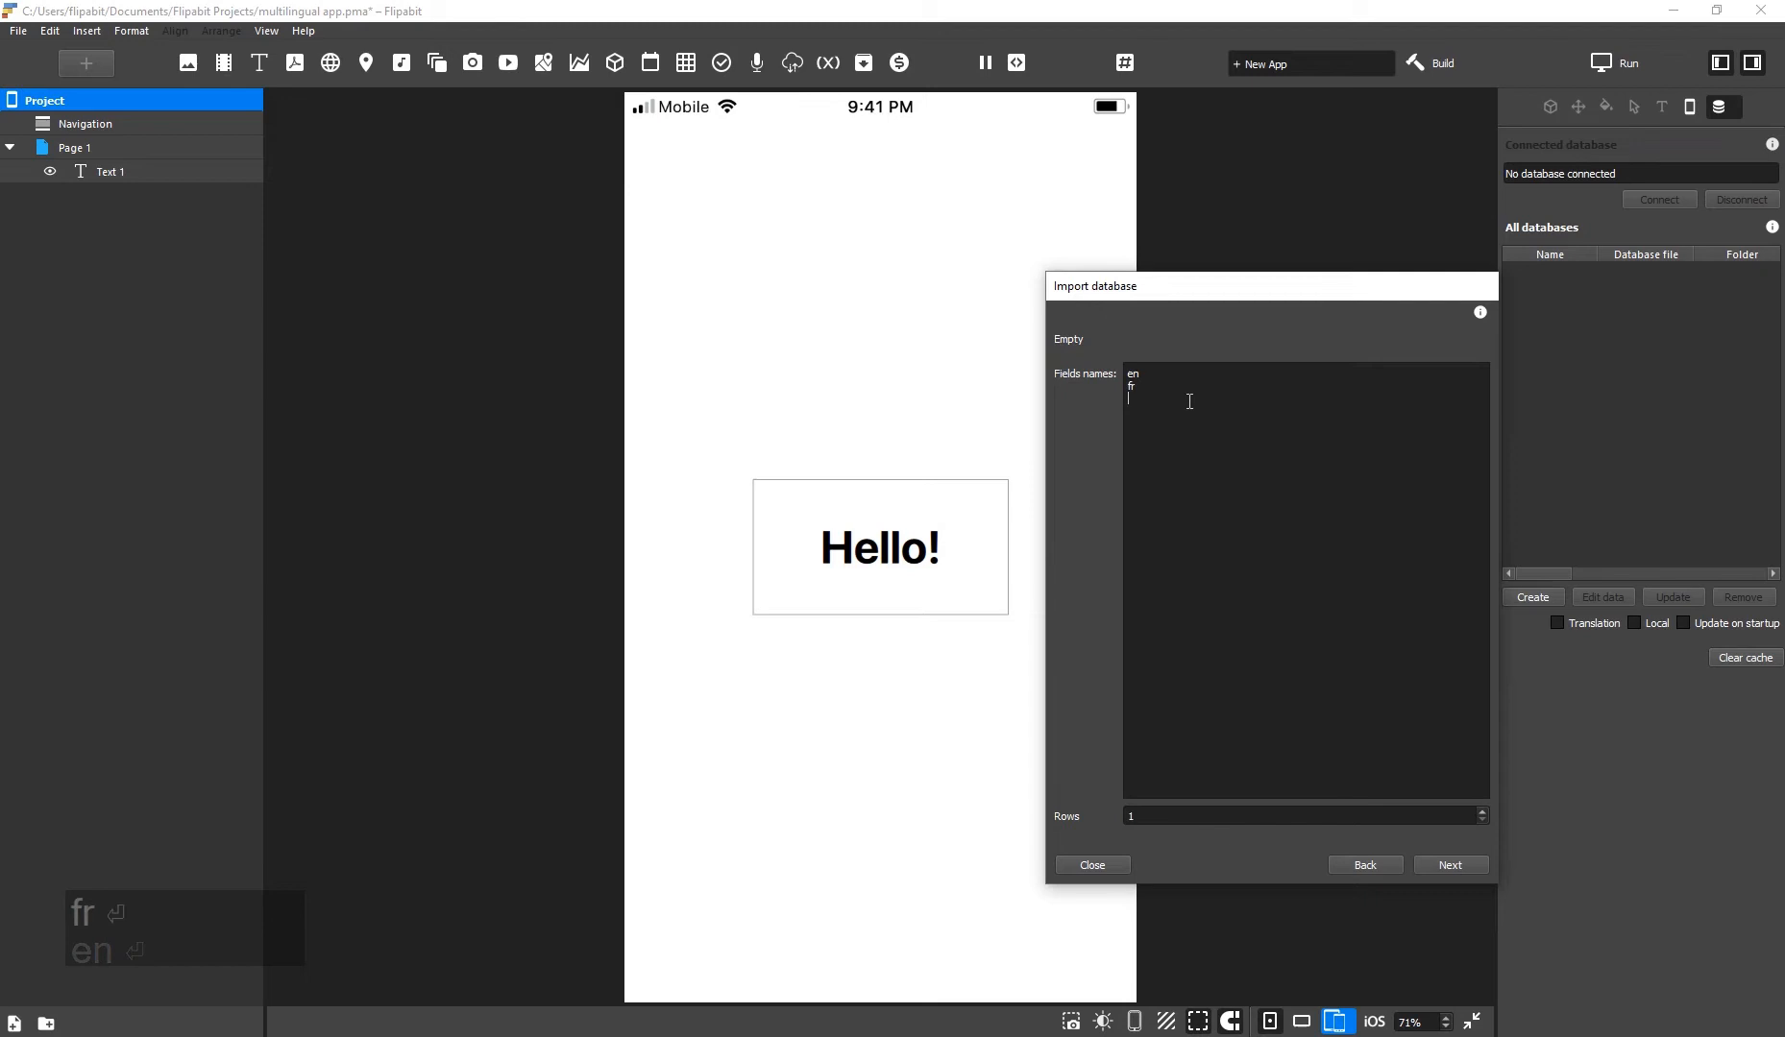
click(1448, 864)
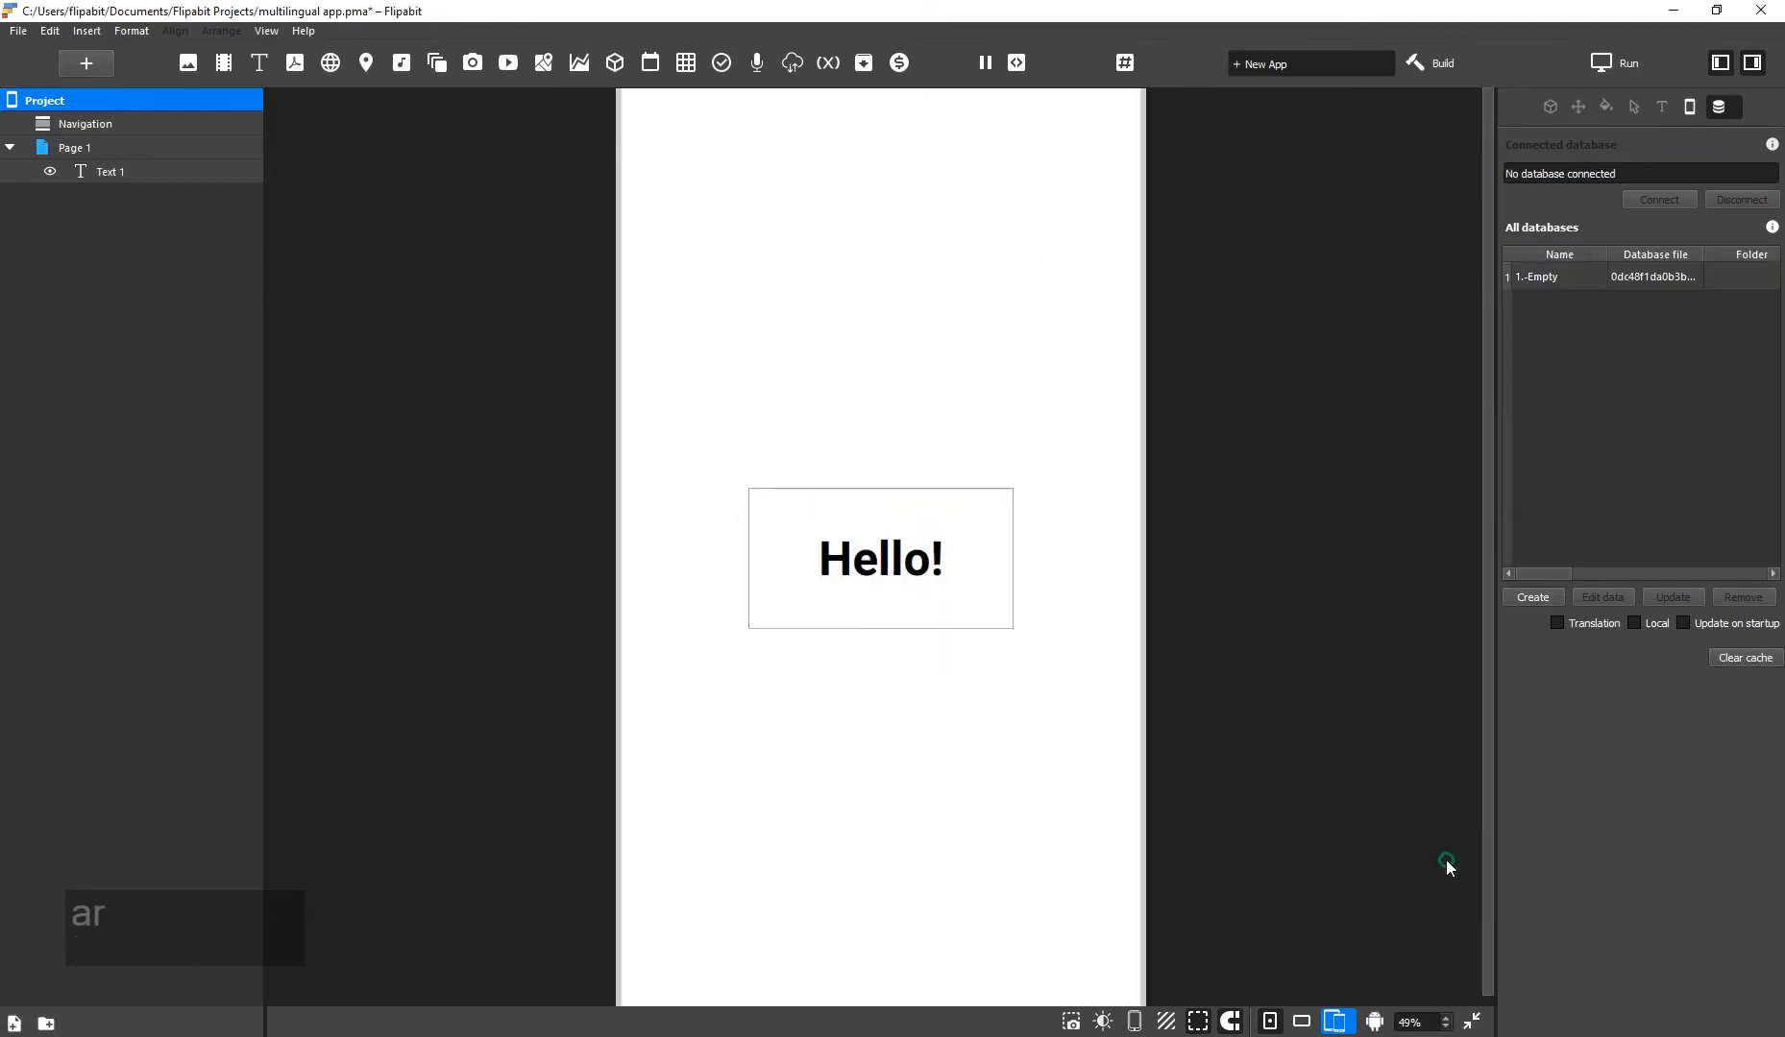
Add a Hello row with its translations to the new database and mark it as Translation.
click(1604, 277)
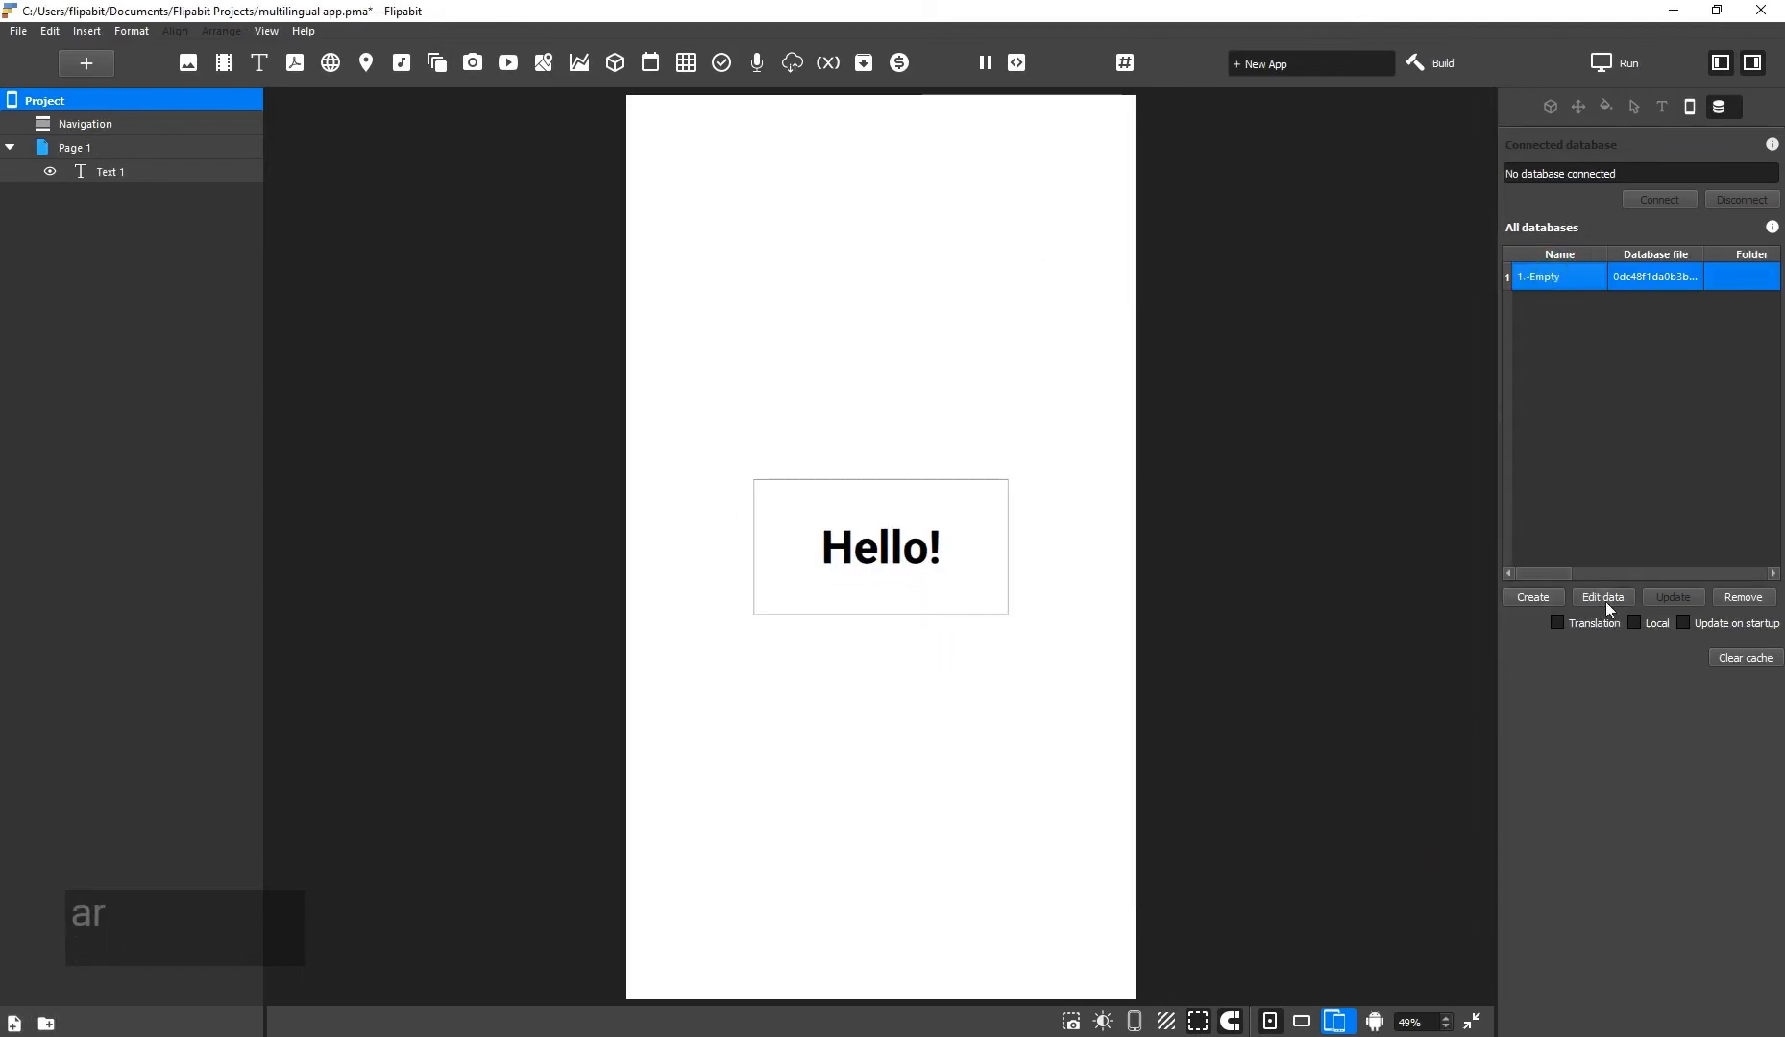
click(1603, 597)
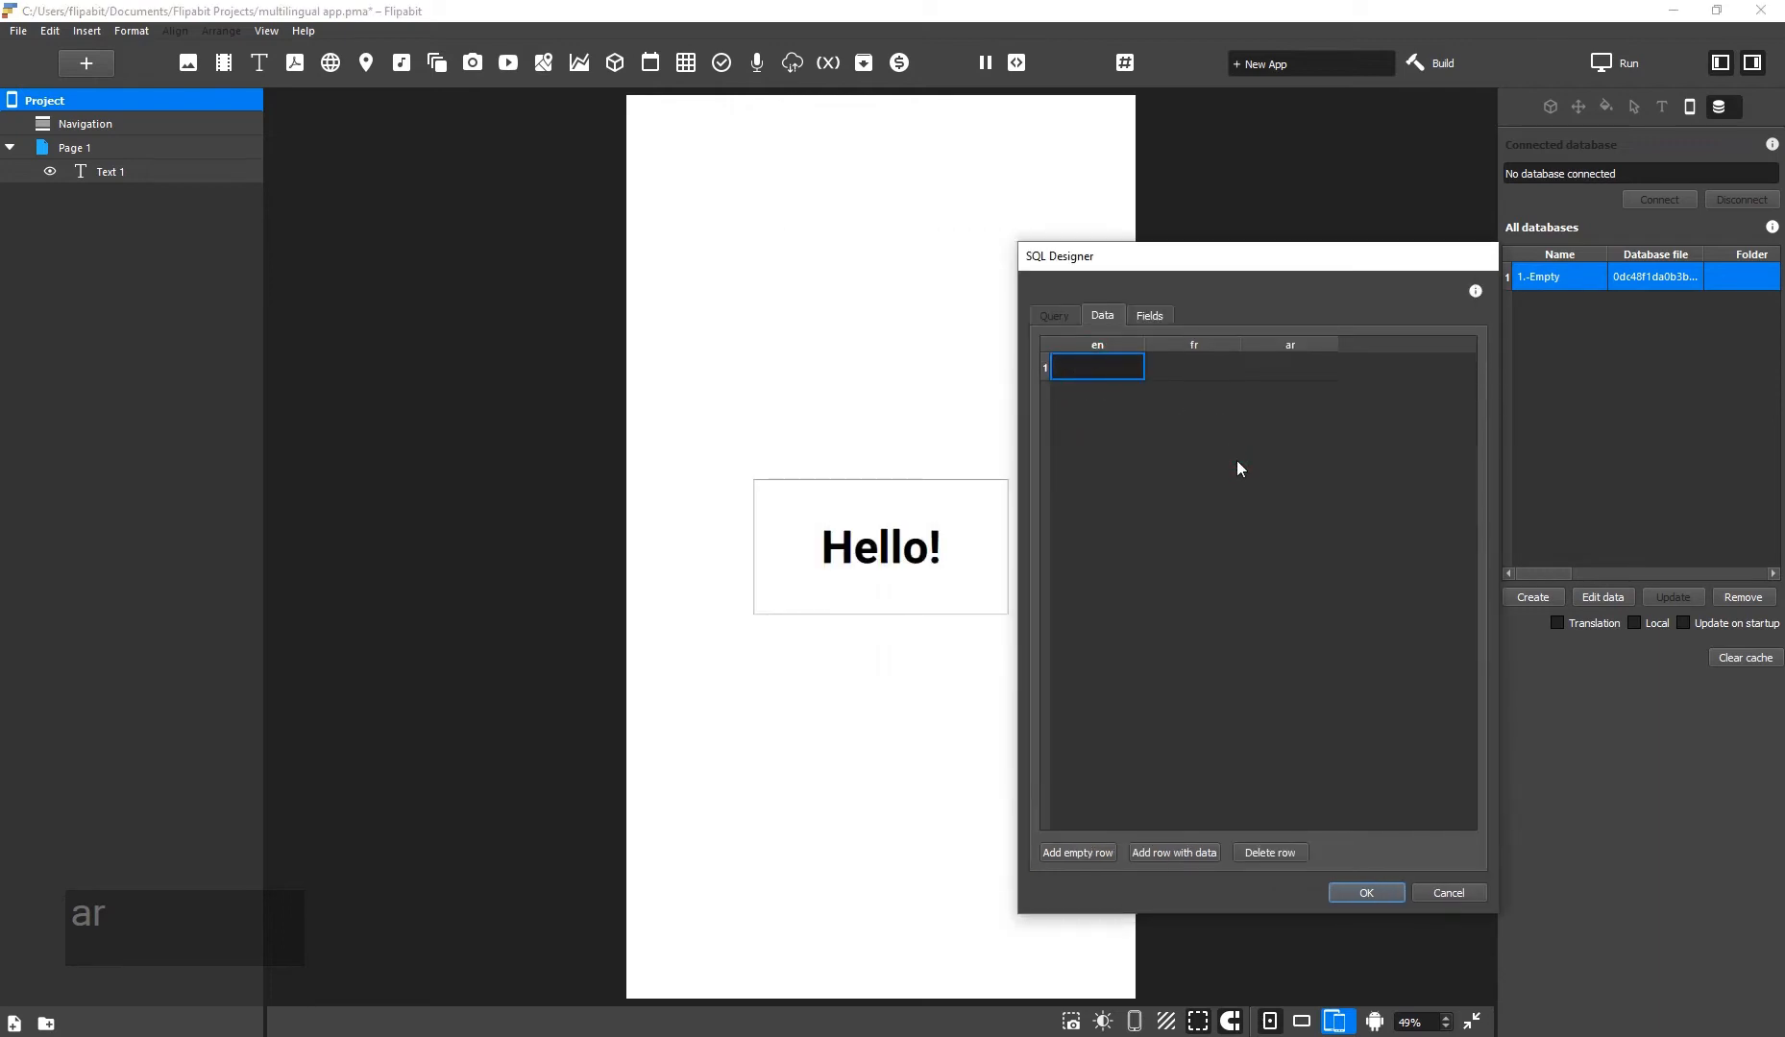
text(Hello)
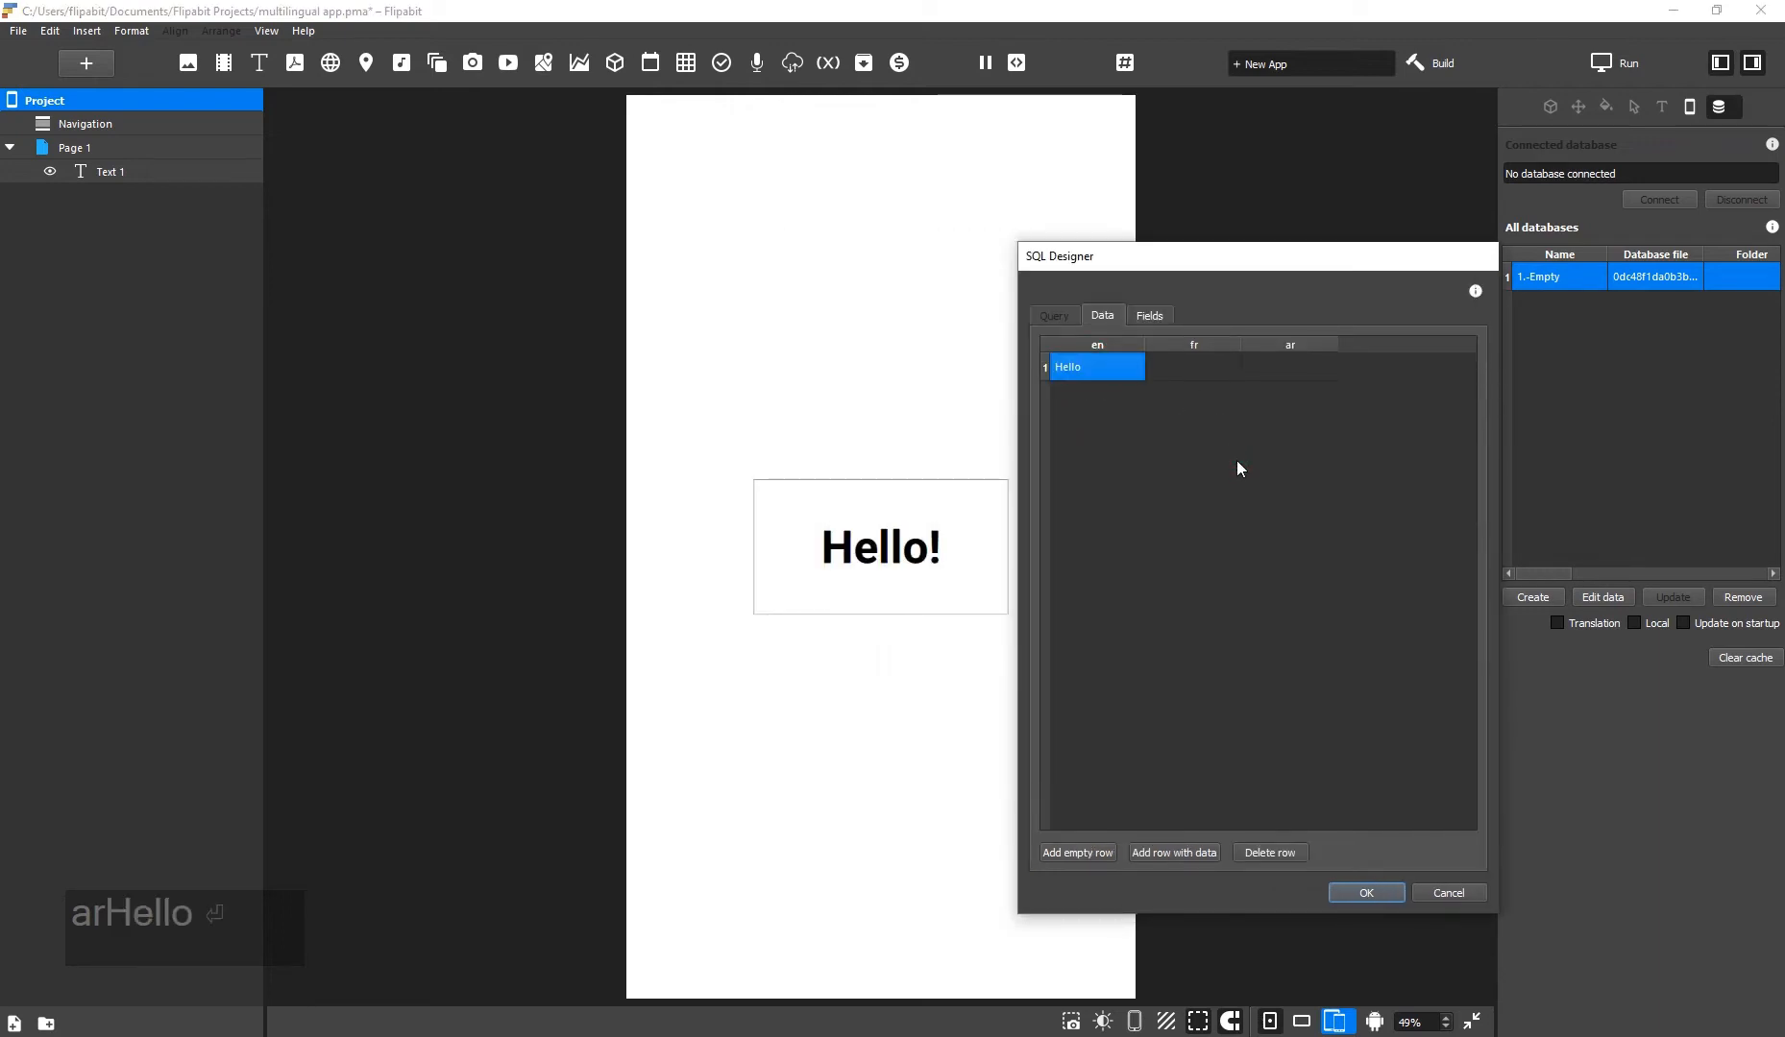
click(1191, 367)
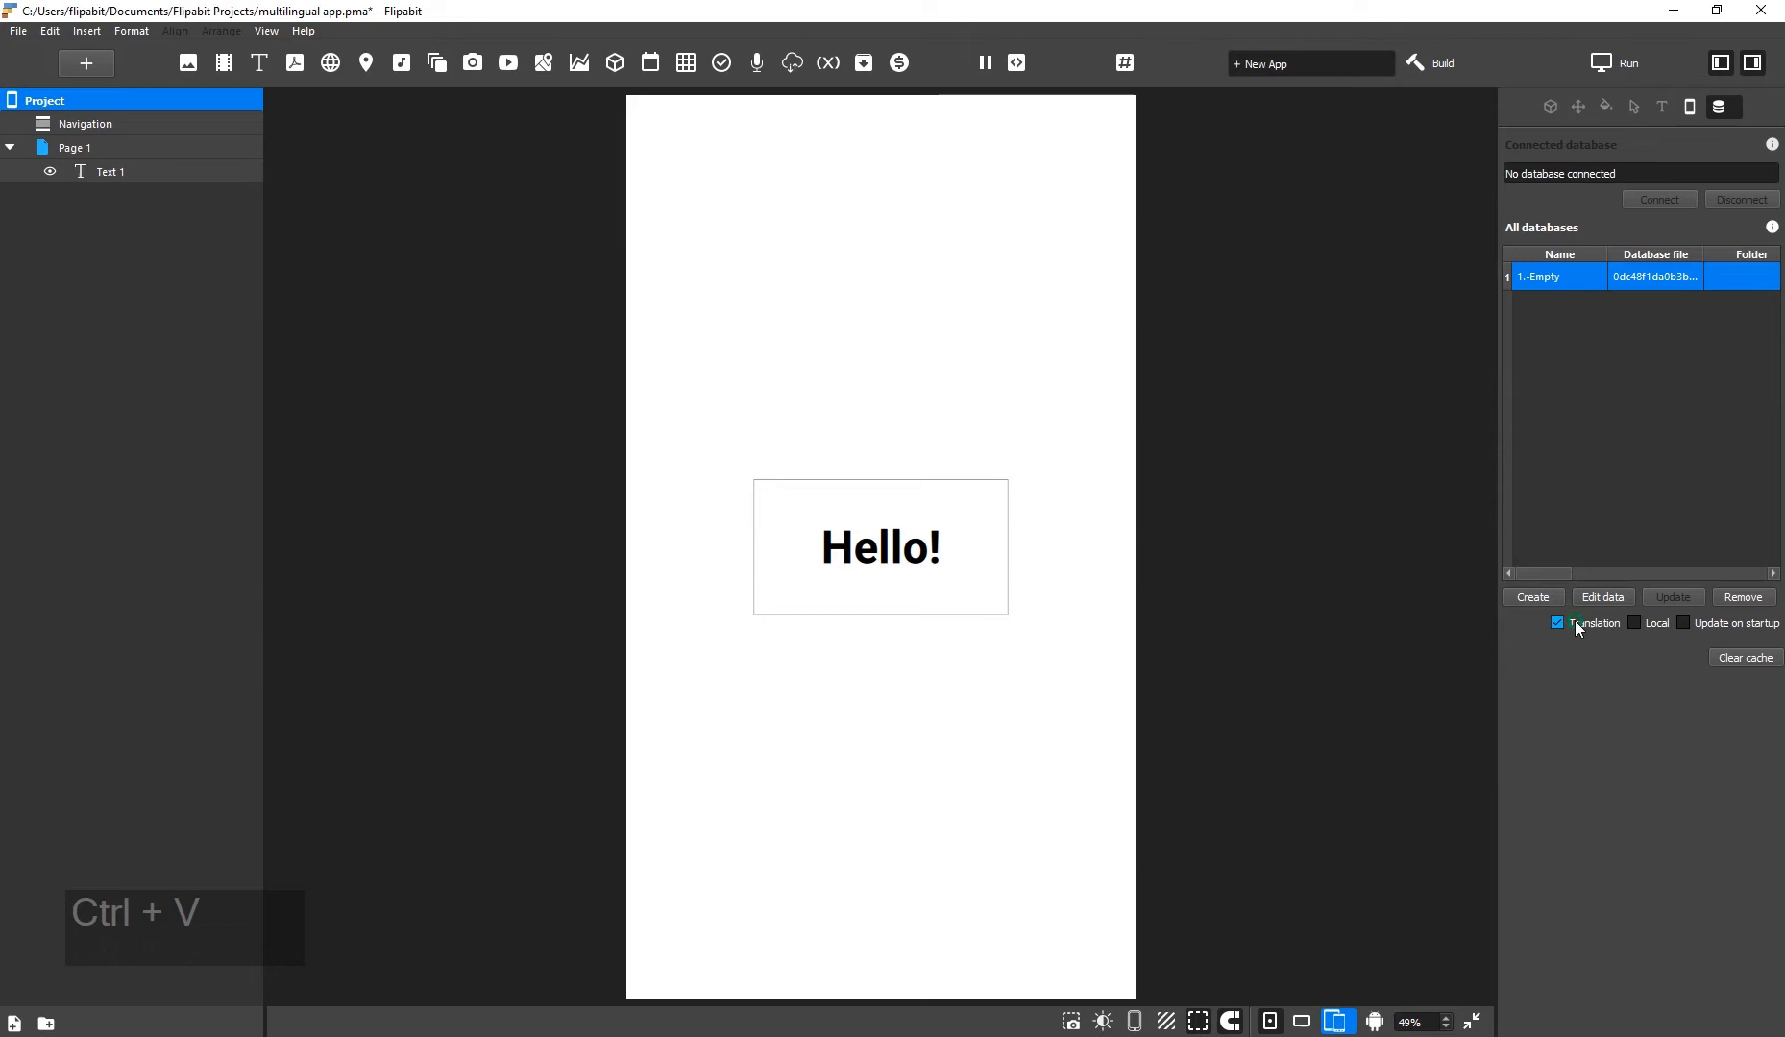
mouse_move(1689, 105)
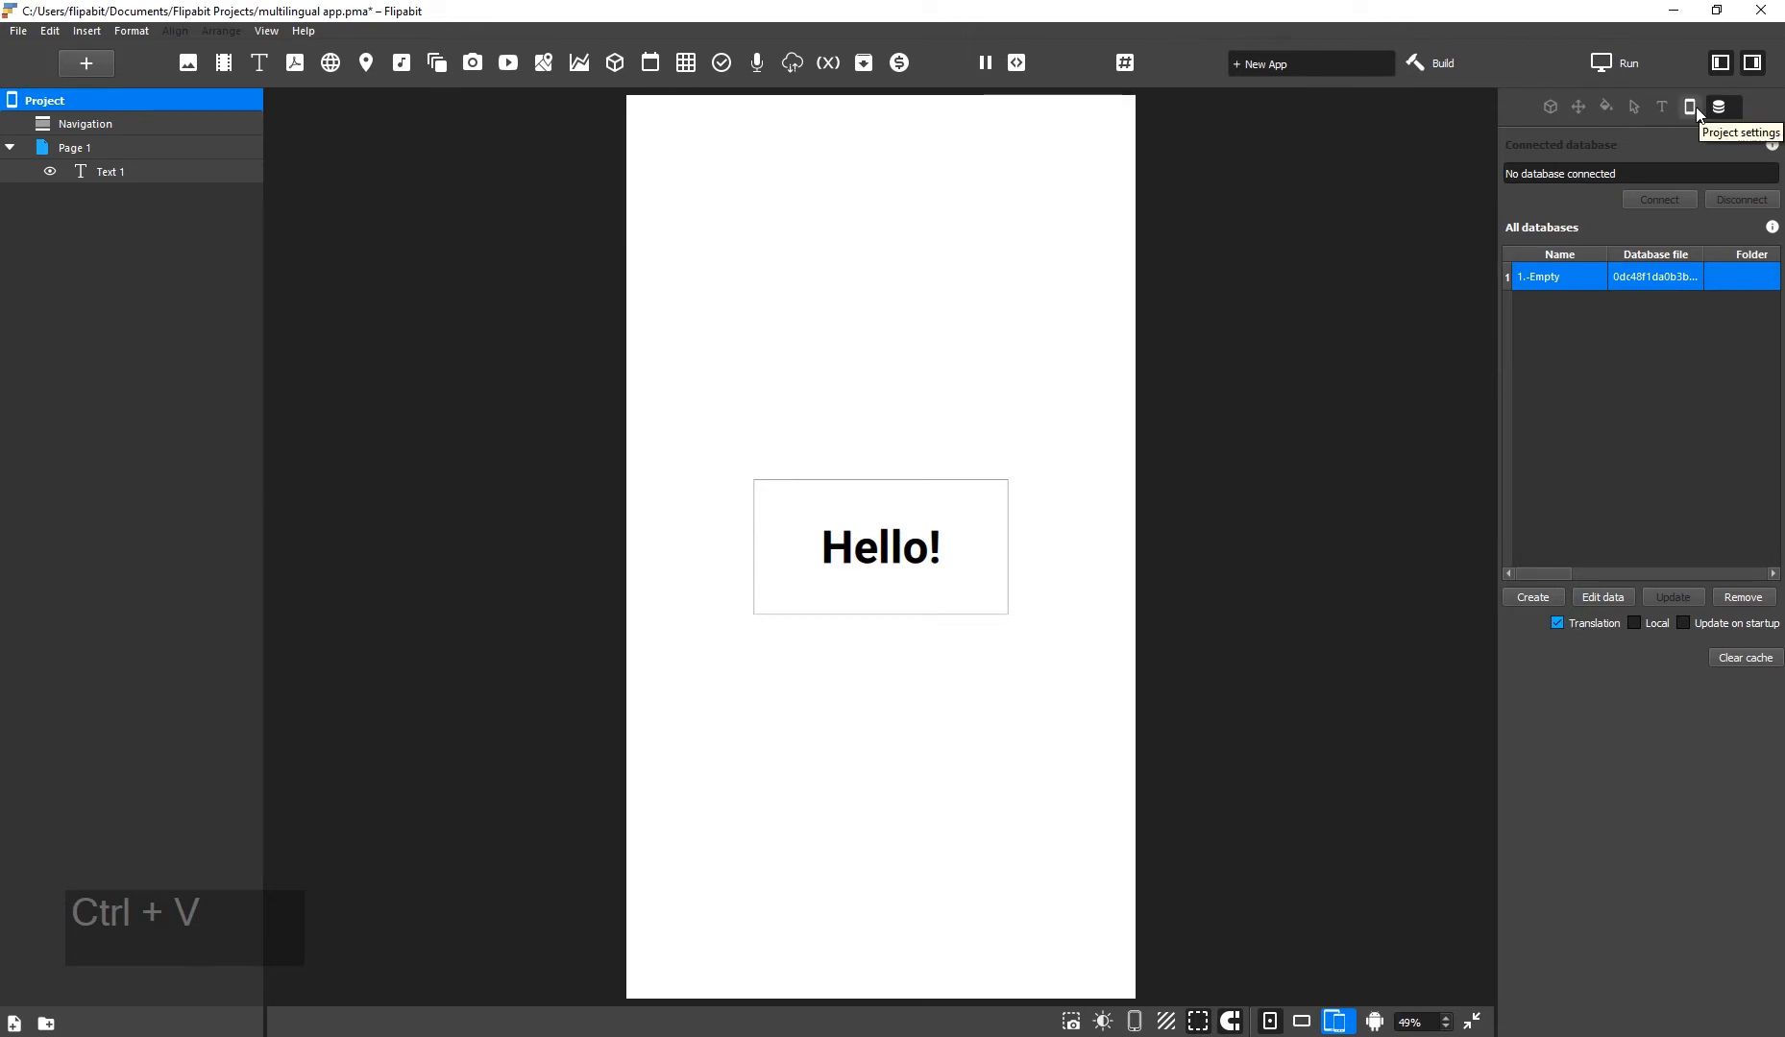
Set the custom locale to fr then ar to preview Bonjour! and مرحبا!, and add a Button.
click(1688, 105)
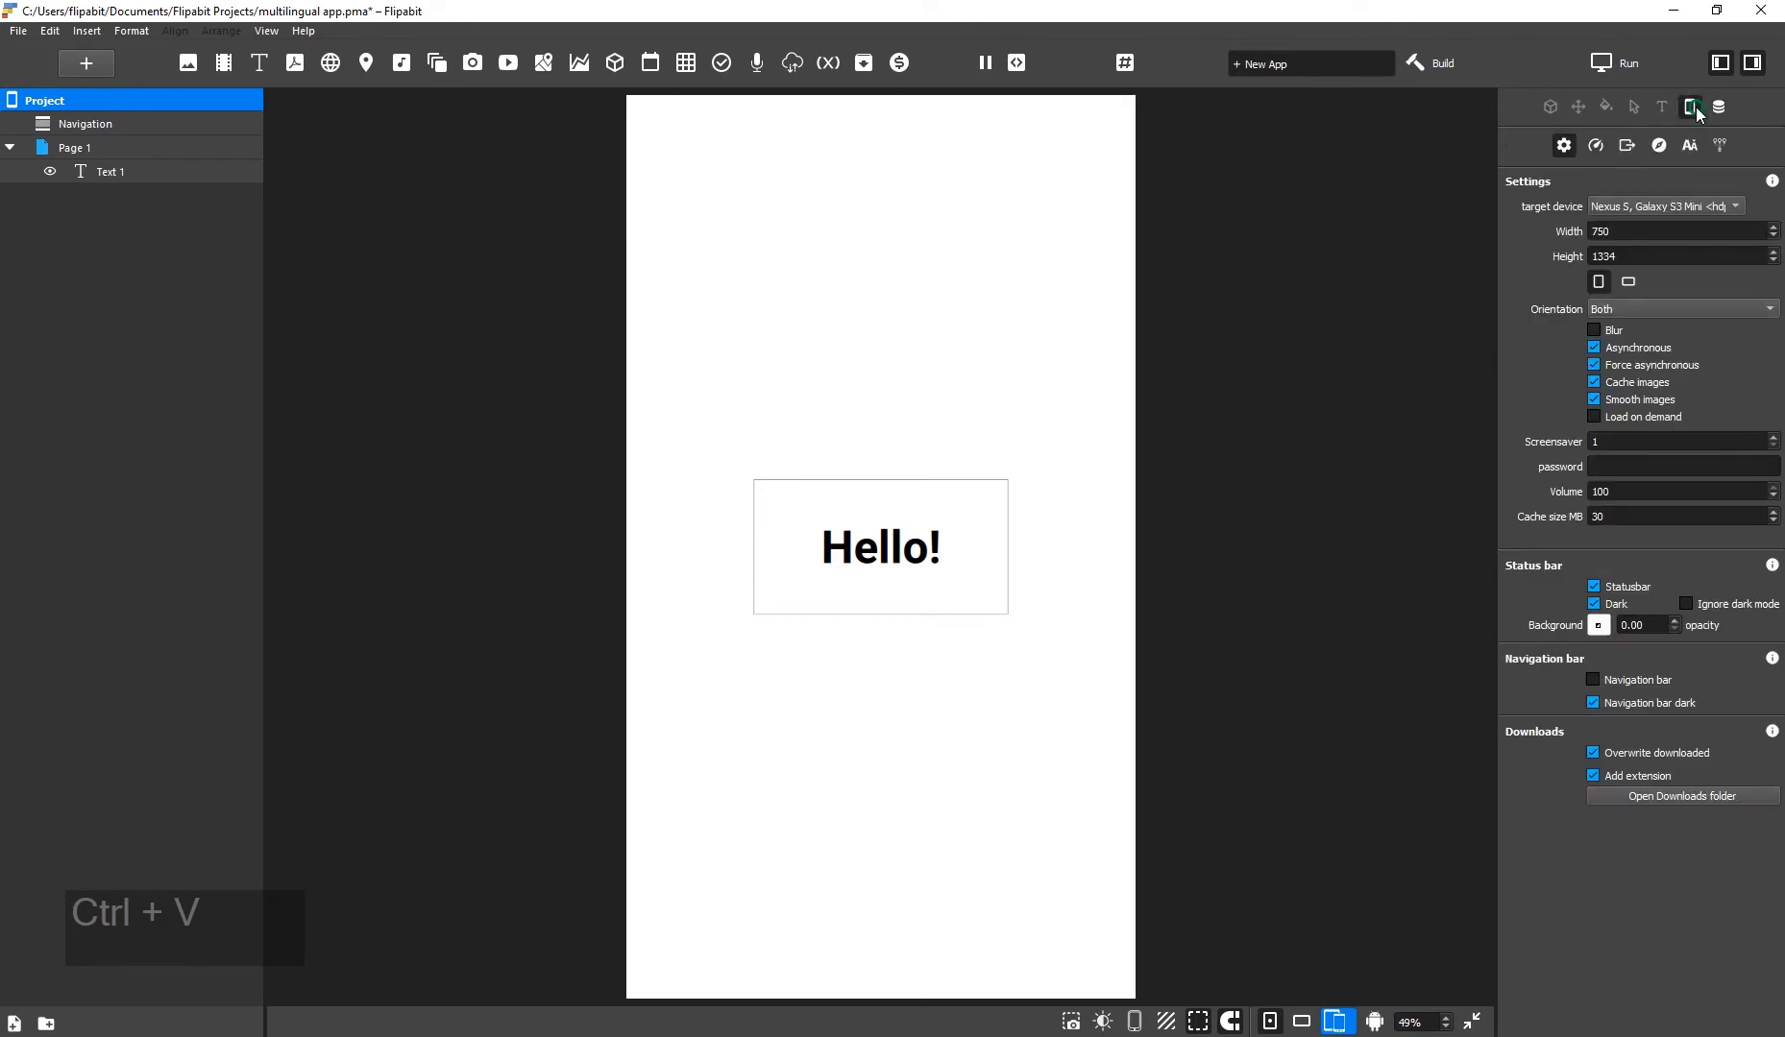
click(1720, 144)
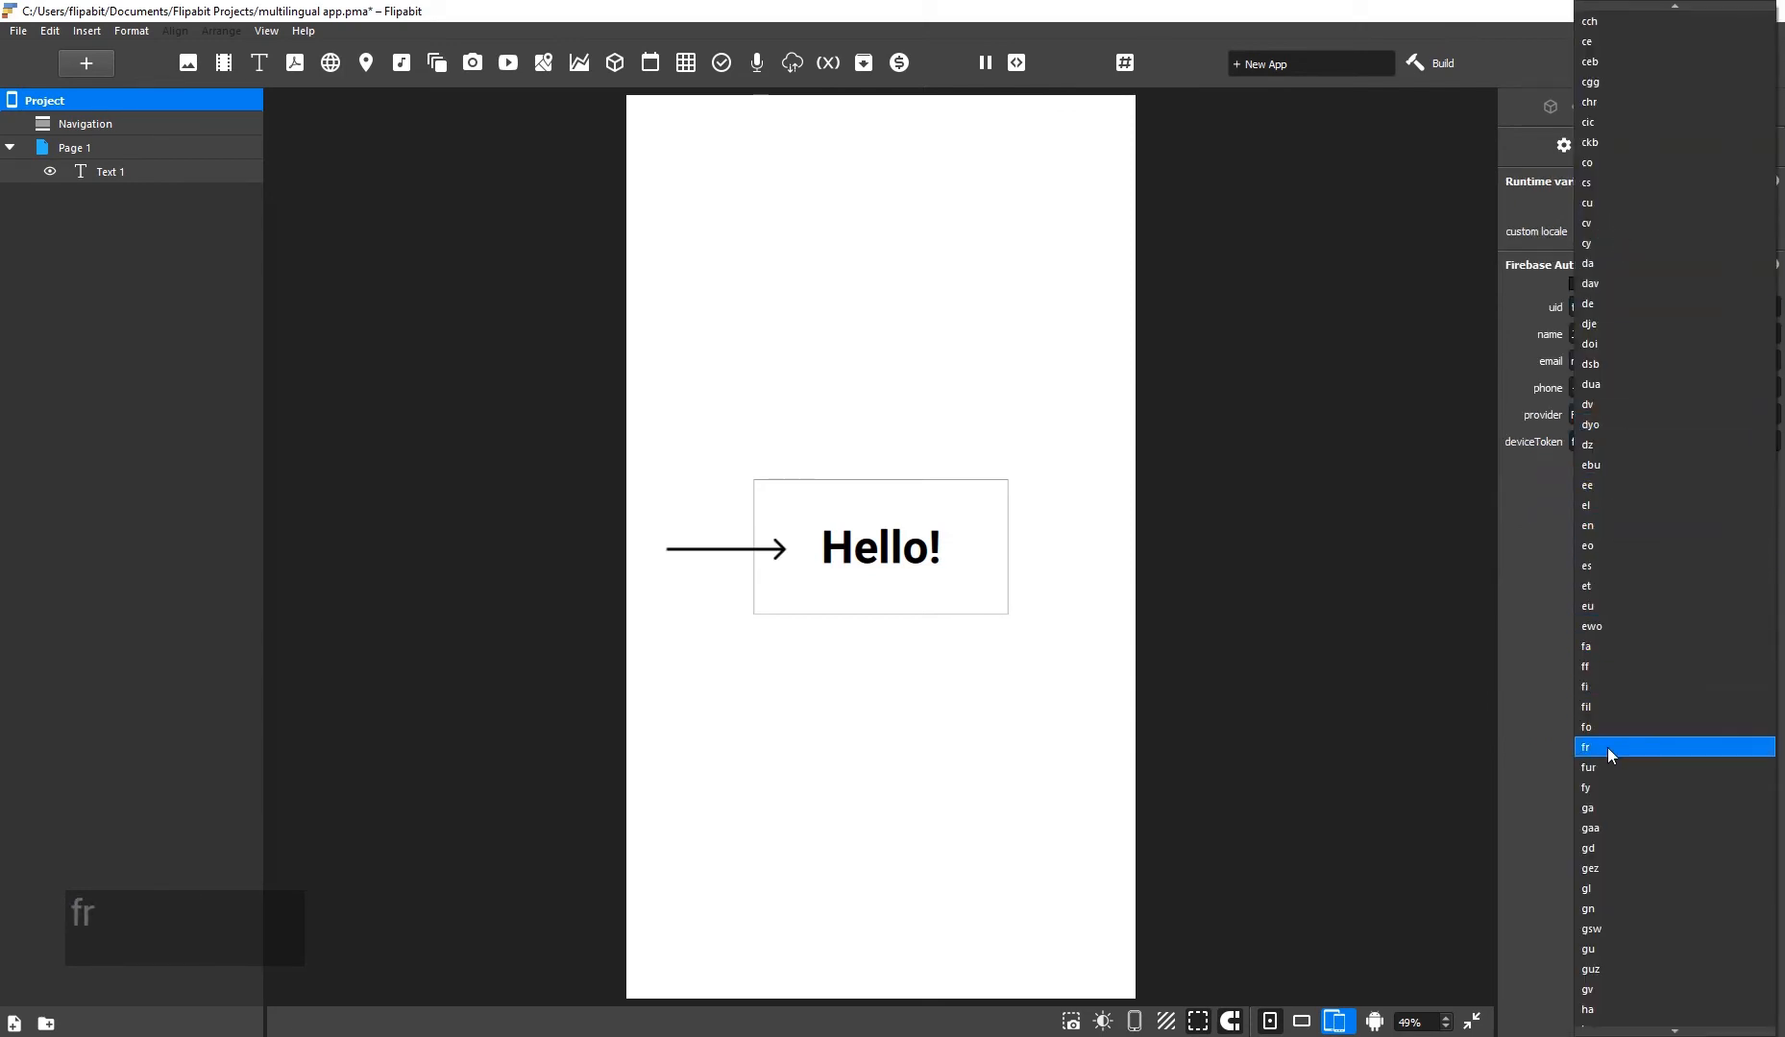
click(1608, 748)
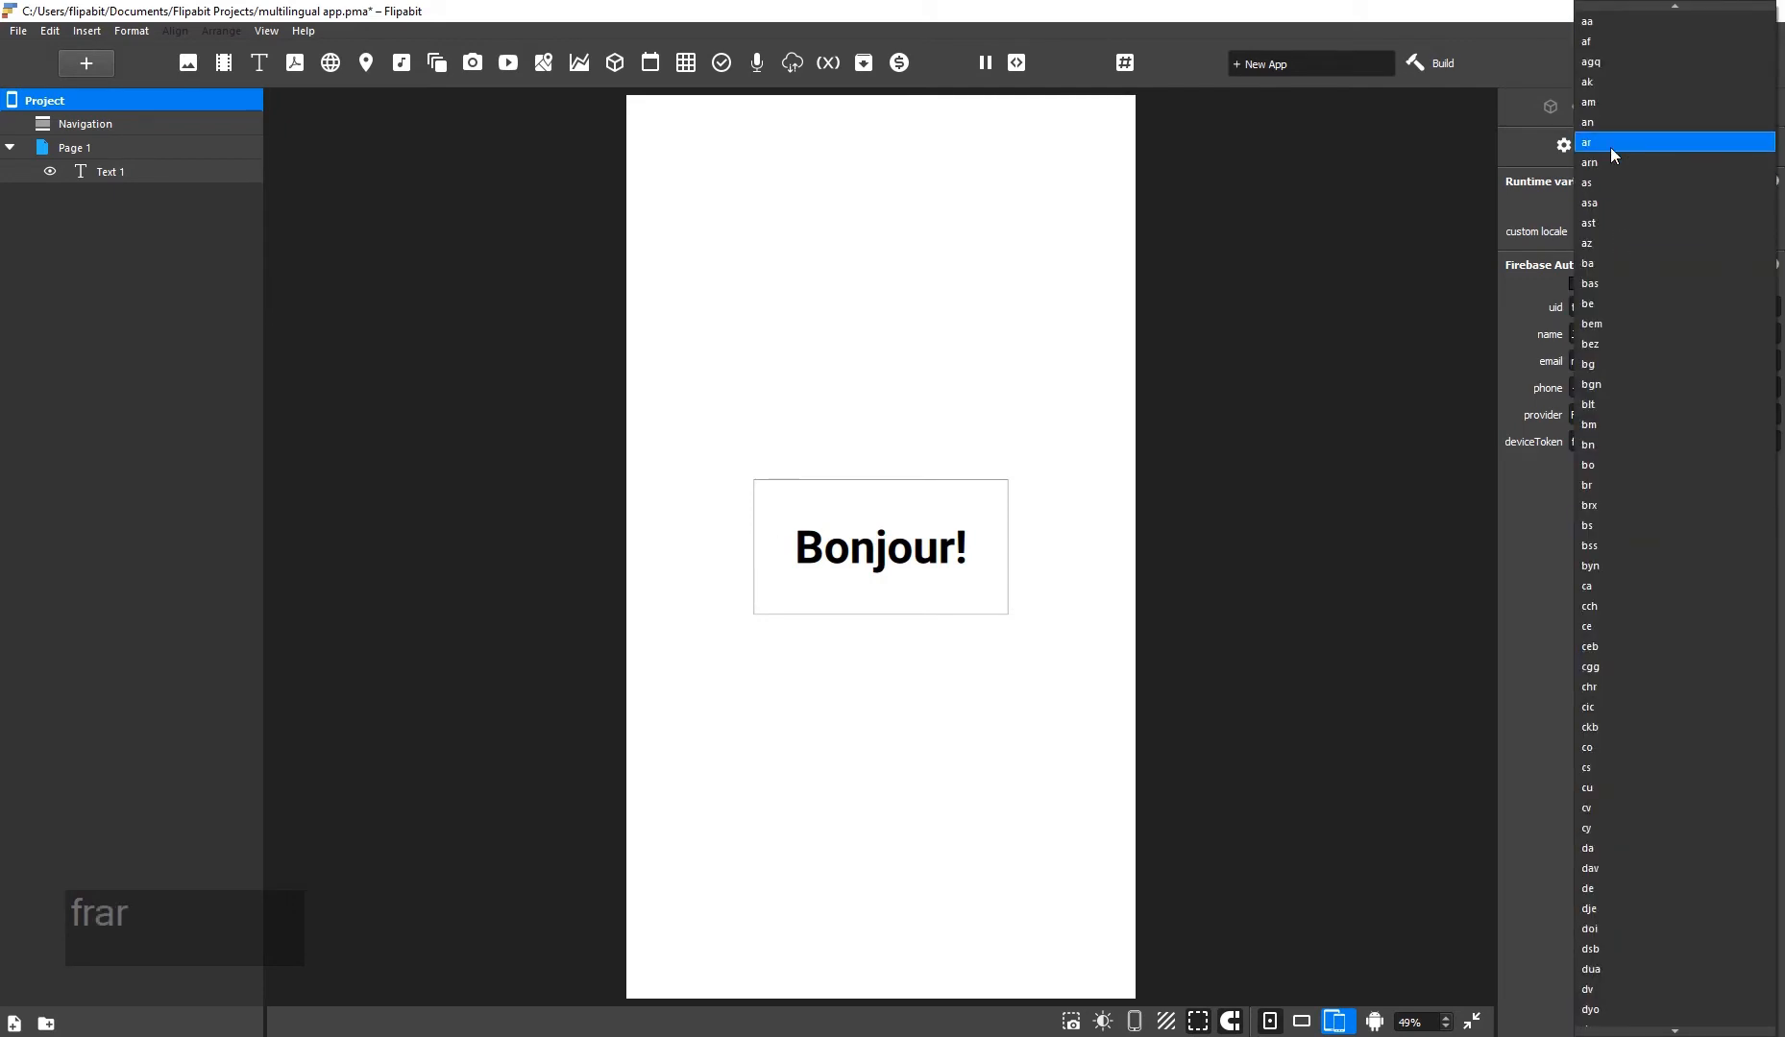
click(1589, 142)
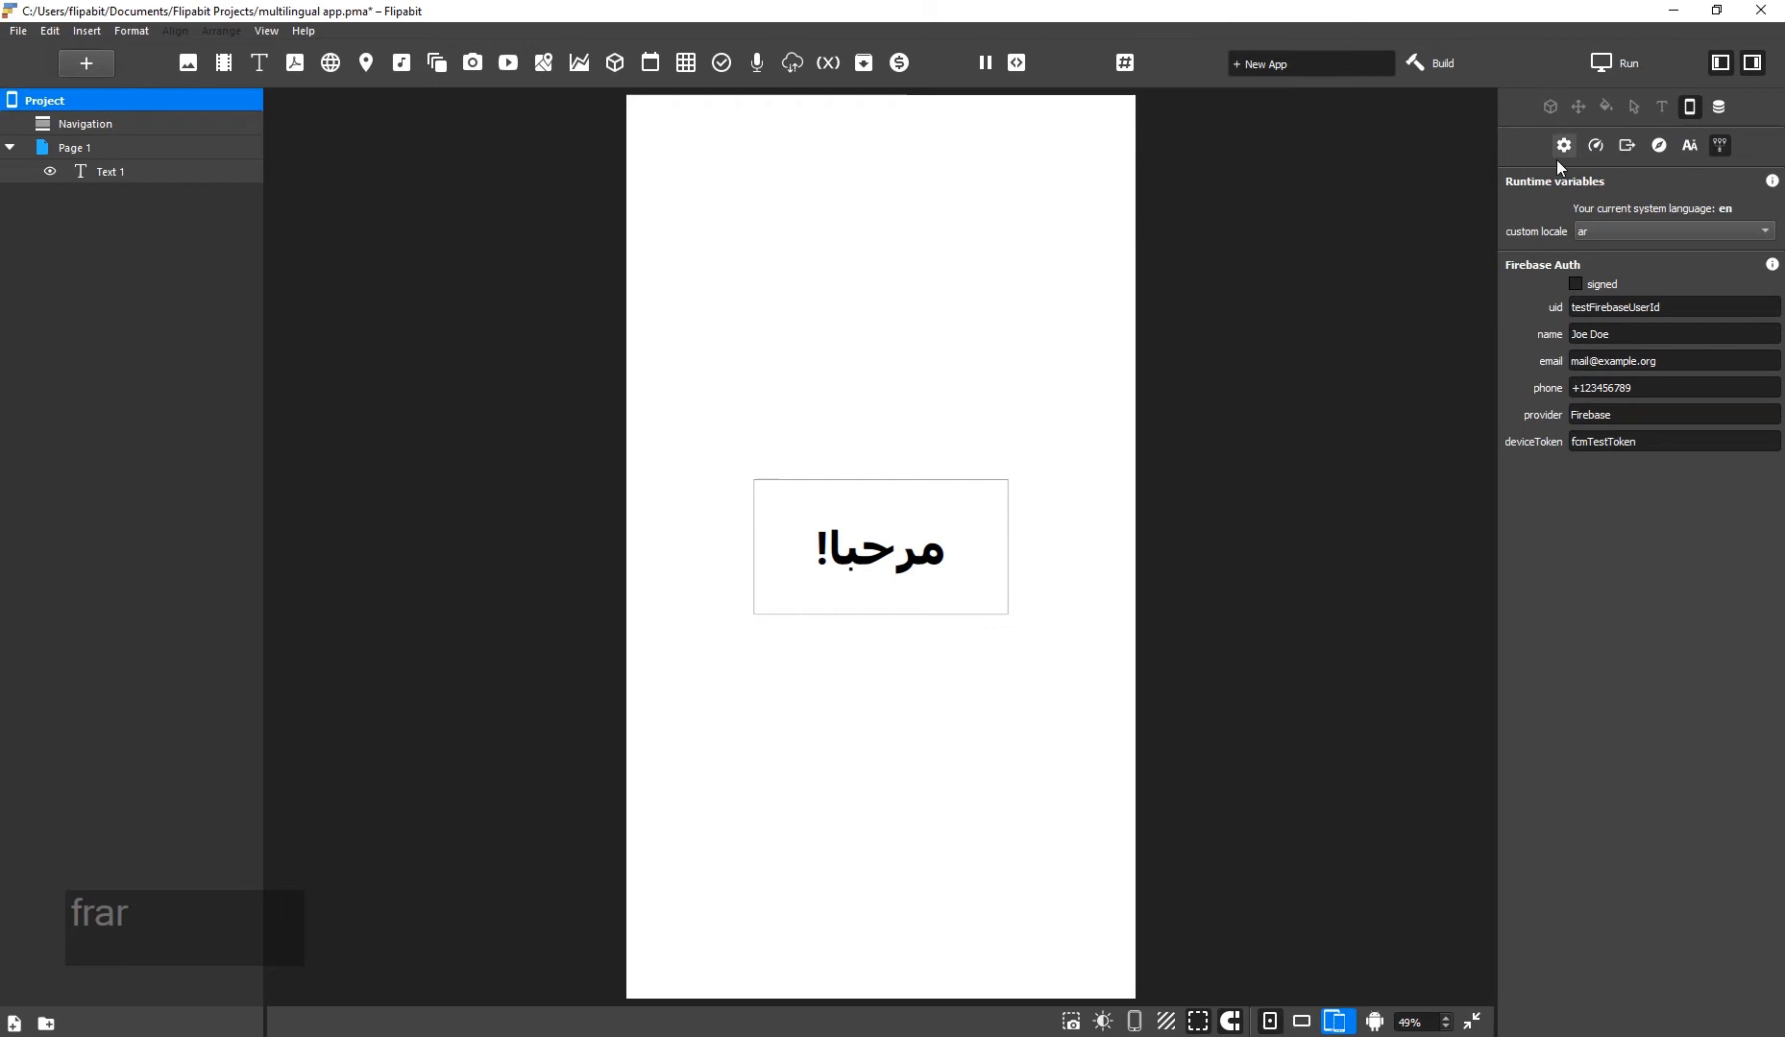
mouse_move(699, 146)
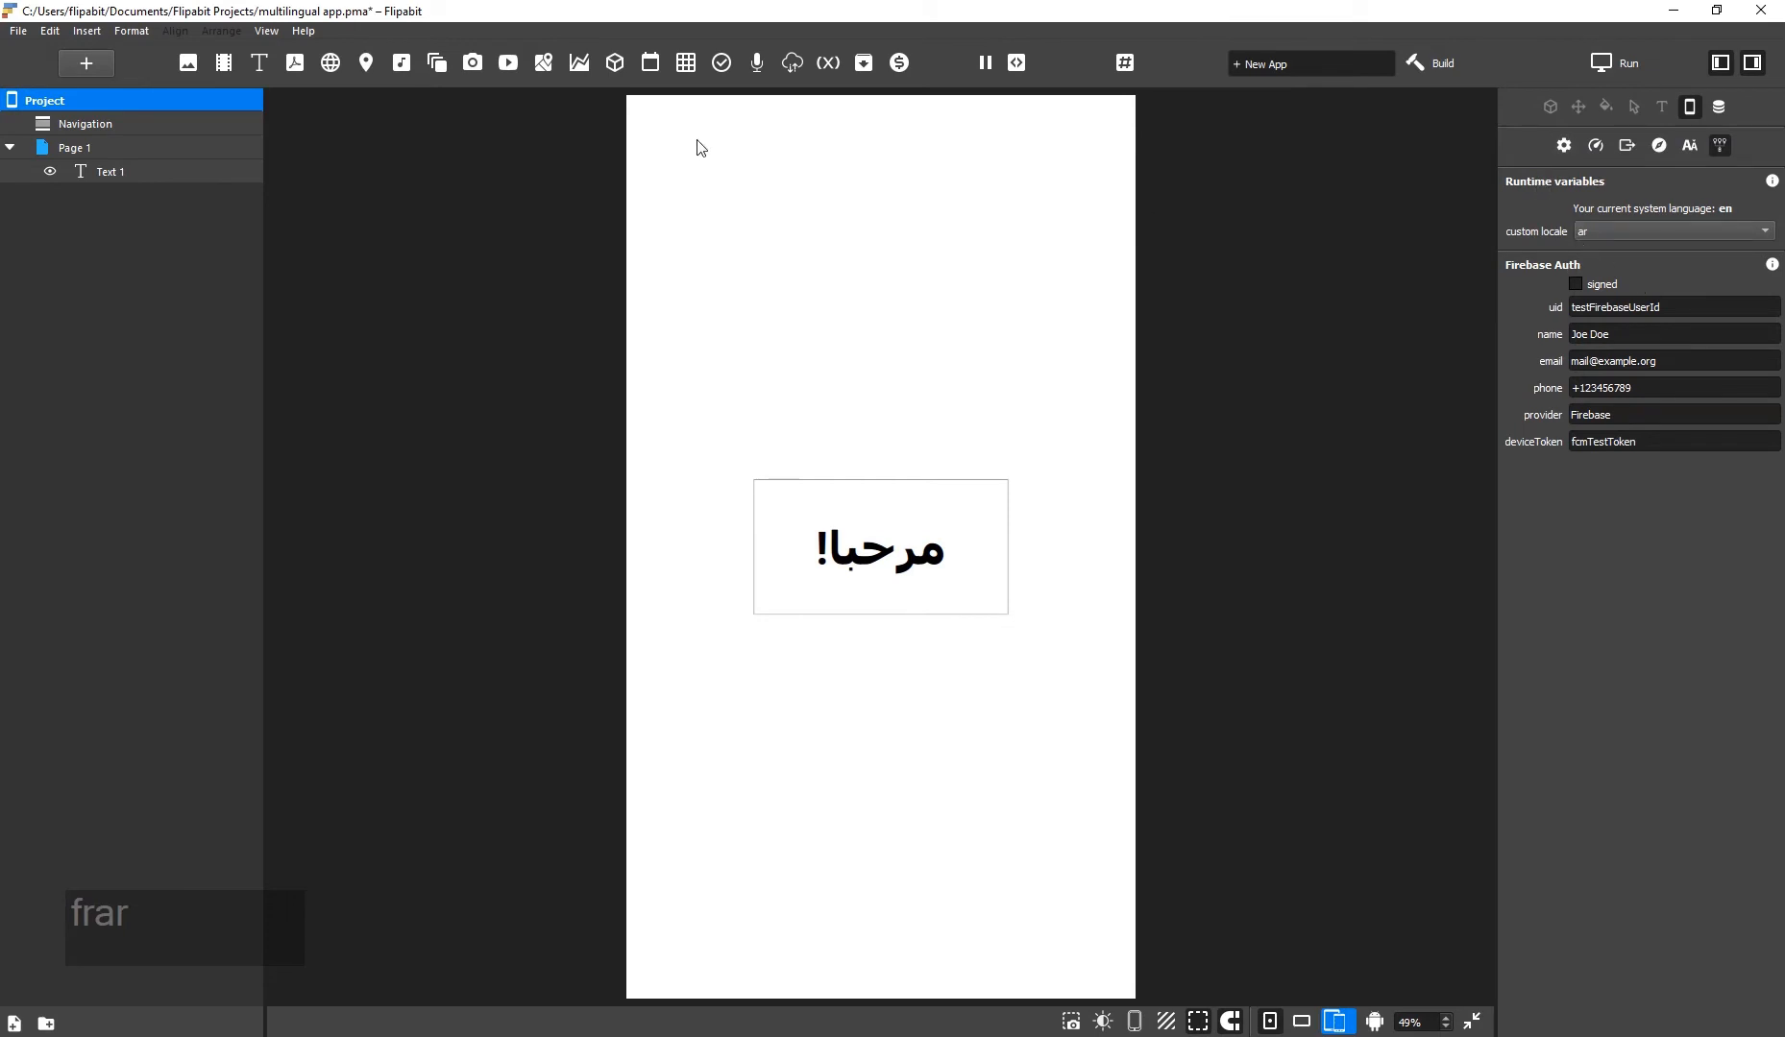
click(75, 148)
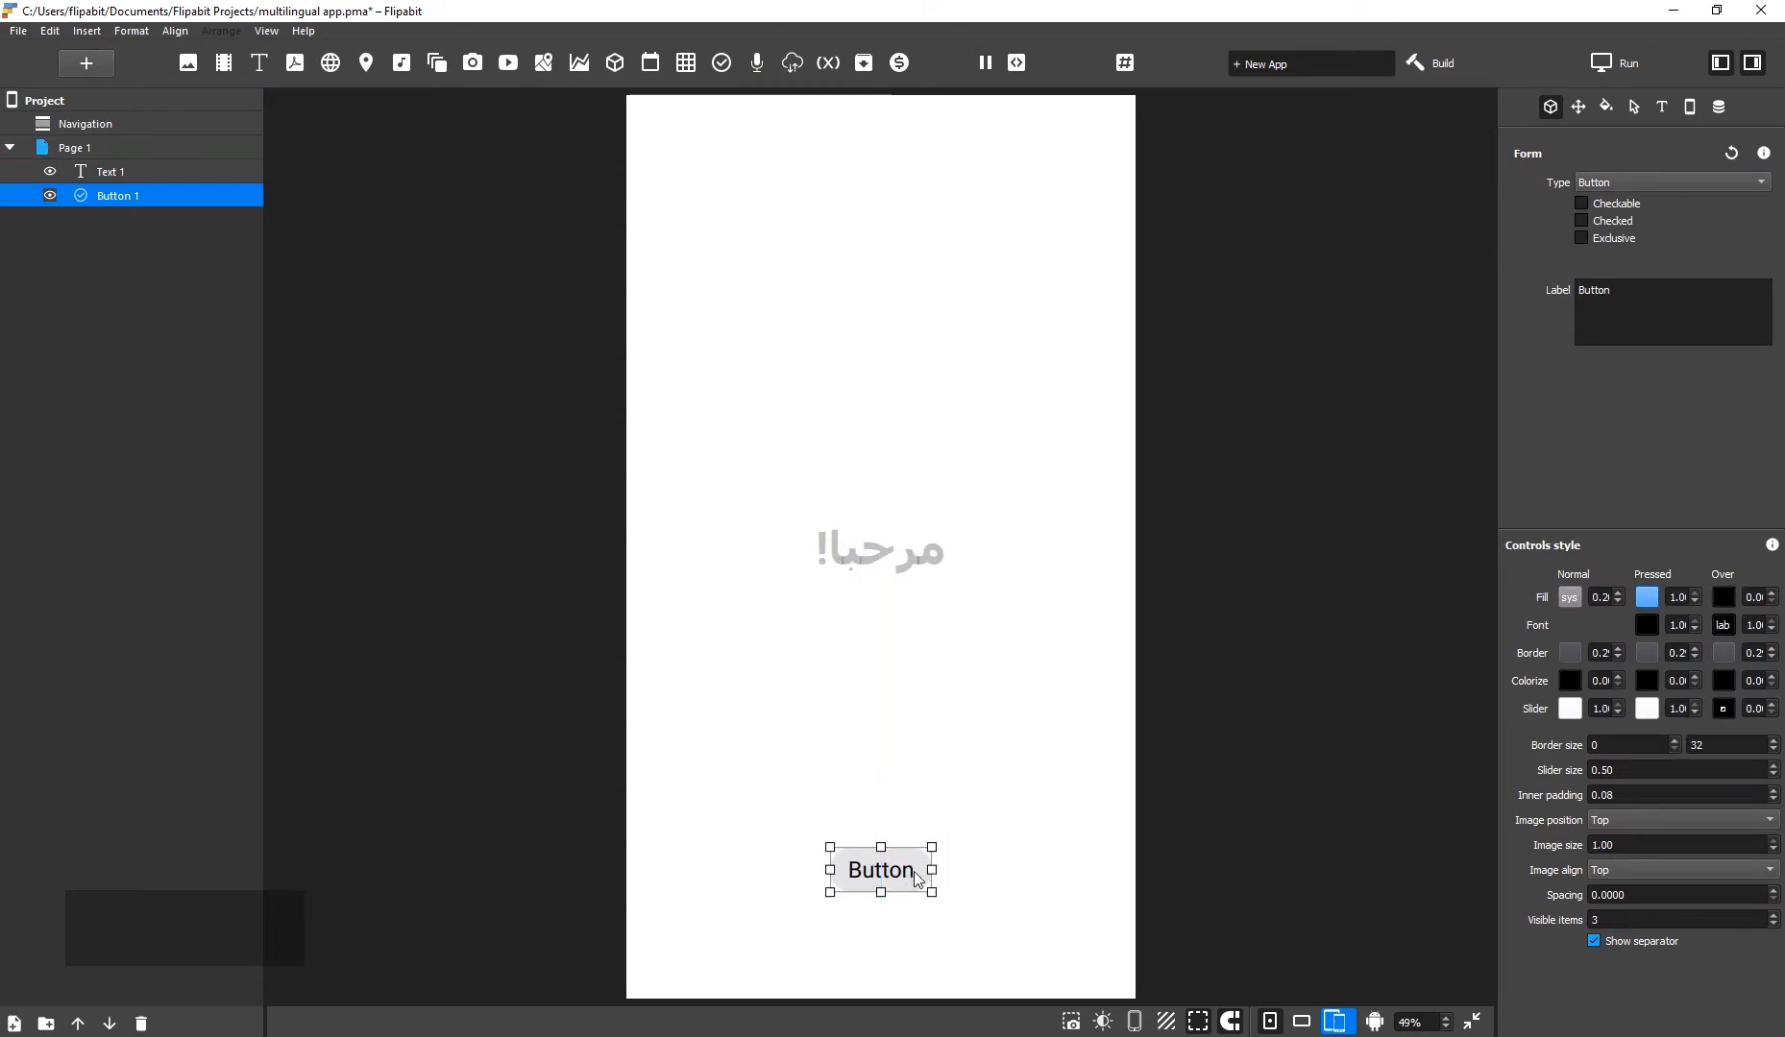
Label the button ##Start## and add a Start row with translations to the database.
text(Start)
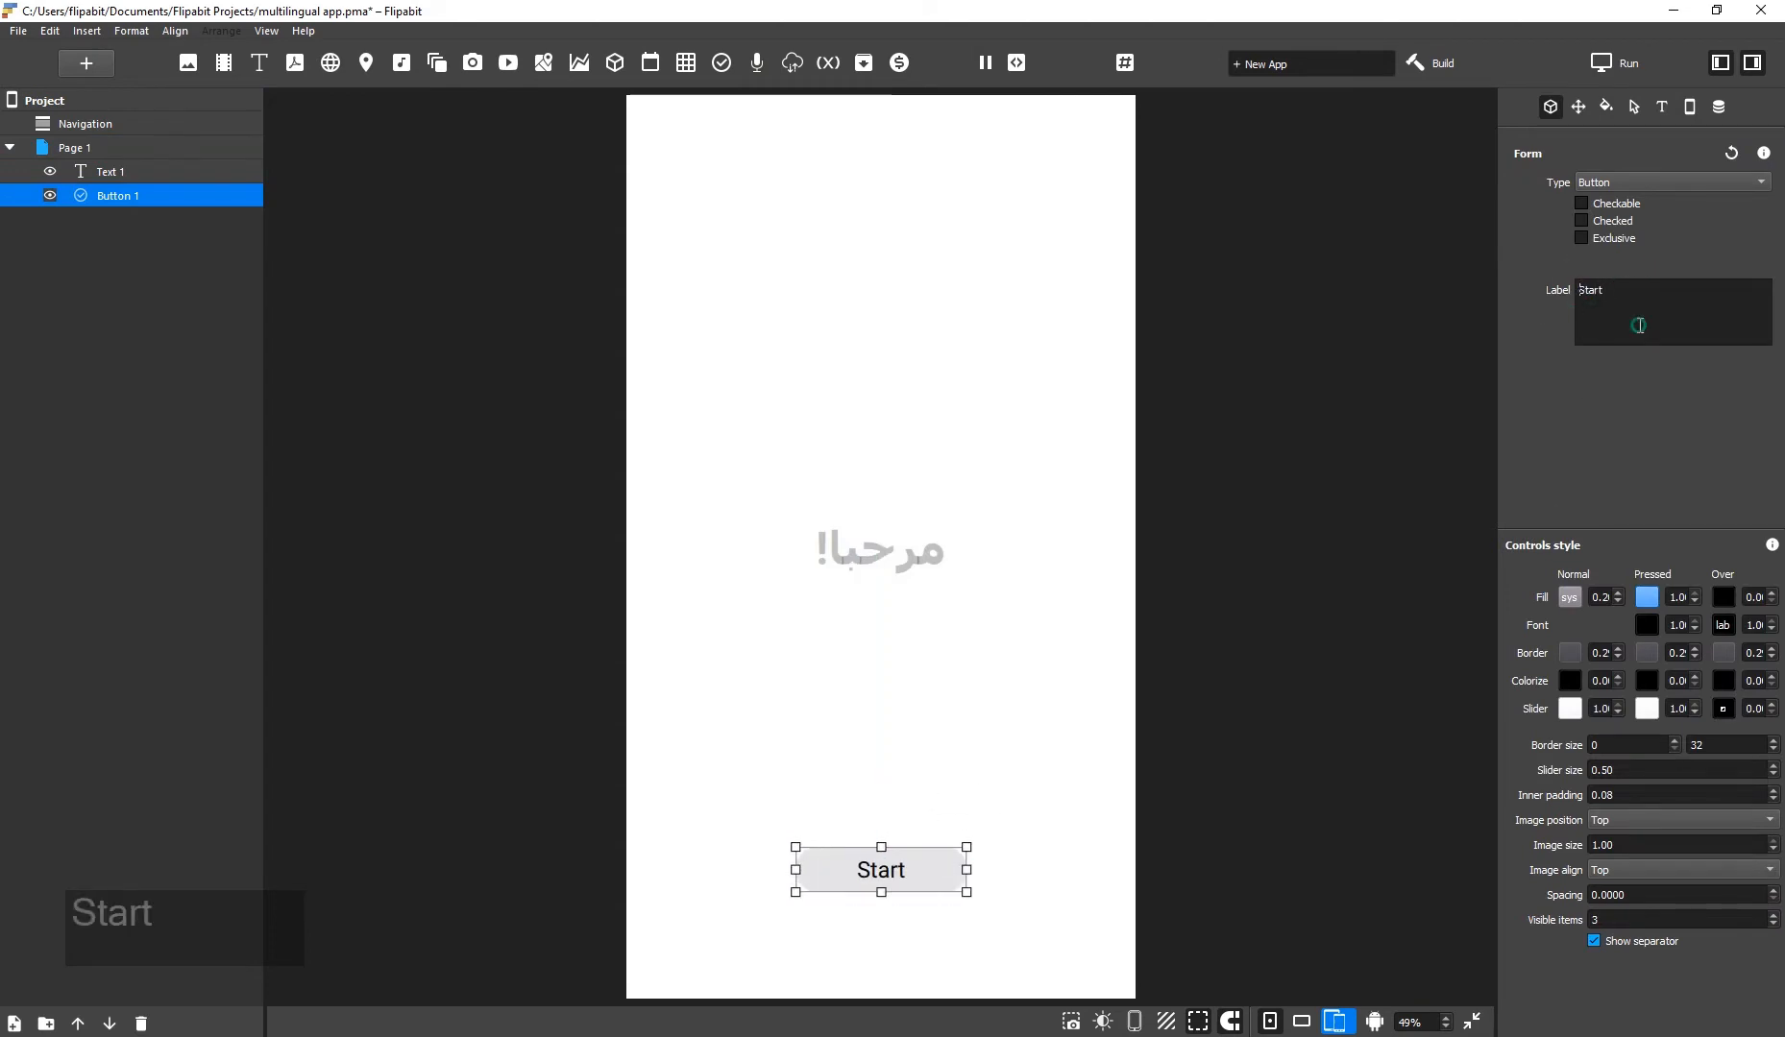
text(##Start##)
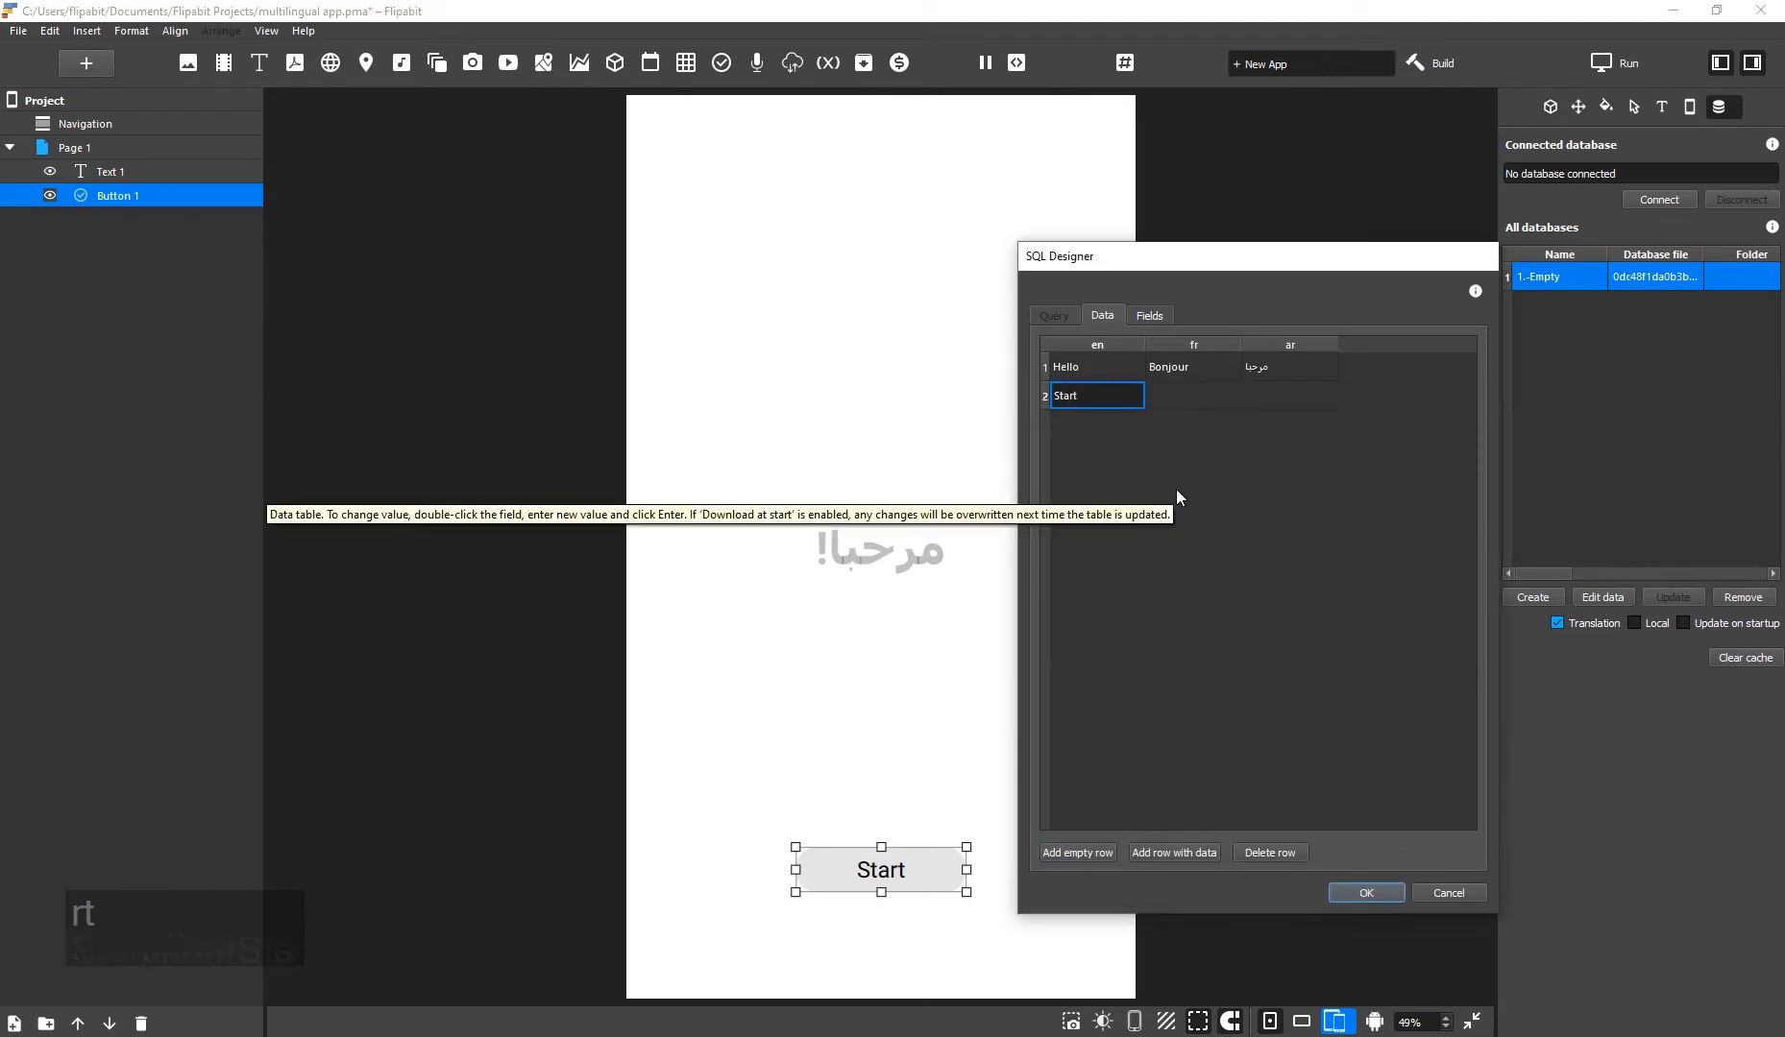
click(1364, 893)
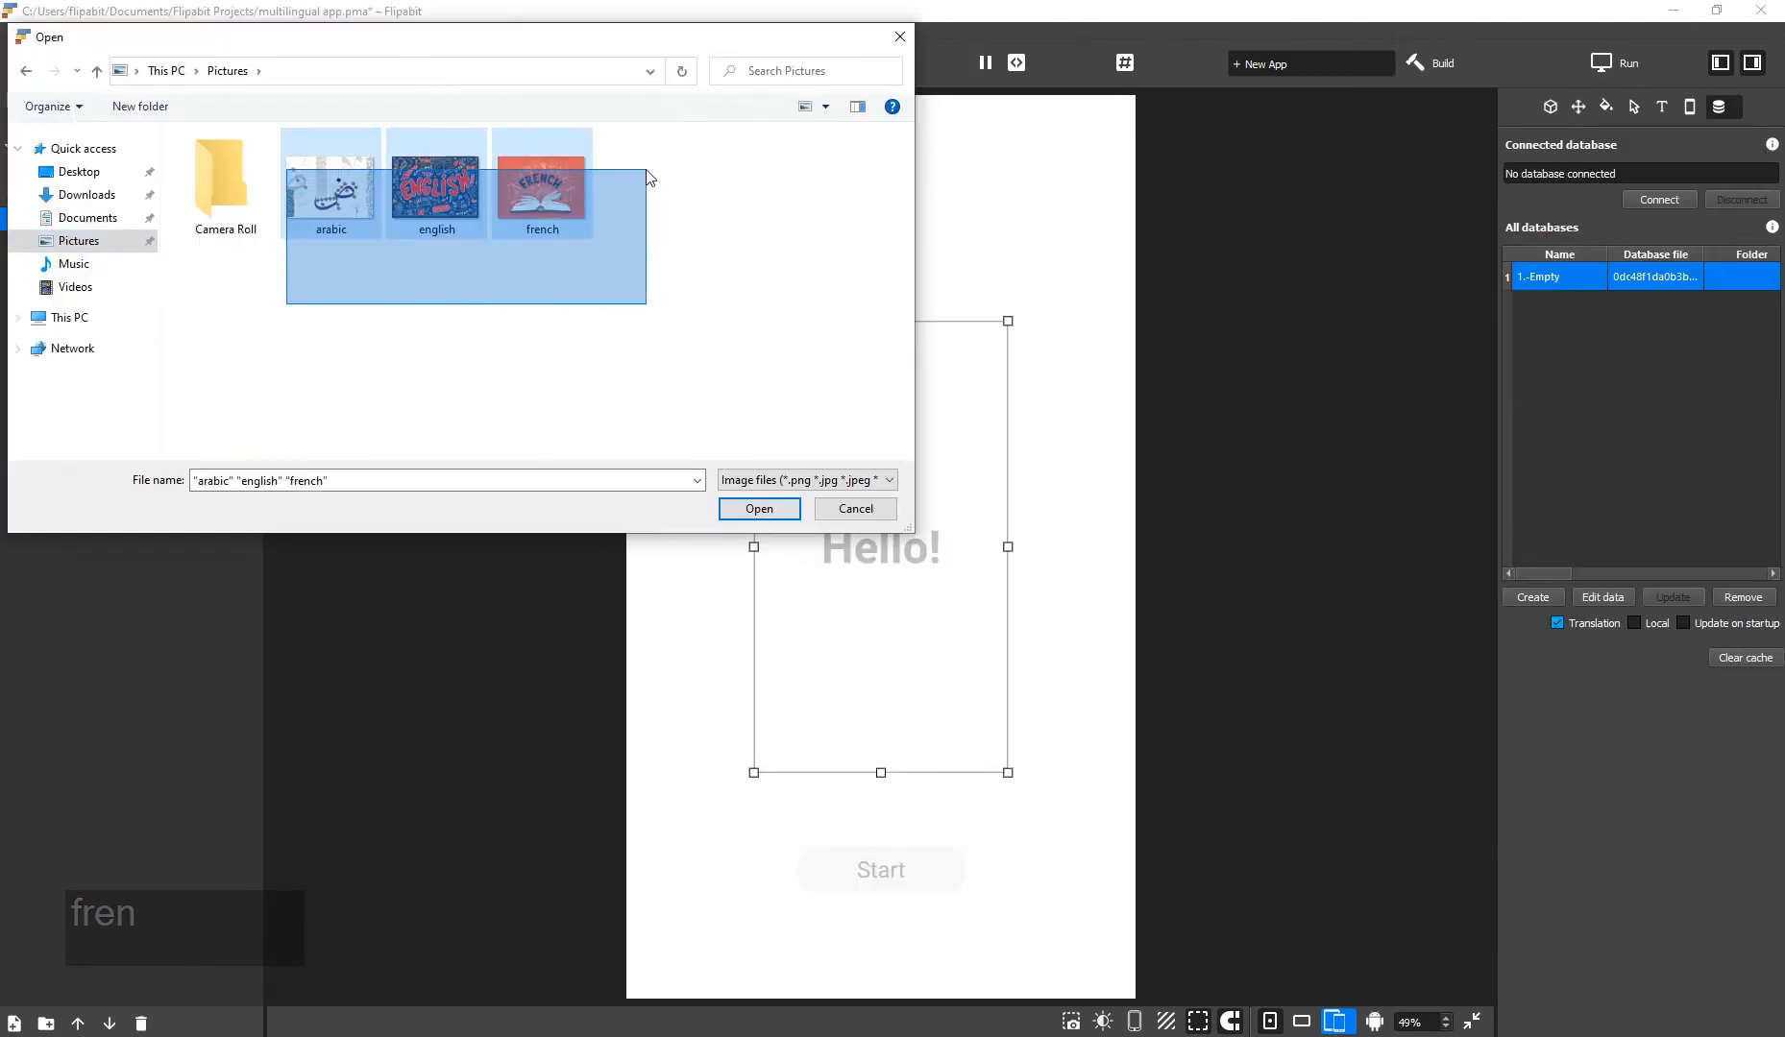
Load the arabic, english and french pictures into the new image element.
click(759, 509)
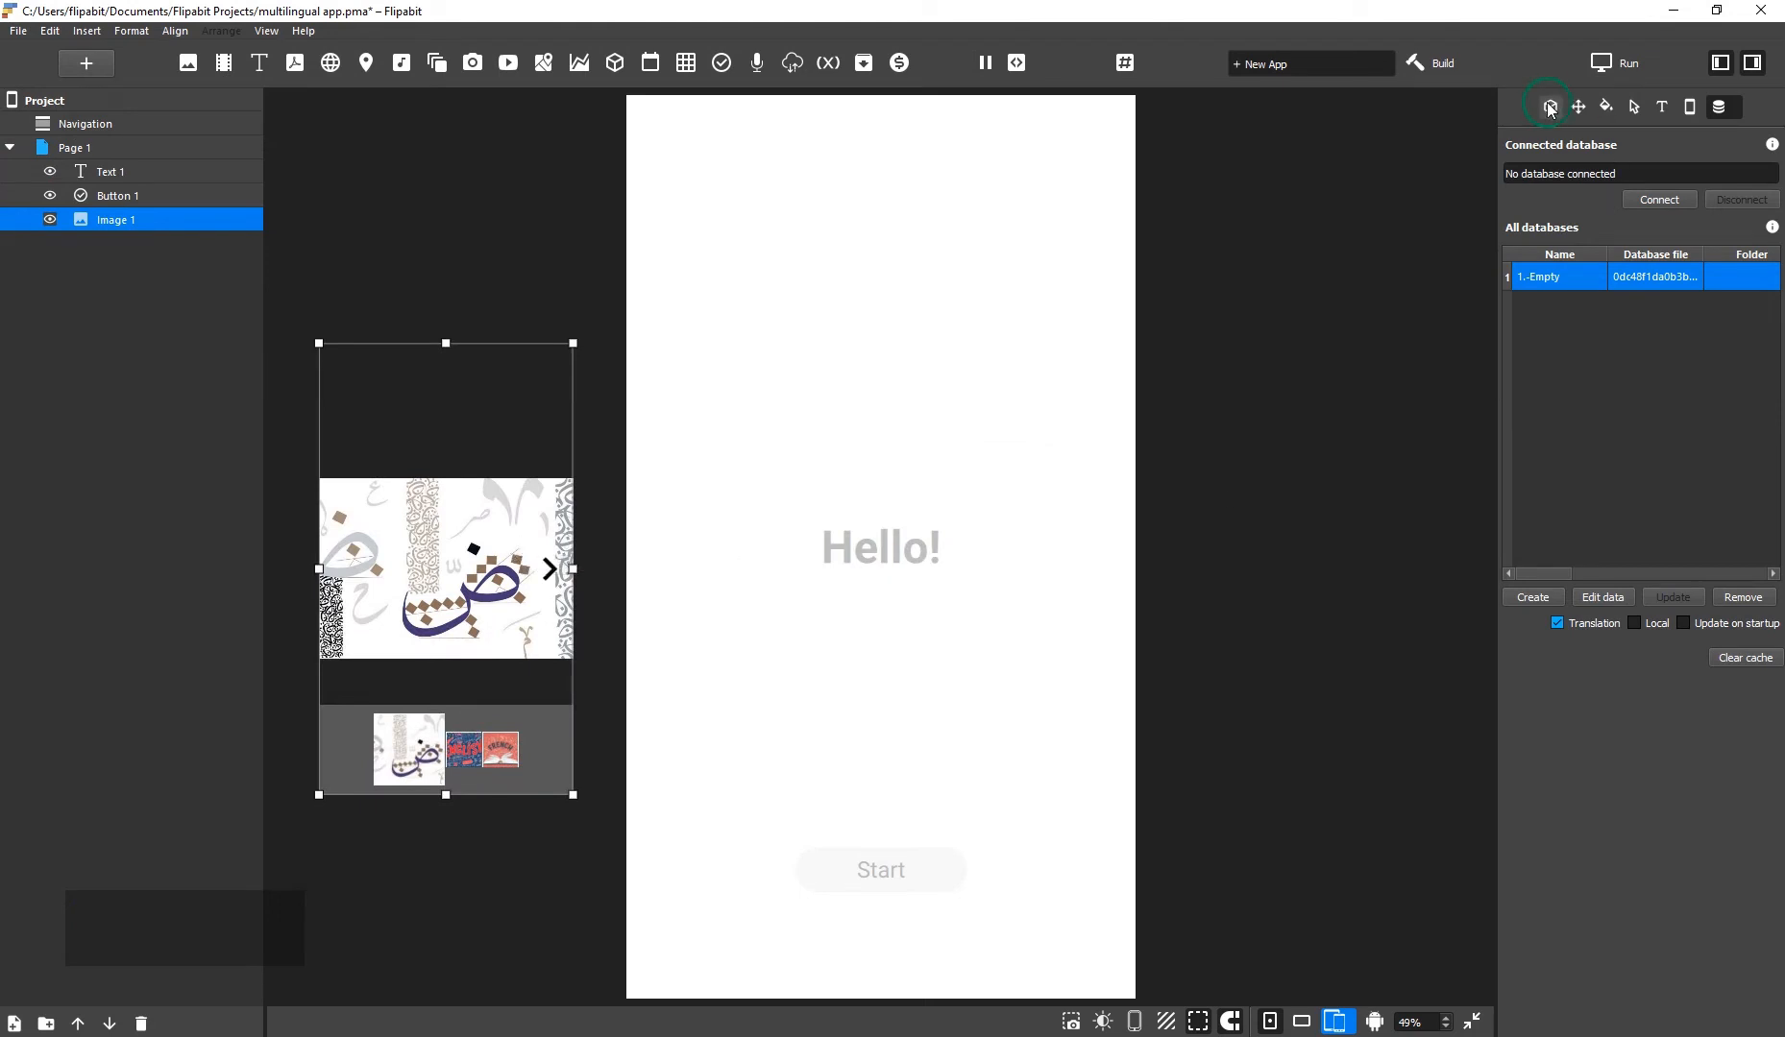
Rename the image's pictures to logo_ar.jpg, logo_en.jpg and logo_fr.jpg.
click(1548, 105)
text(logo)
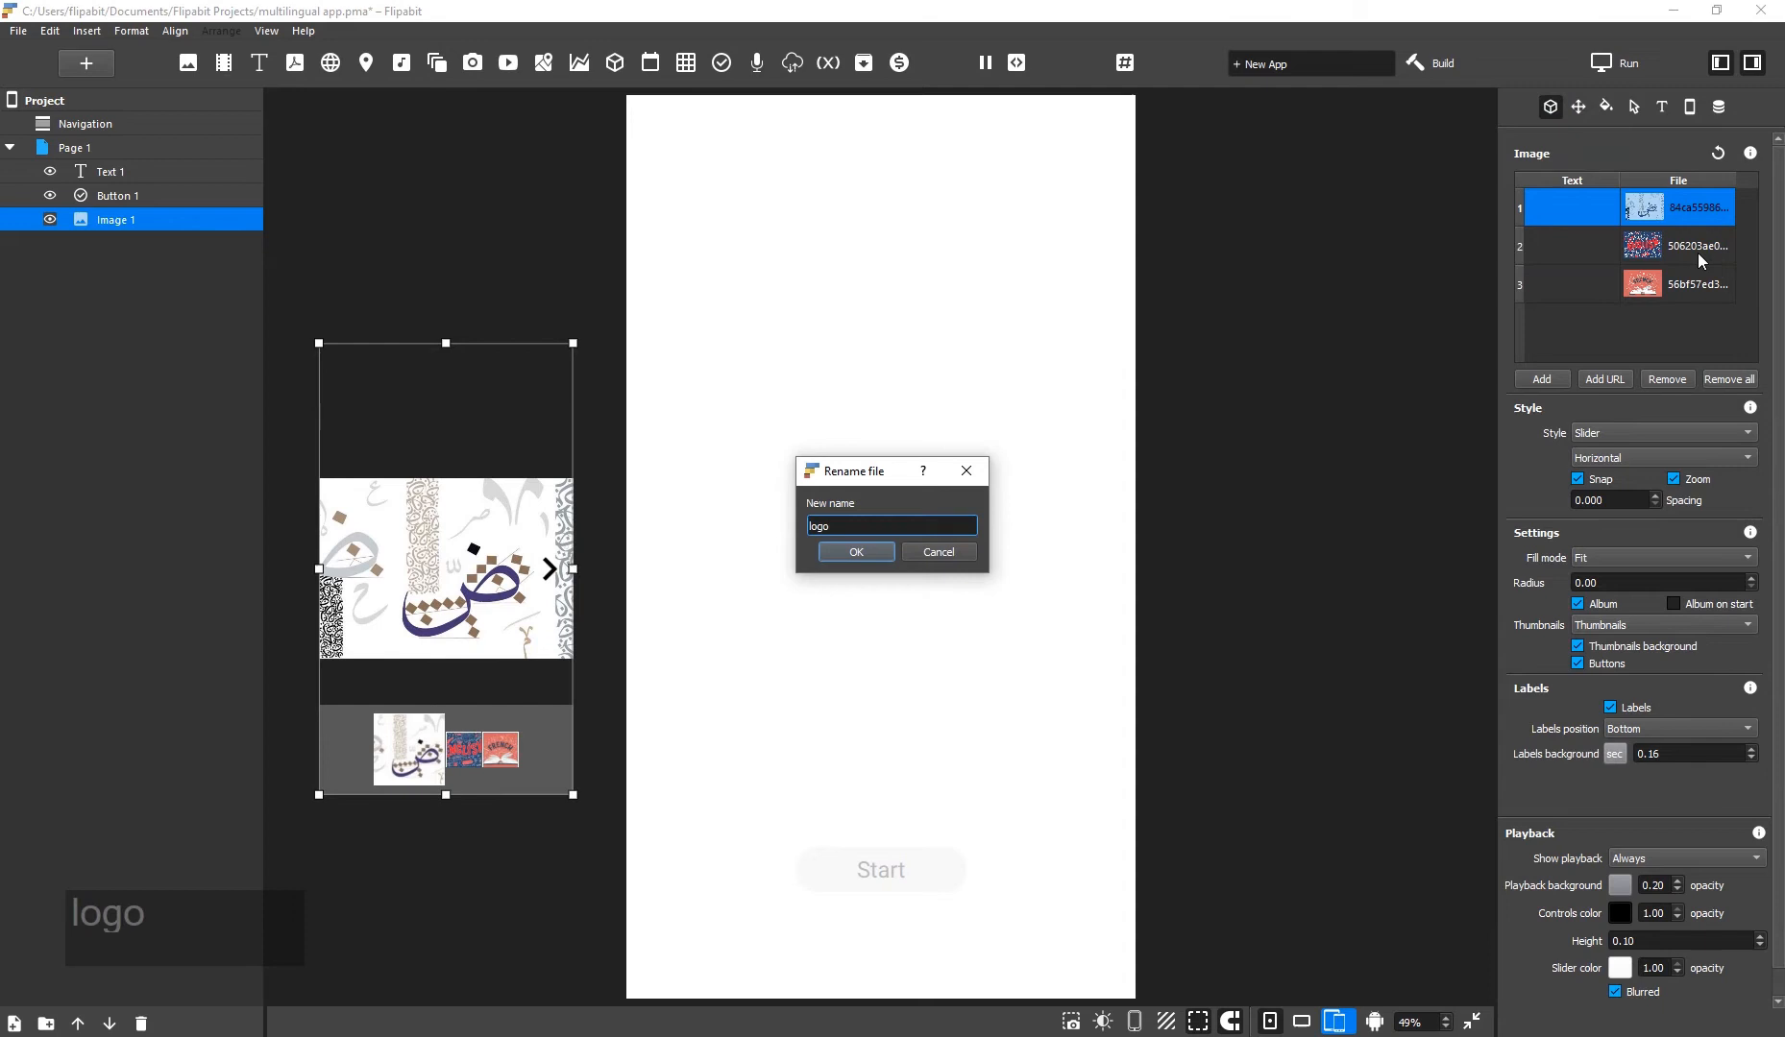
text(_ar)
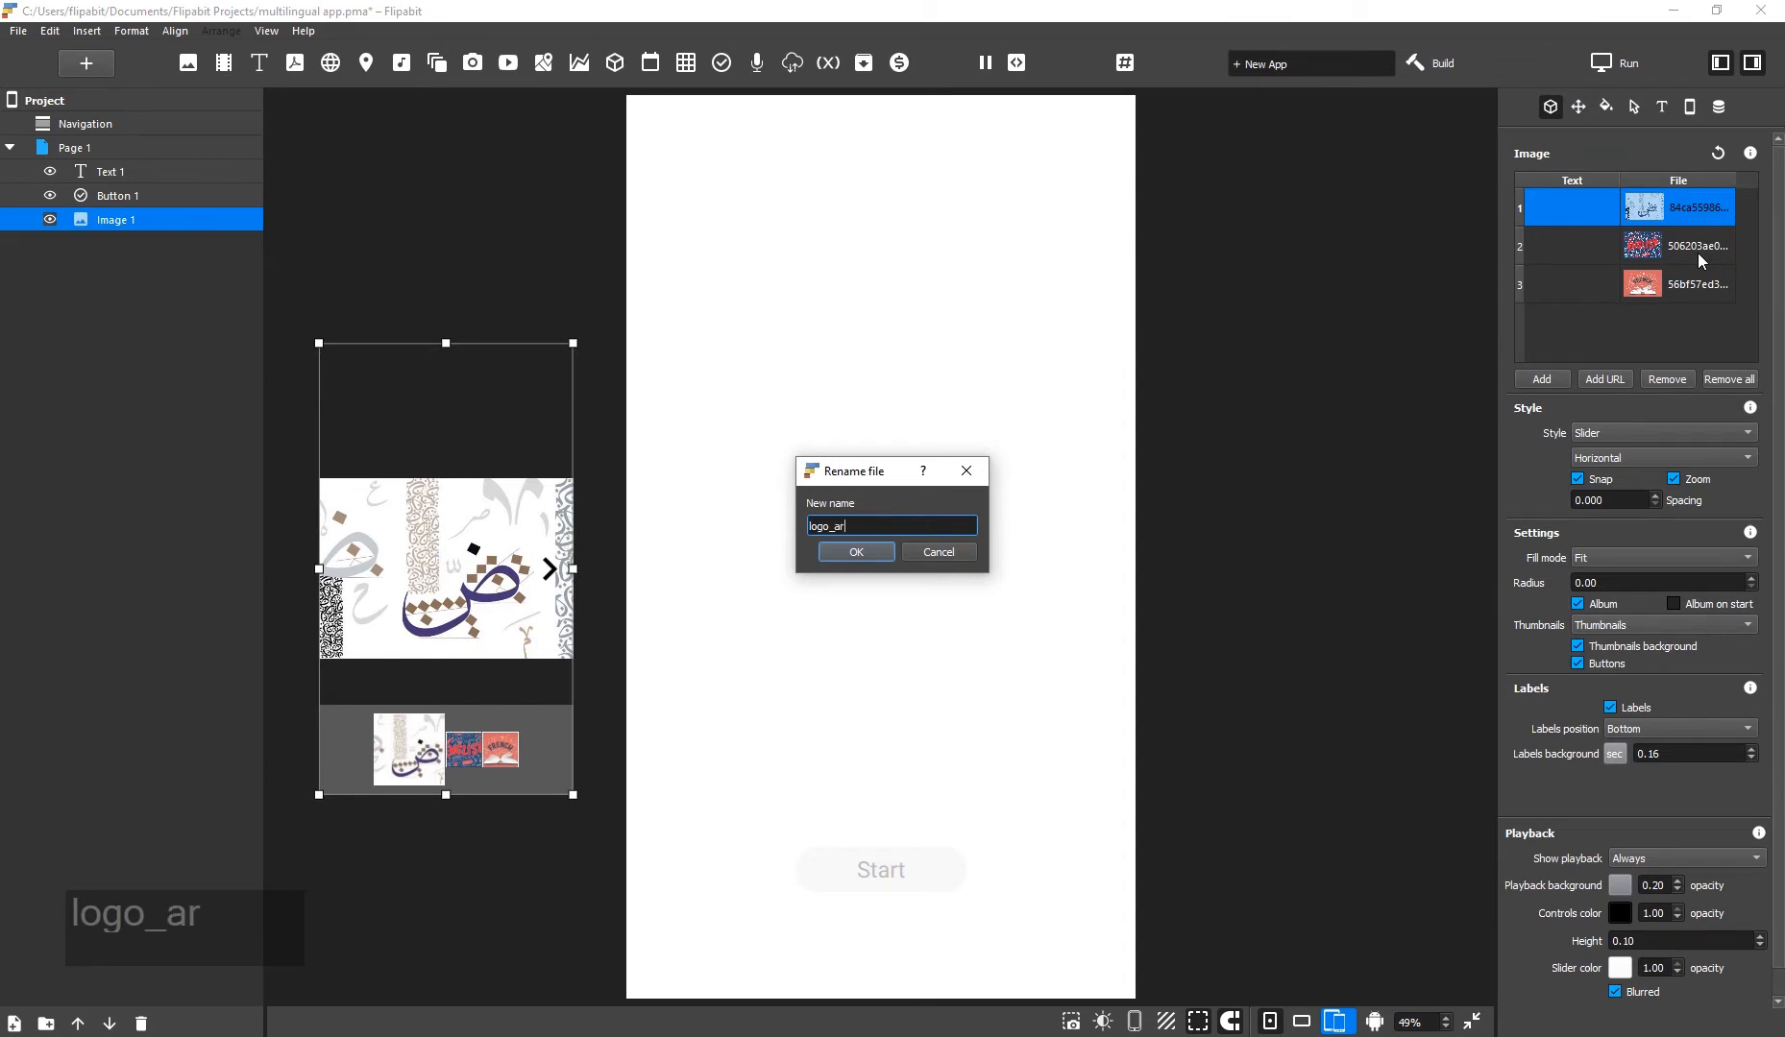
click(855, 555)
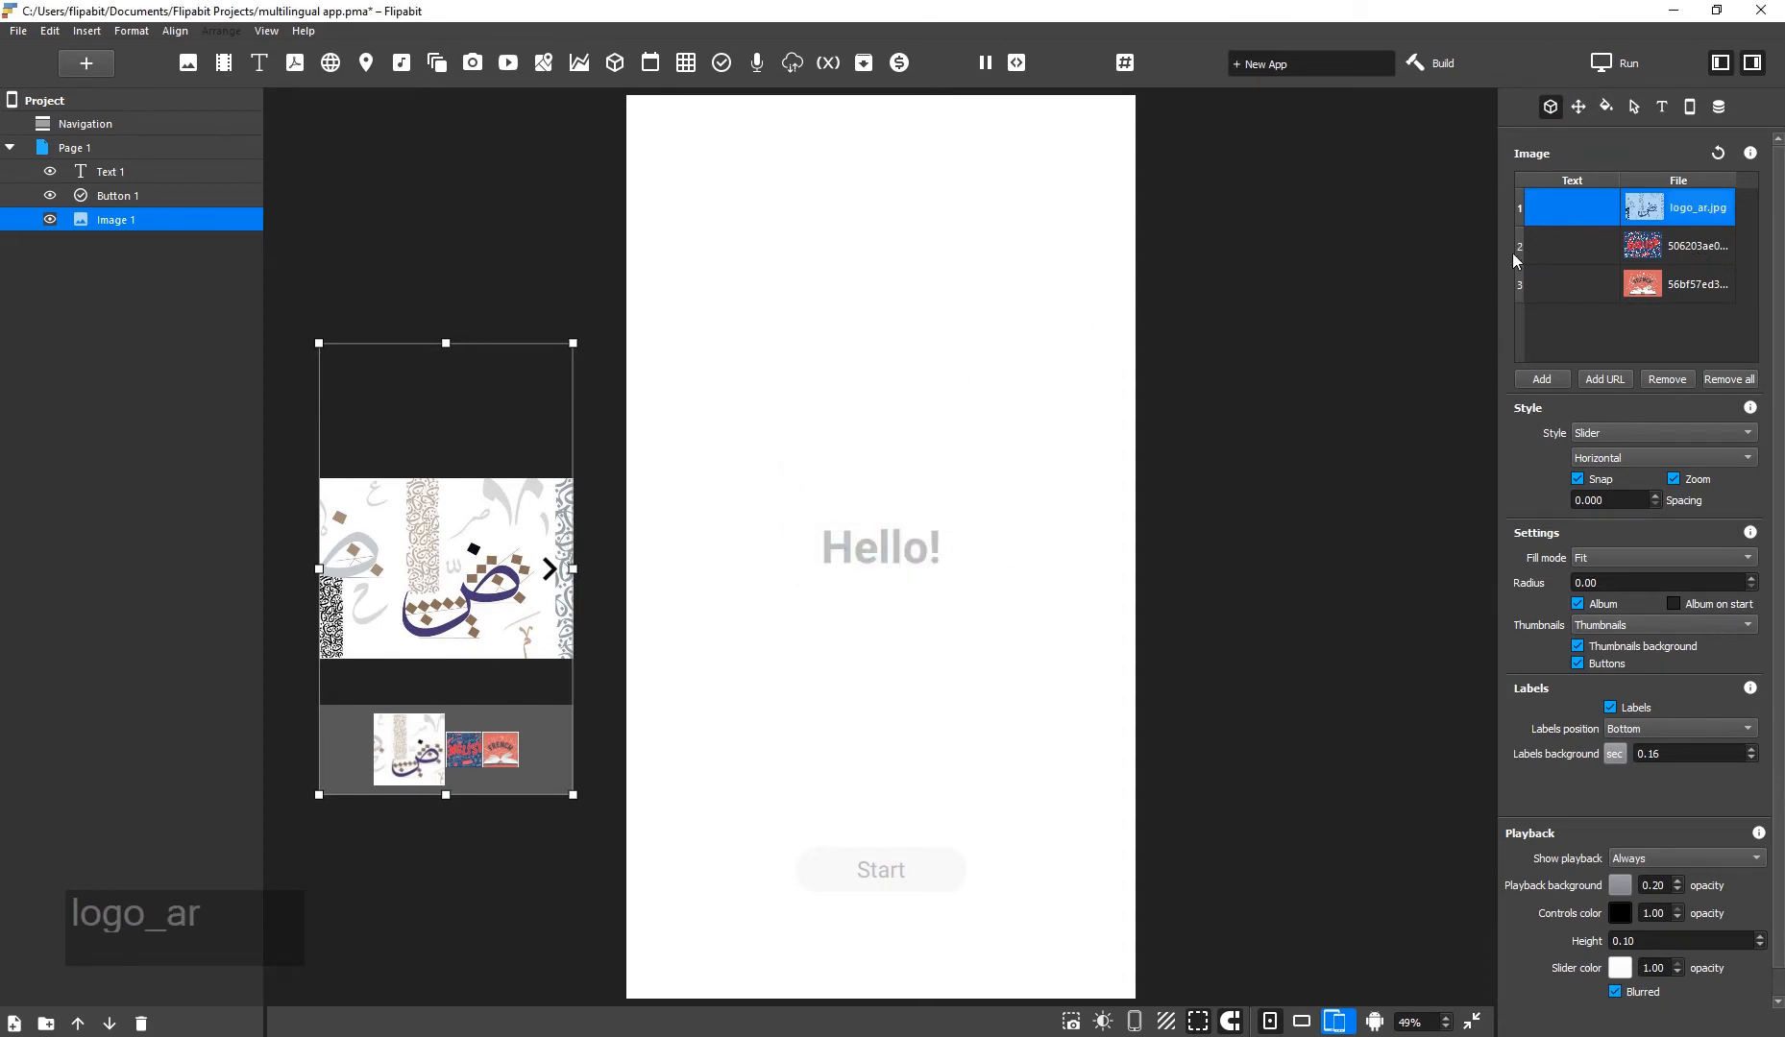
double_click(1693, 246)
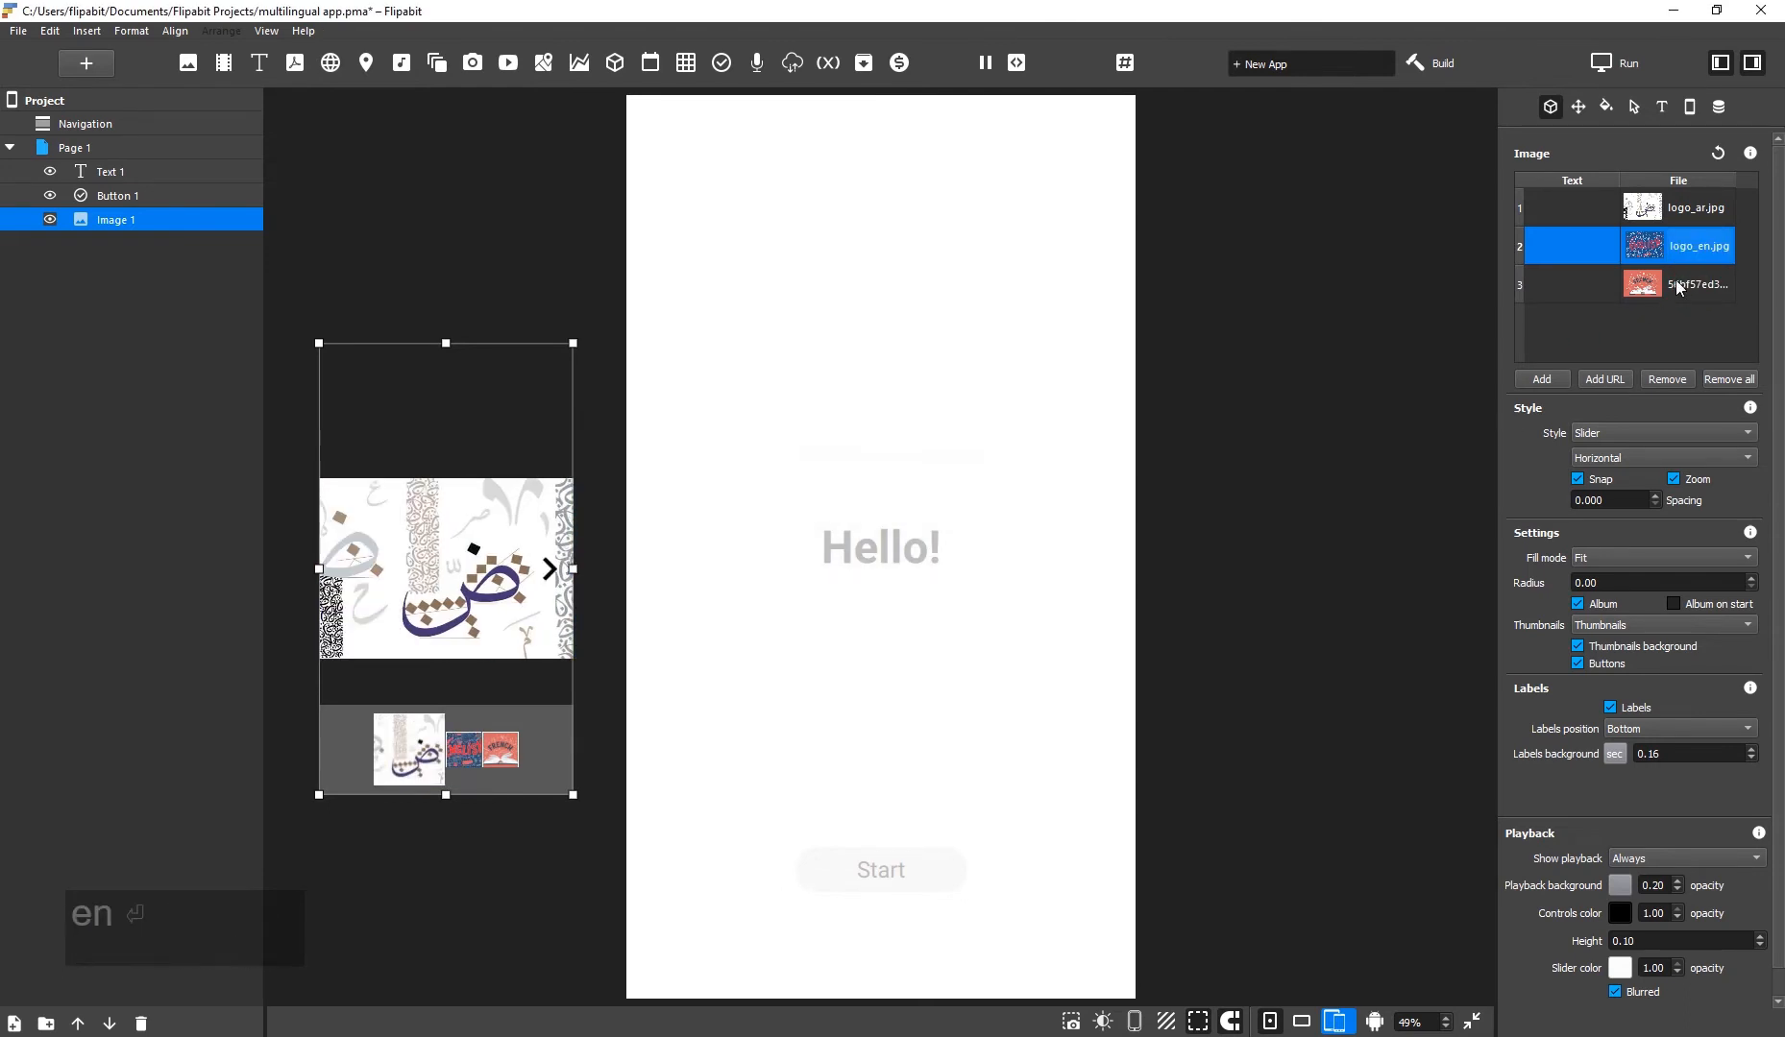
double_click(1696, 285)
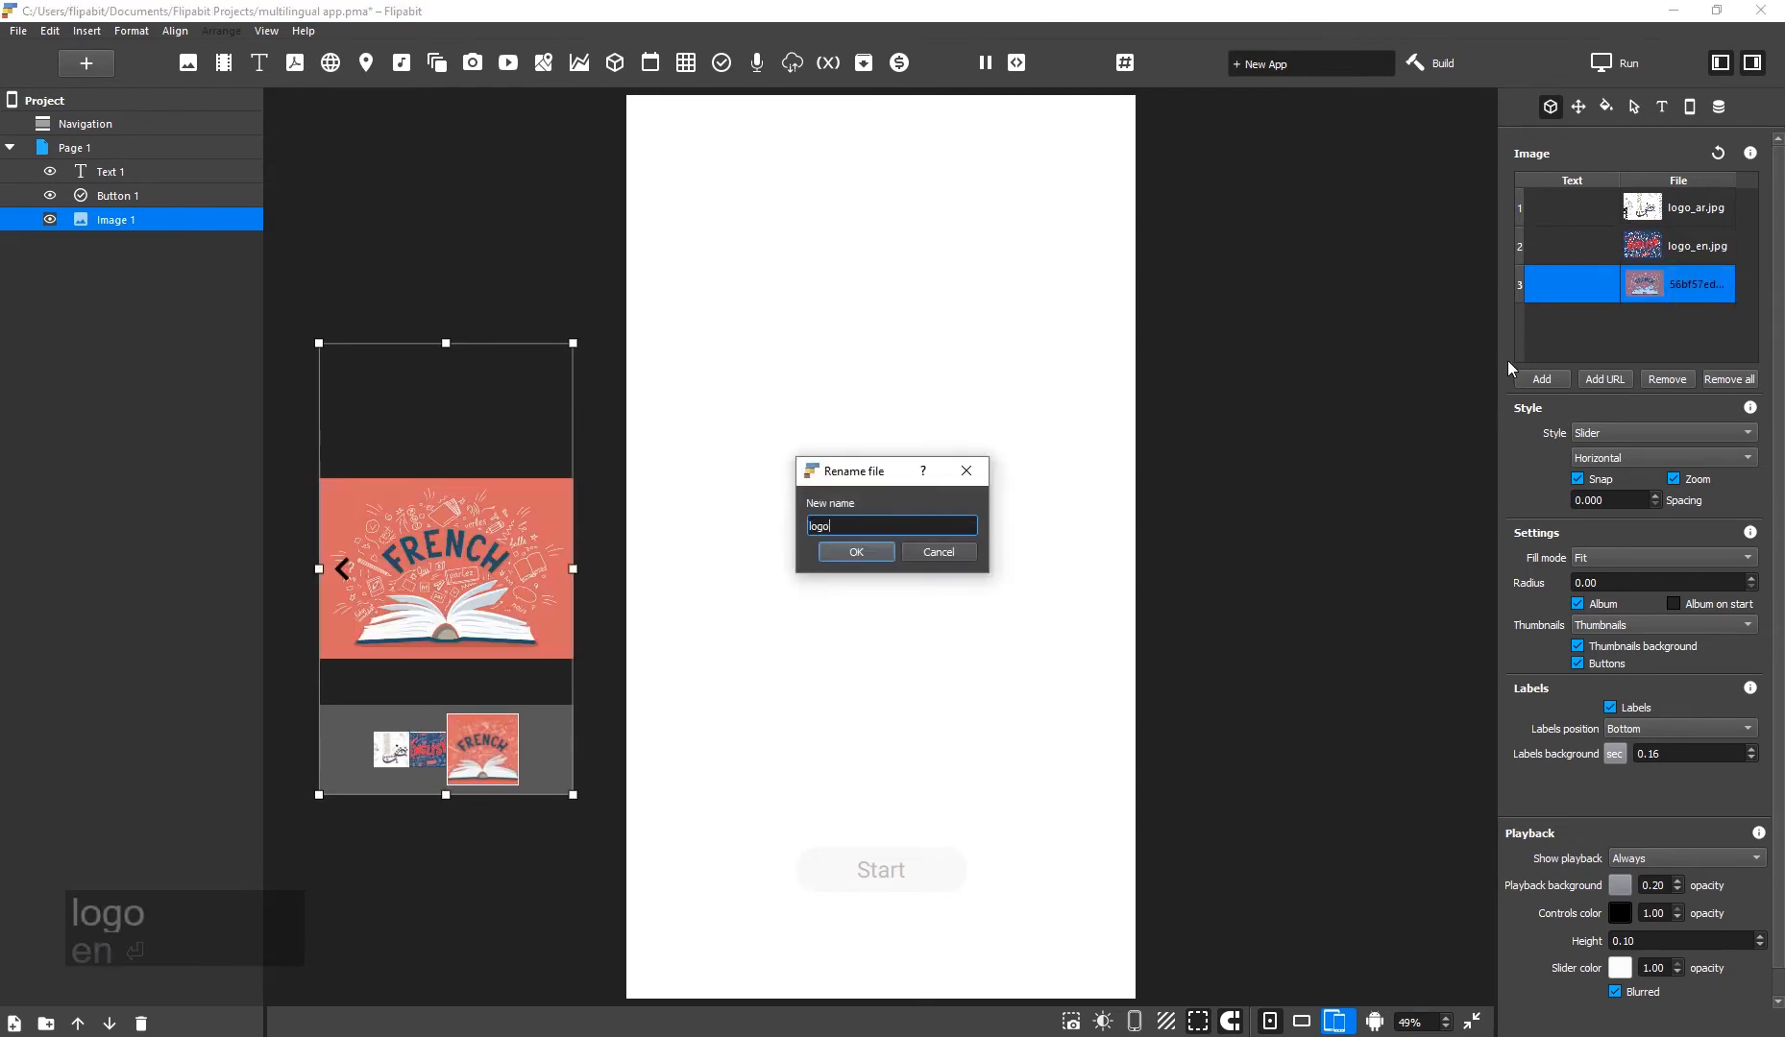
text(_fr)
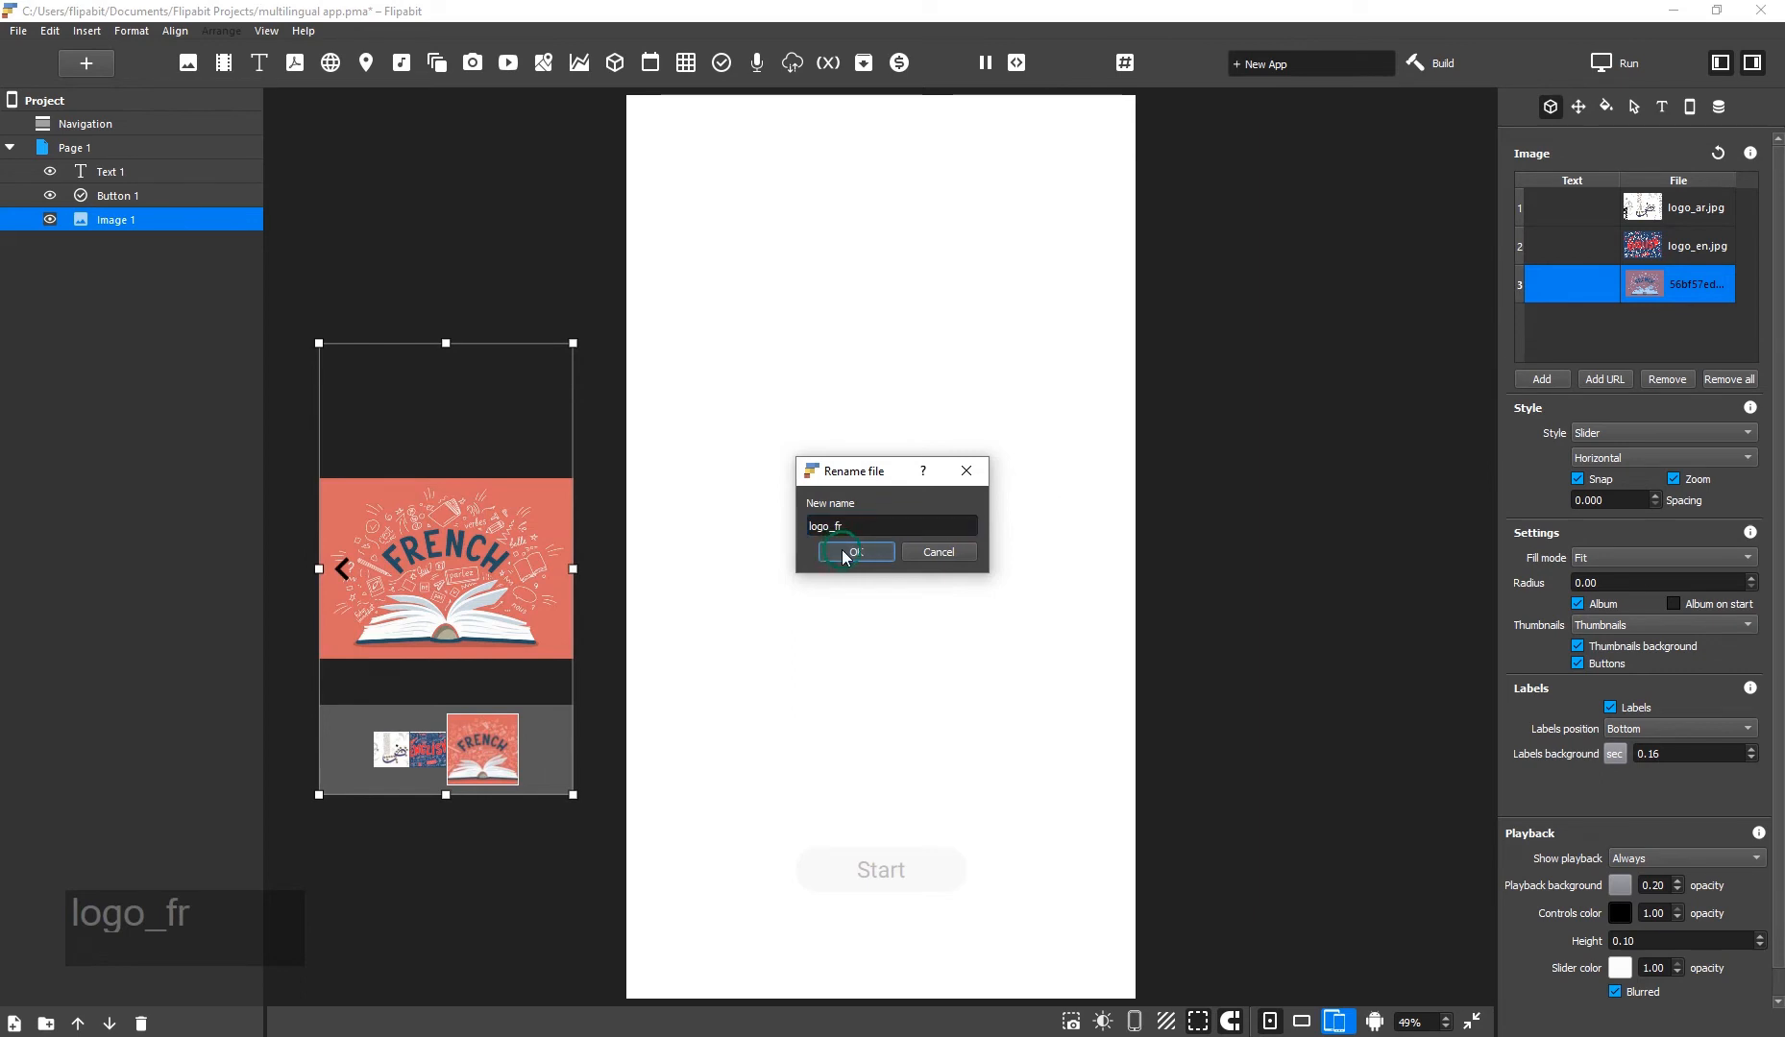
click(855, 552)
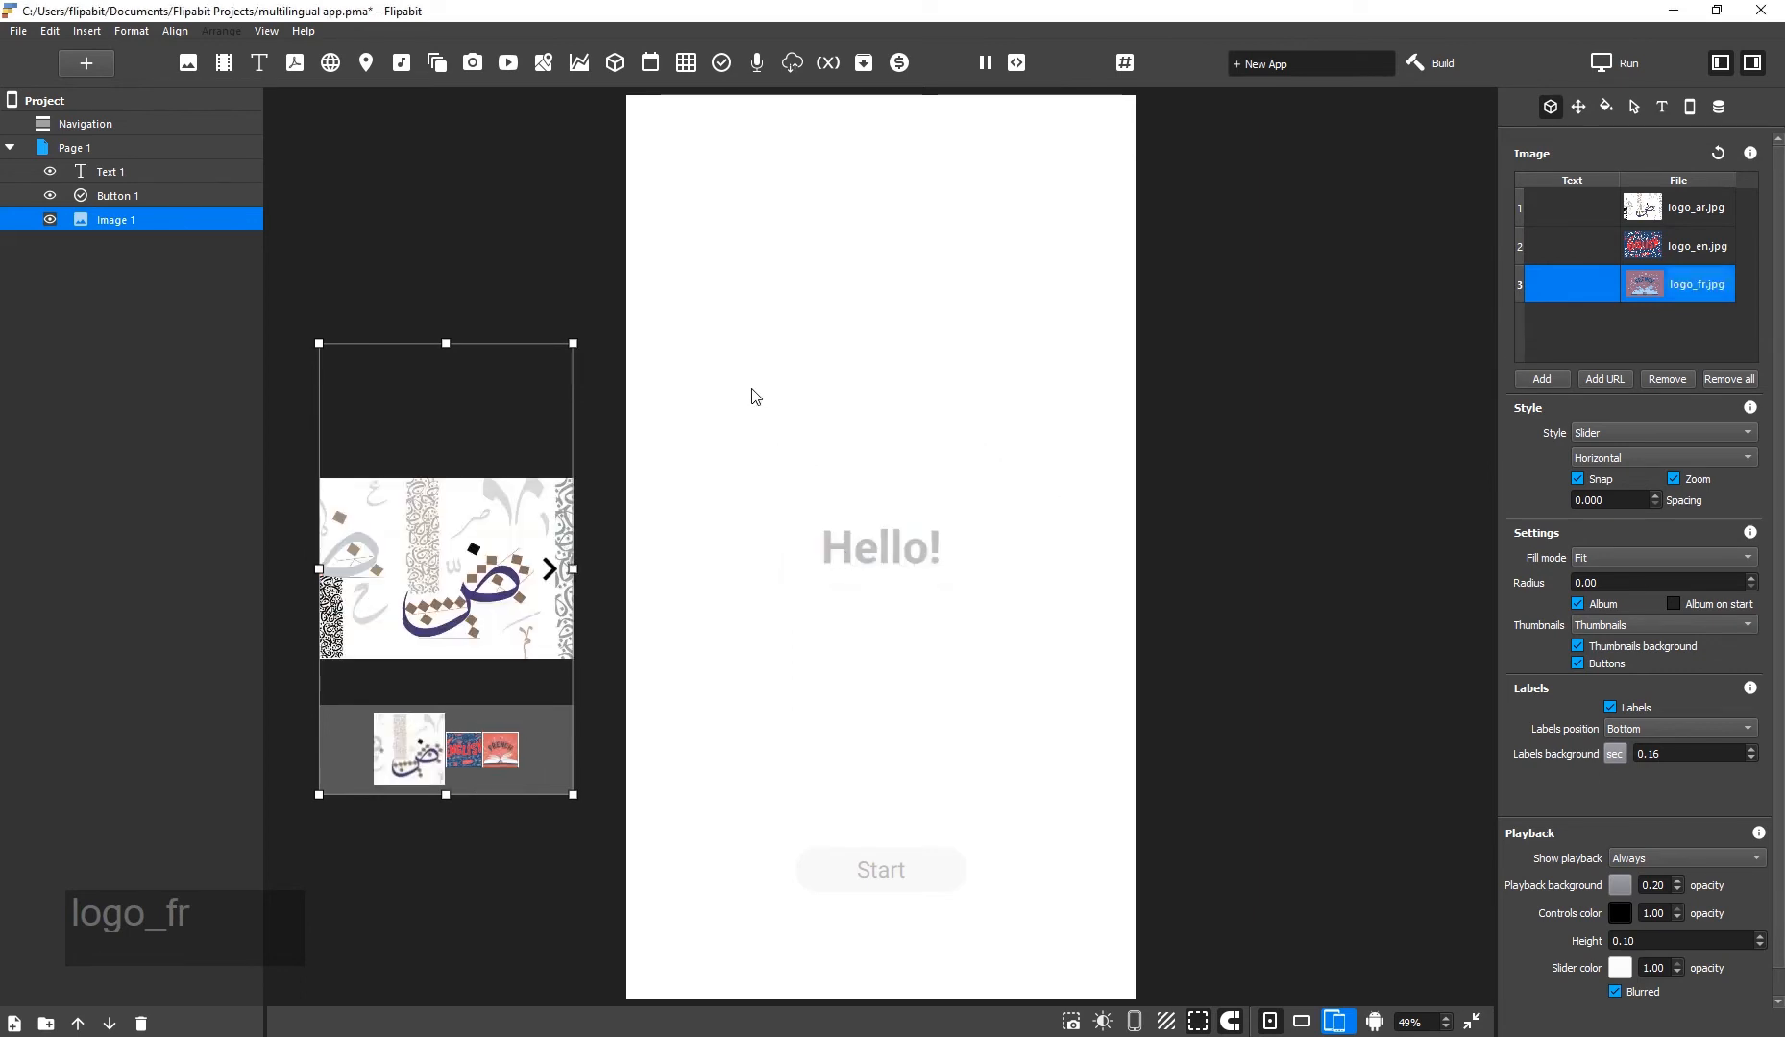
Add a second image sourced from the URL key logo_##en## showing the English logo.
click(1541, 379)
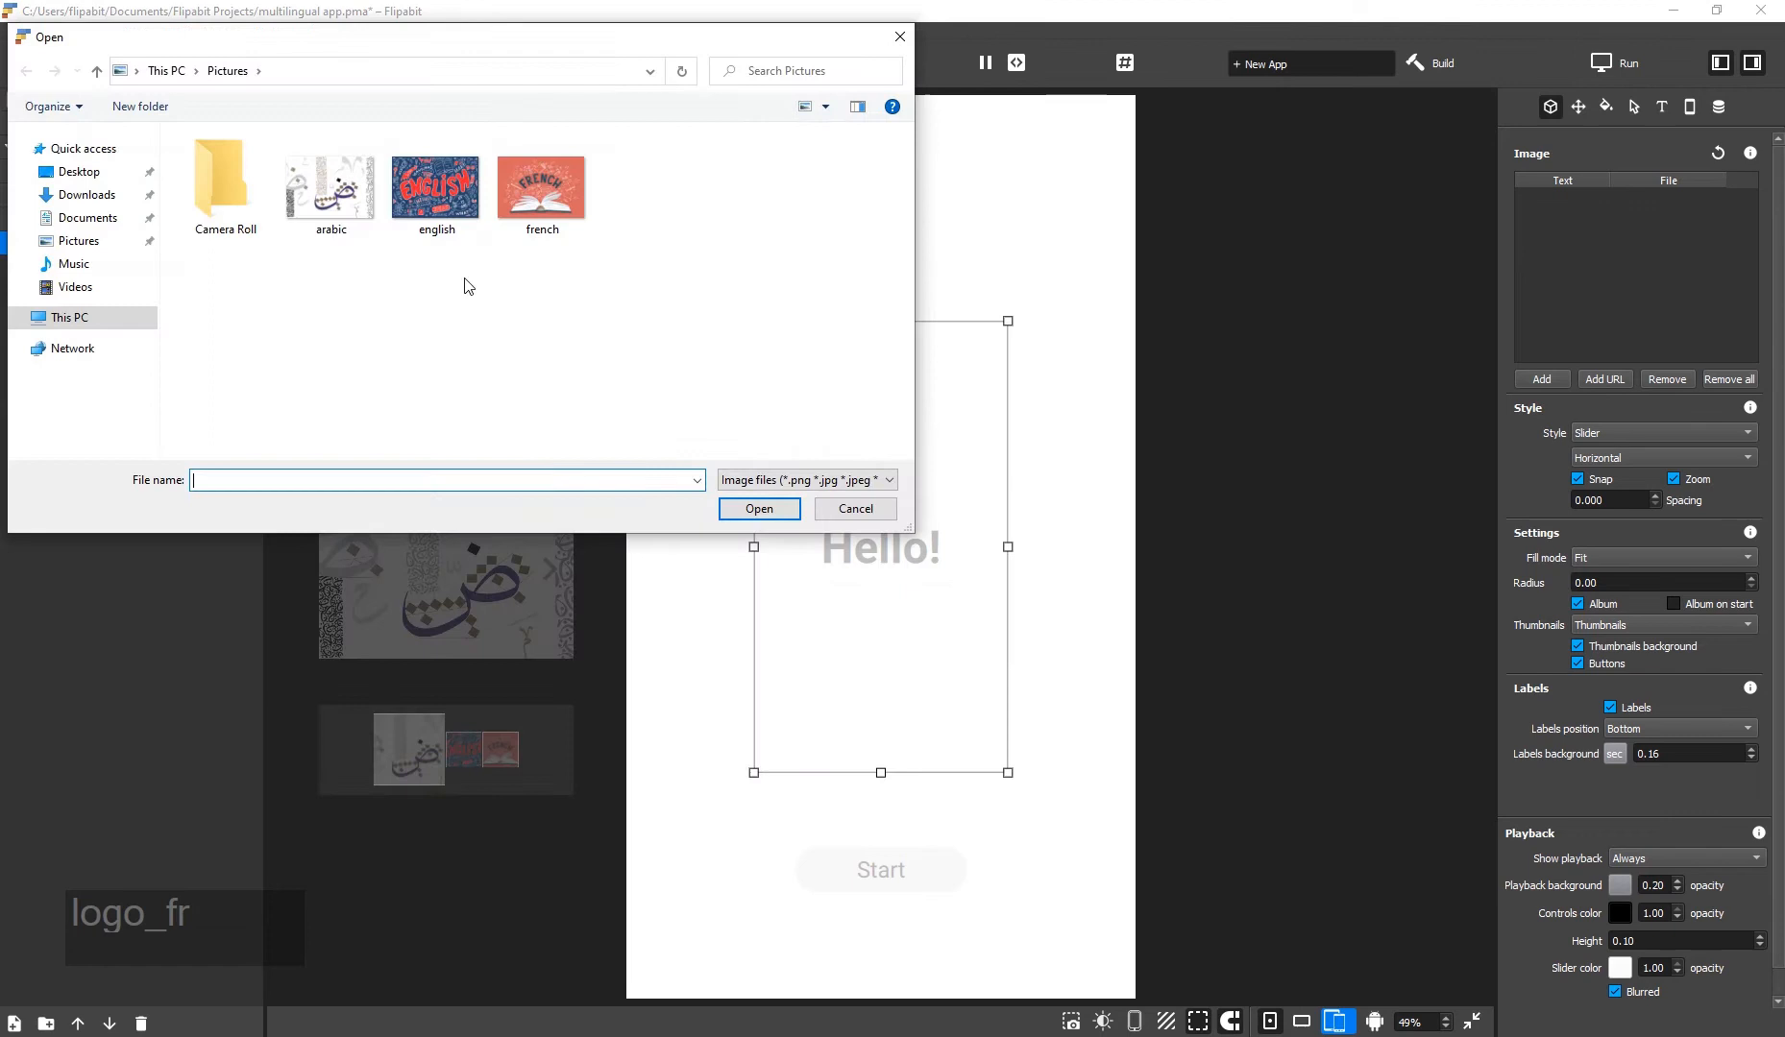
click(853, 507)
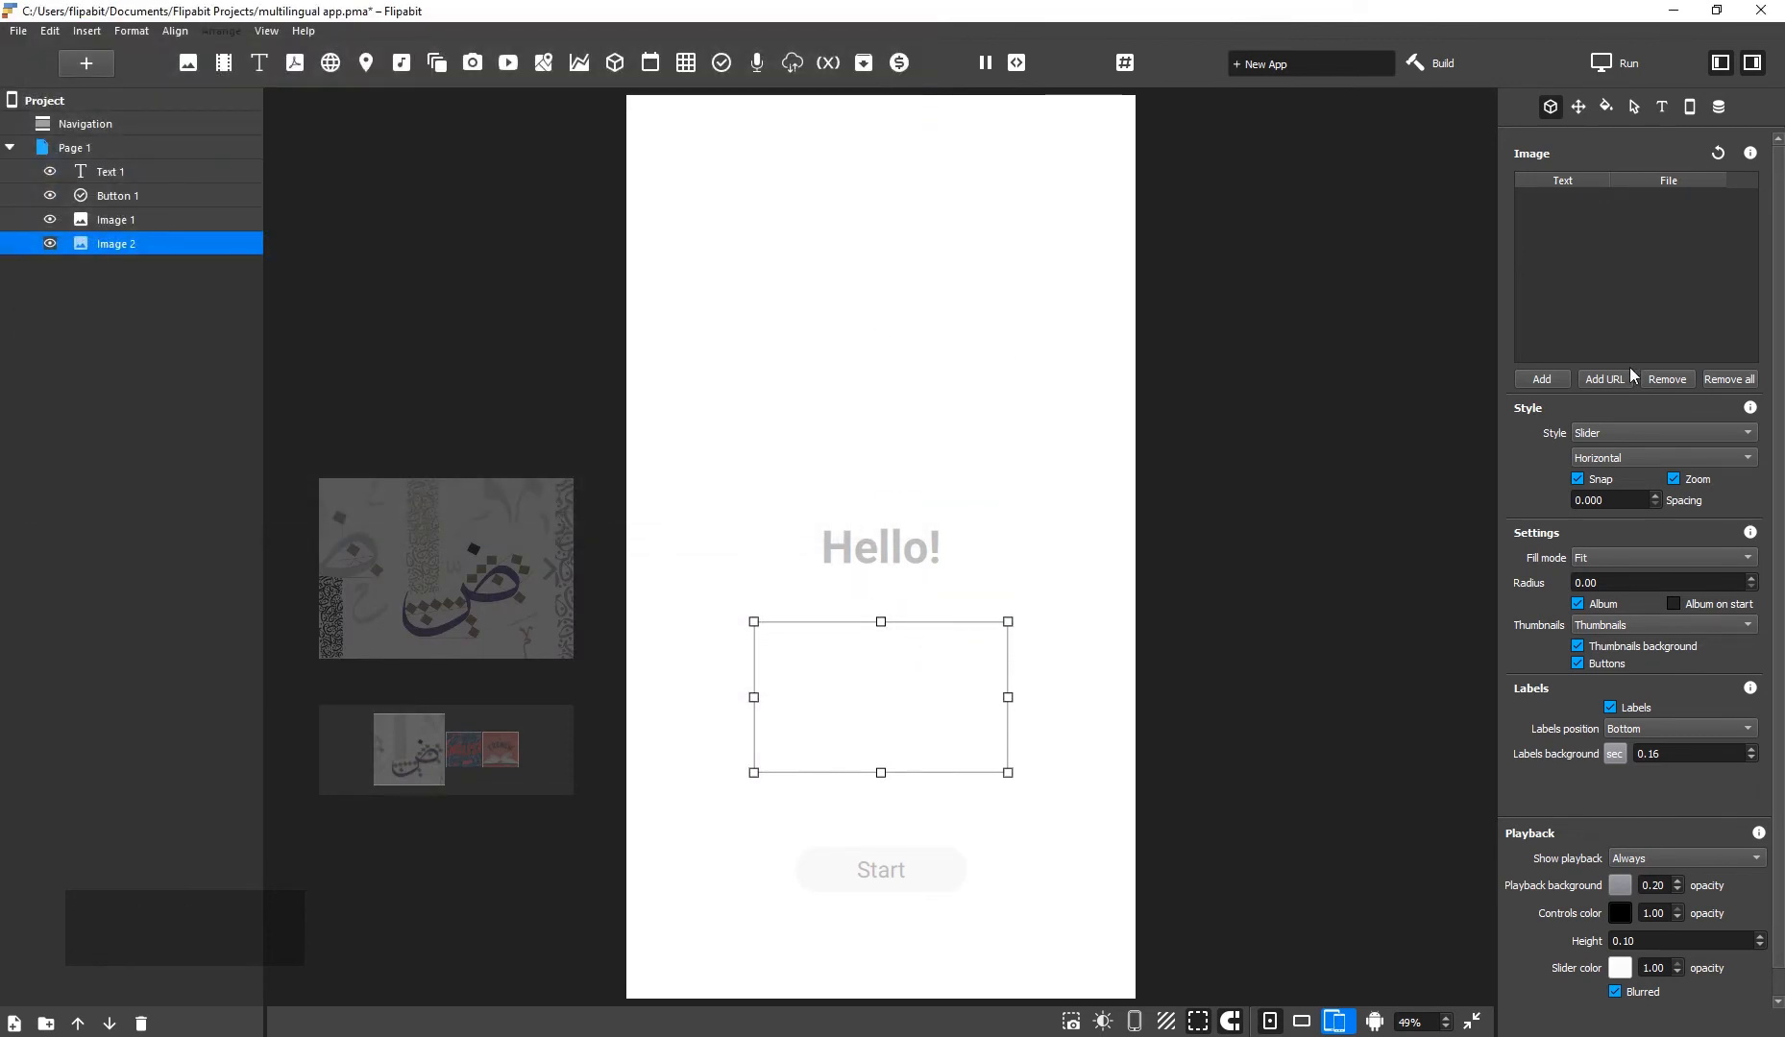
click(1603, 378)
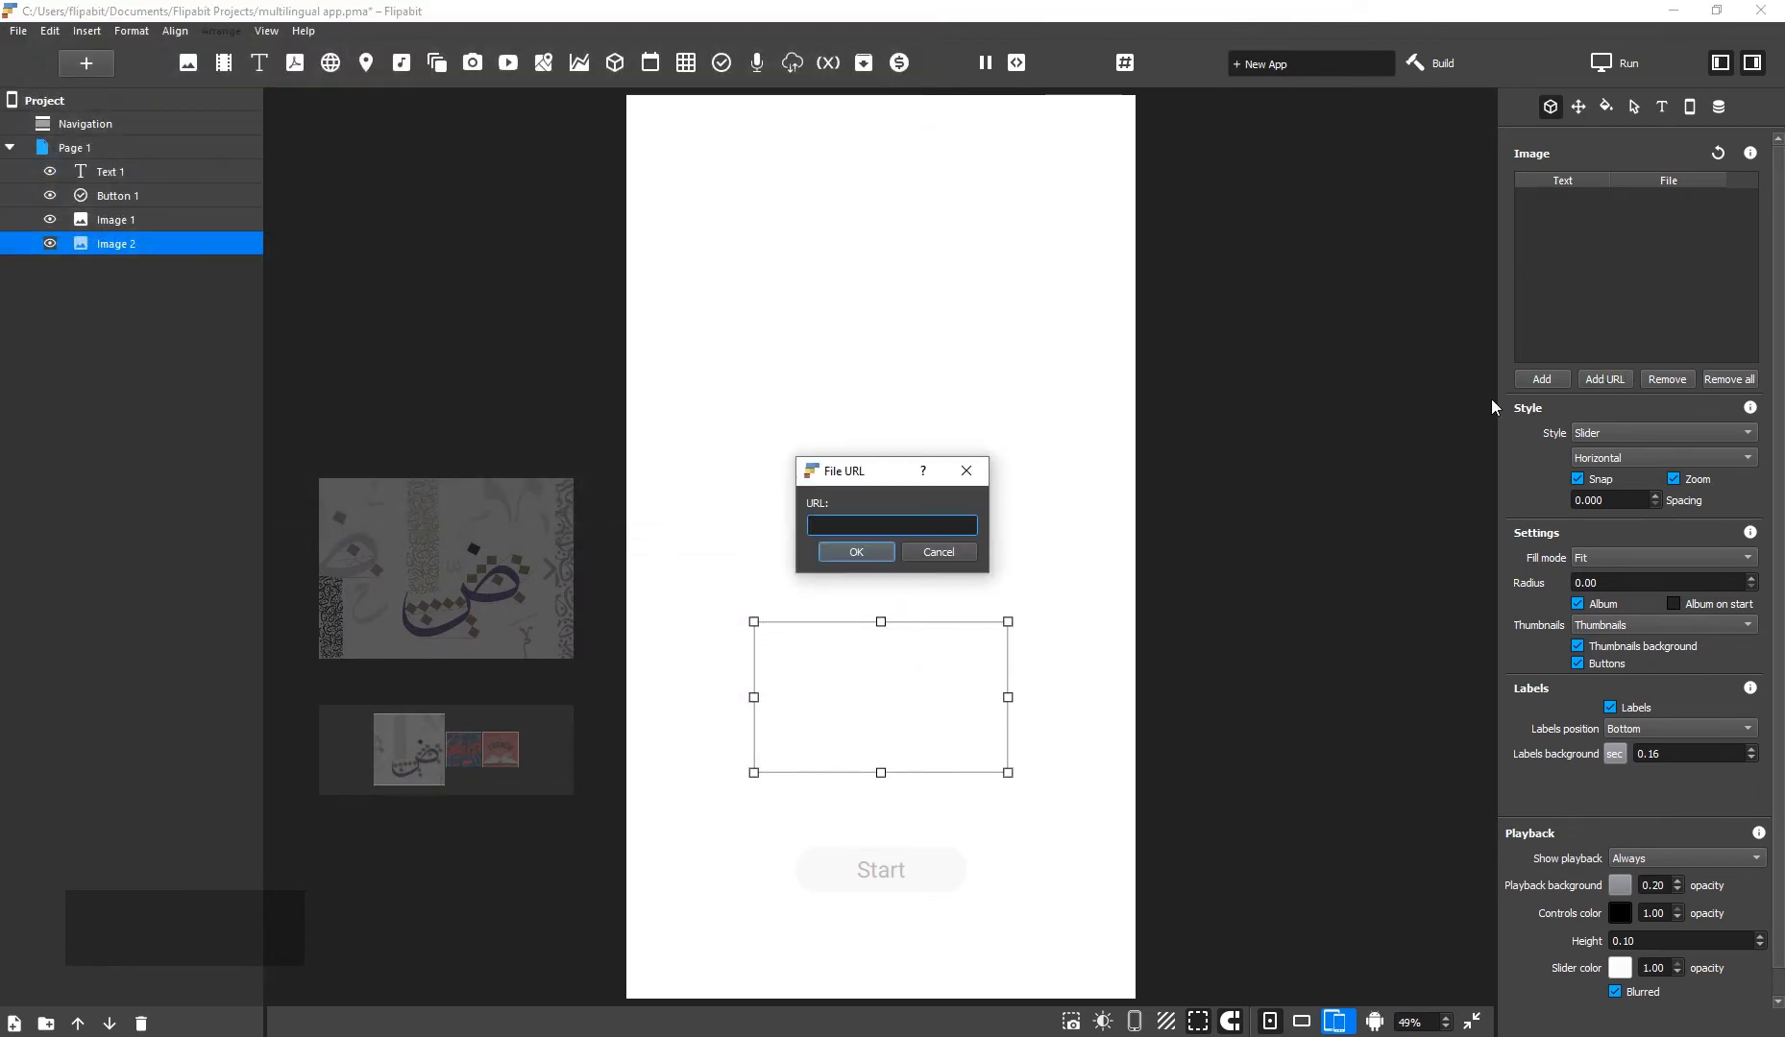
text(logo)
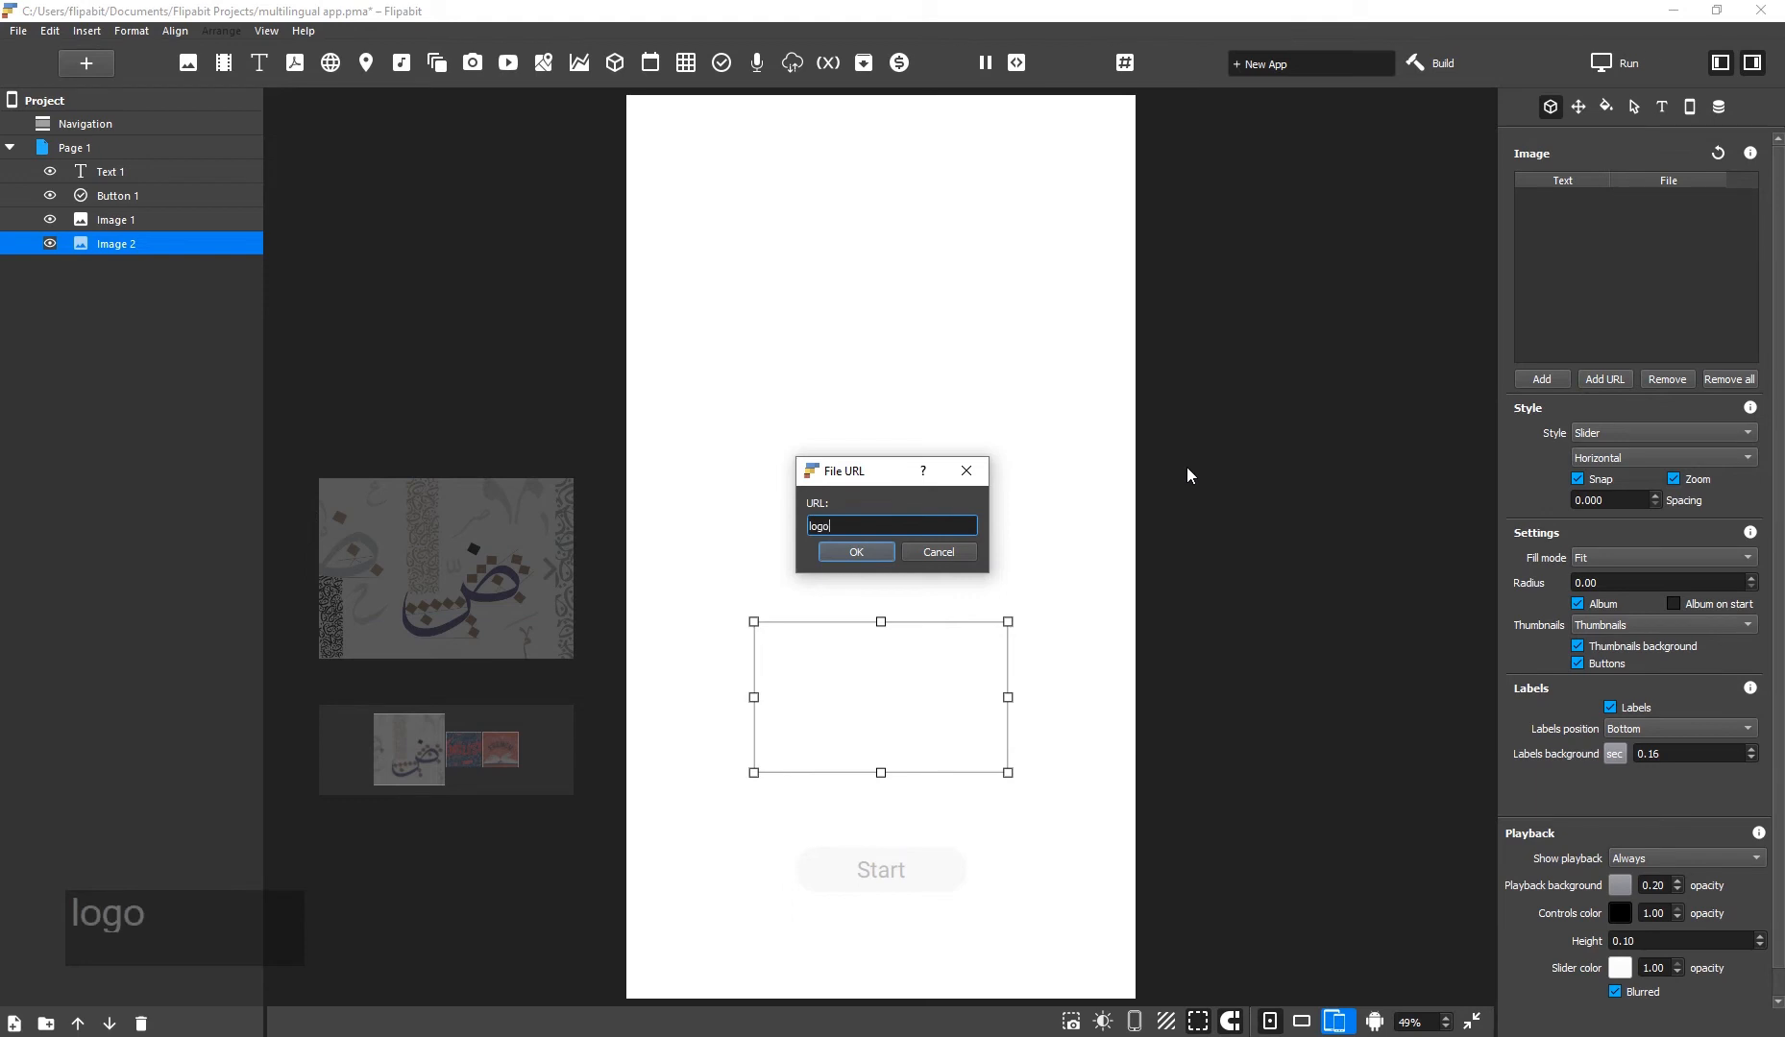
text(_en)
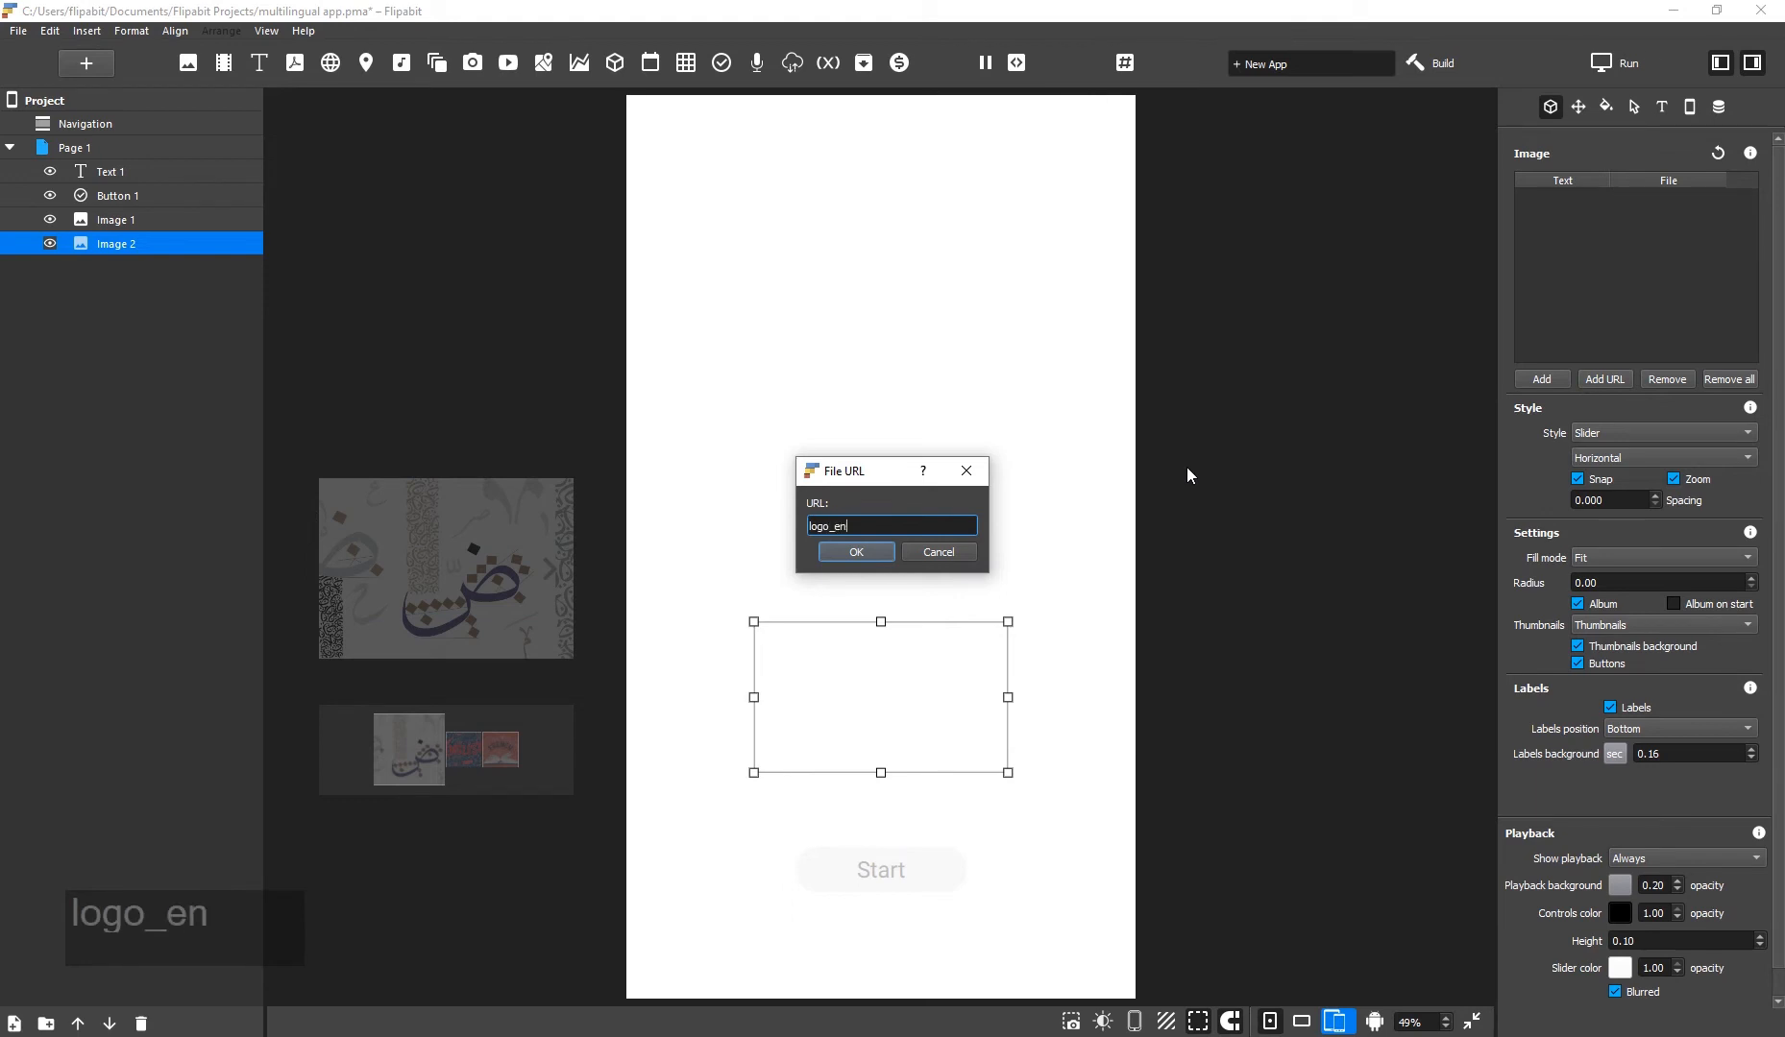
text(##en##)
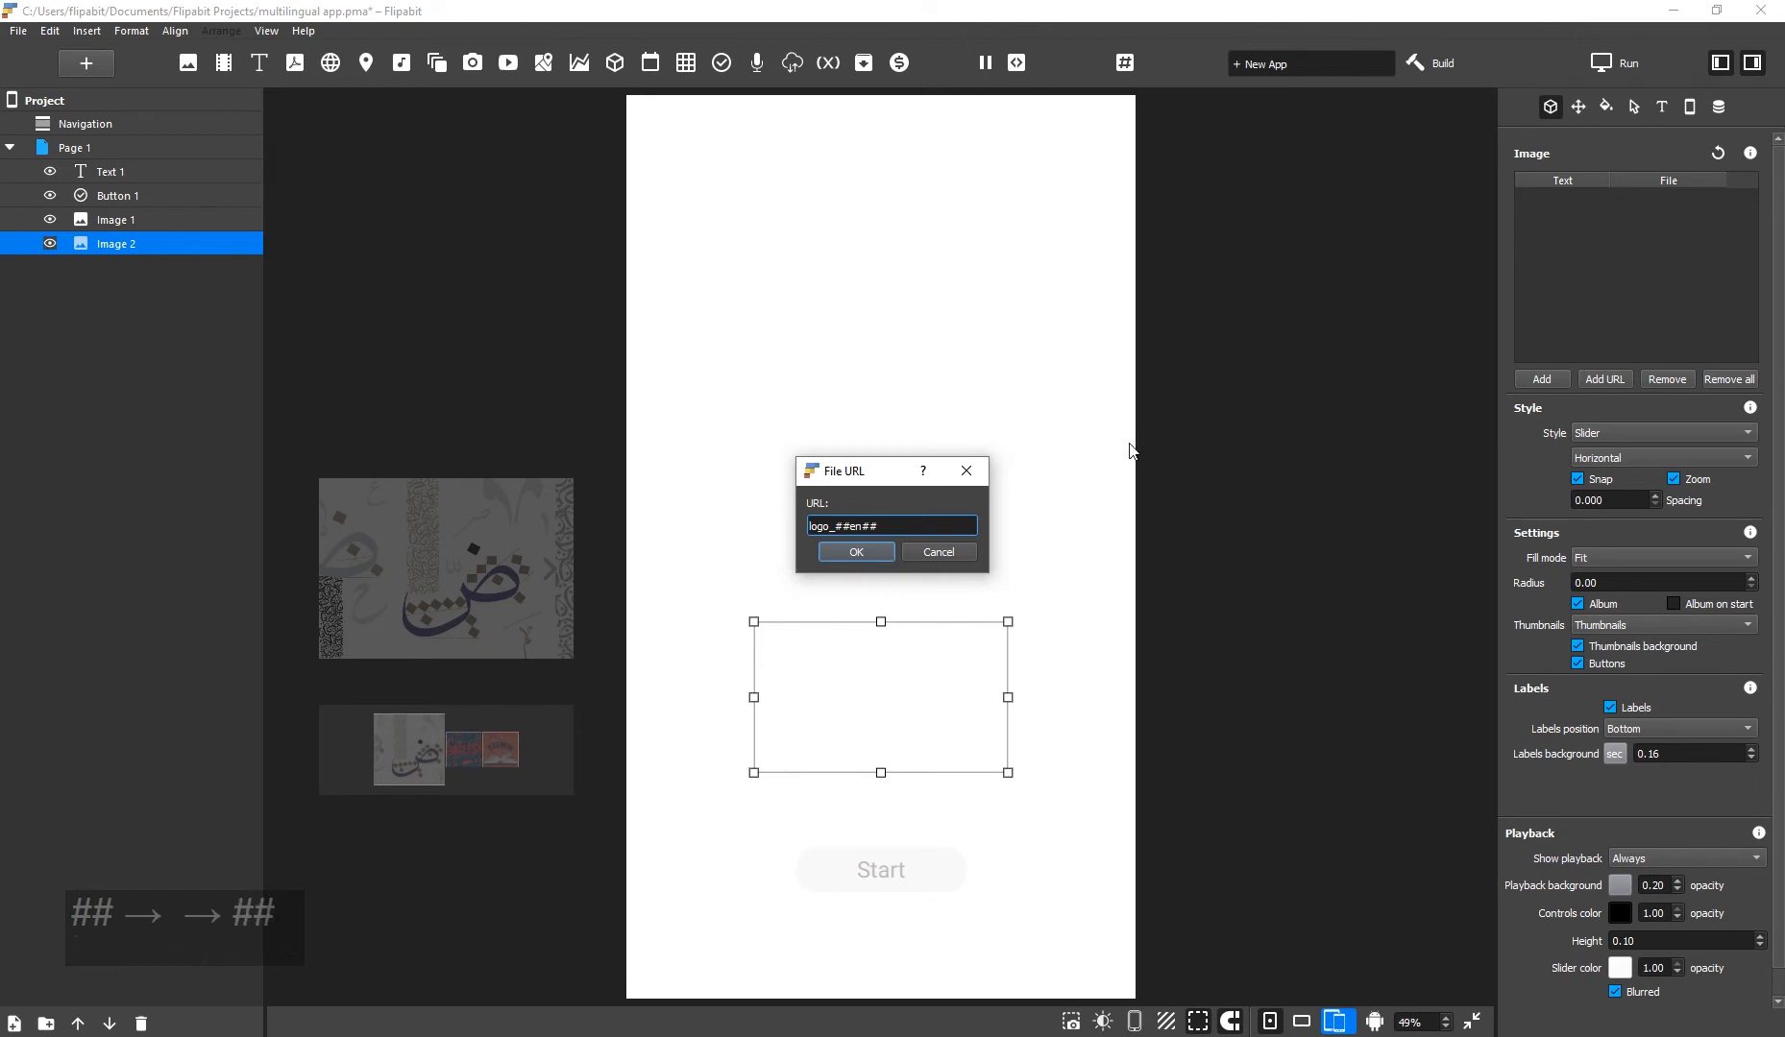
click(855, 552)
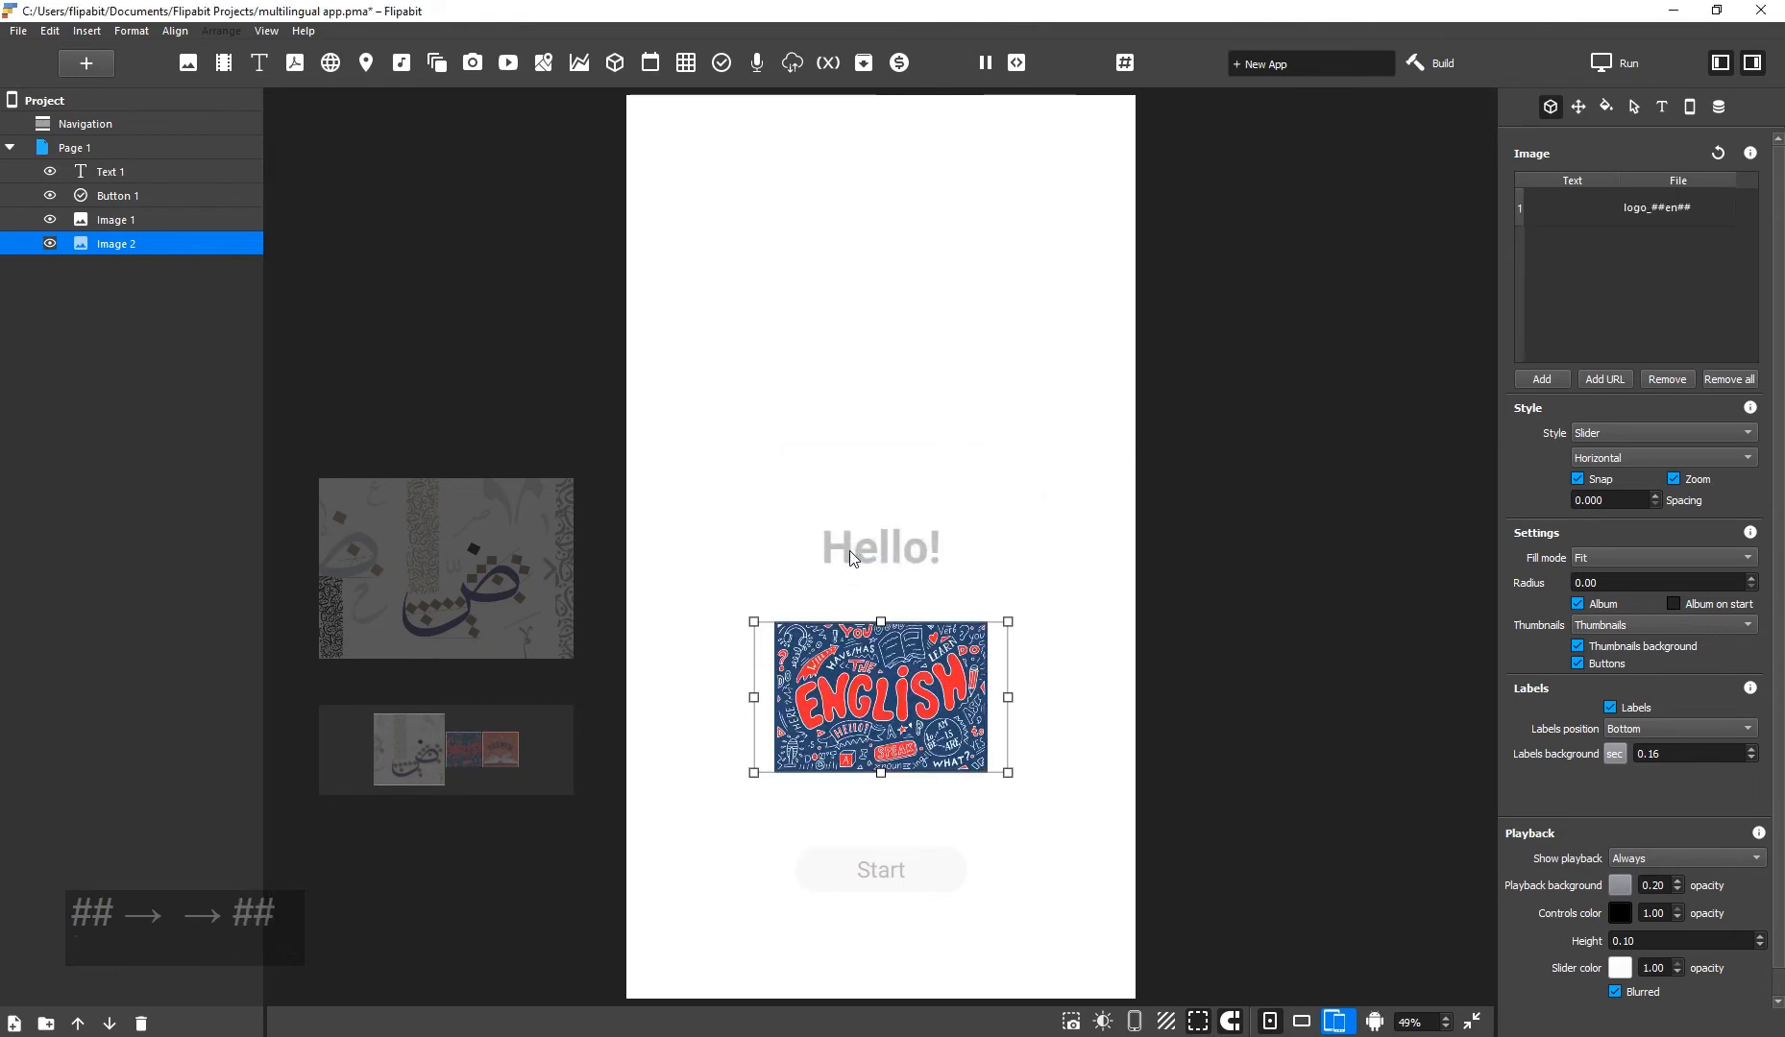
mouse_move(1110, 592)
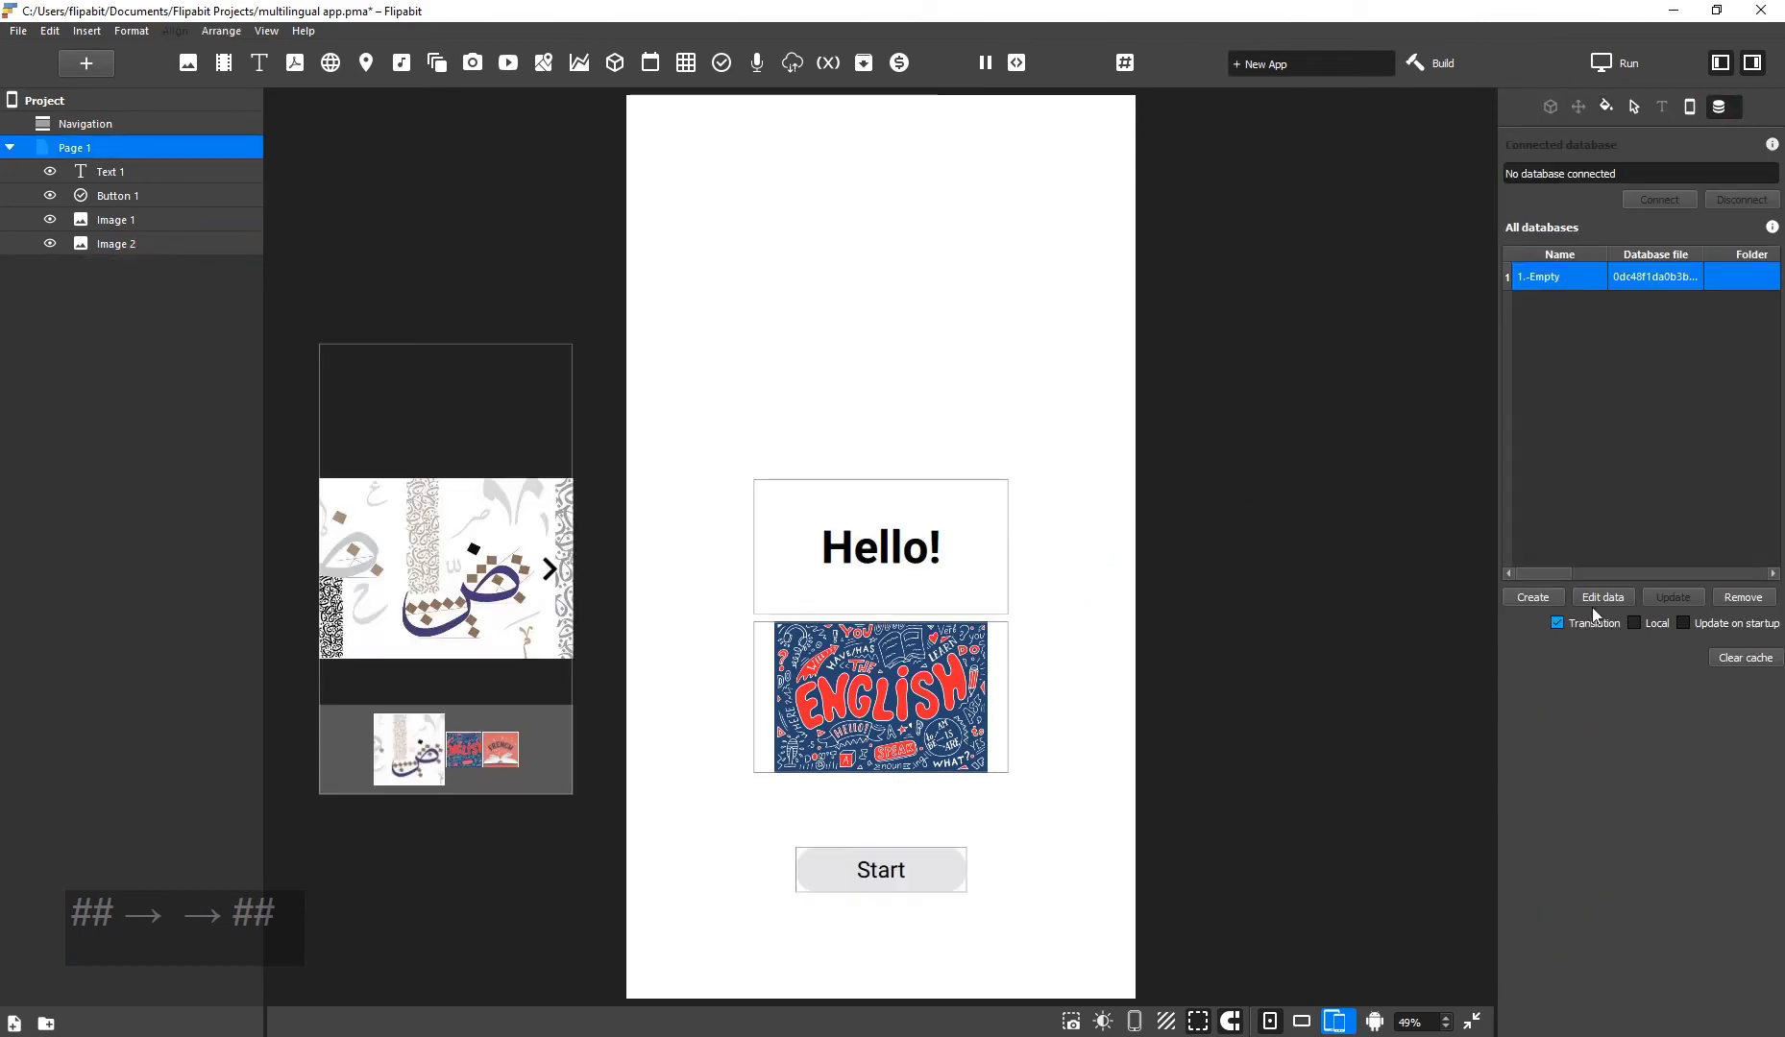
Open Edit data on the translation database.
click(1600, 597)
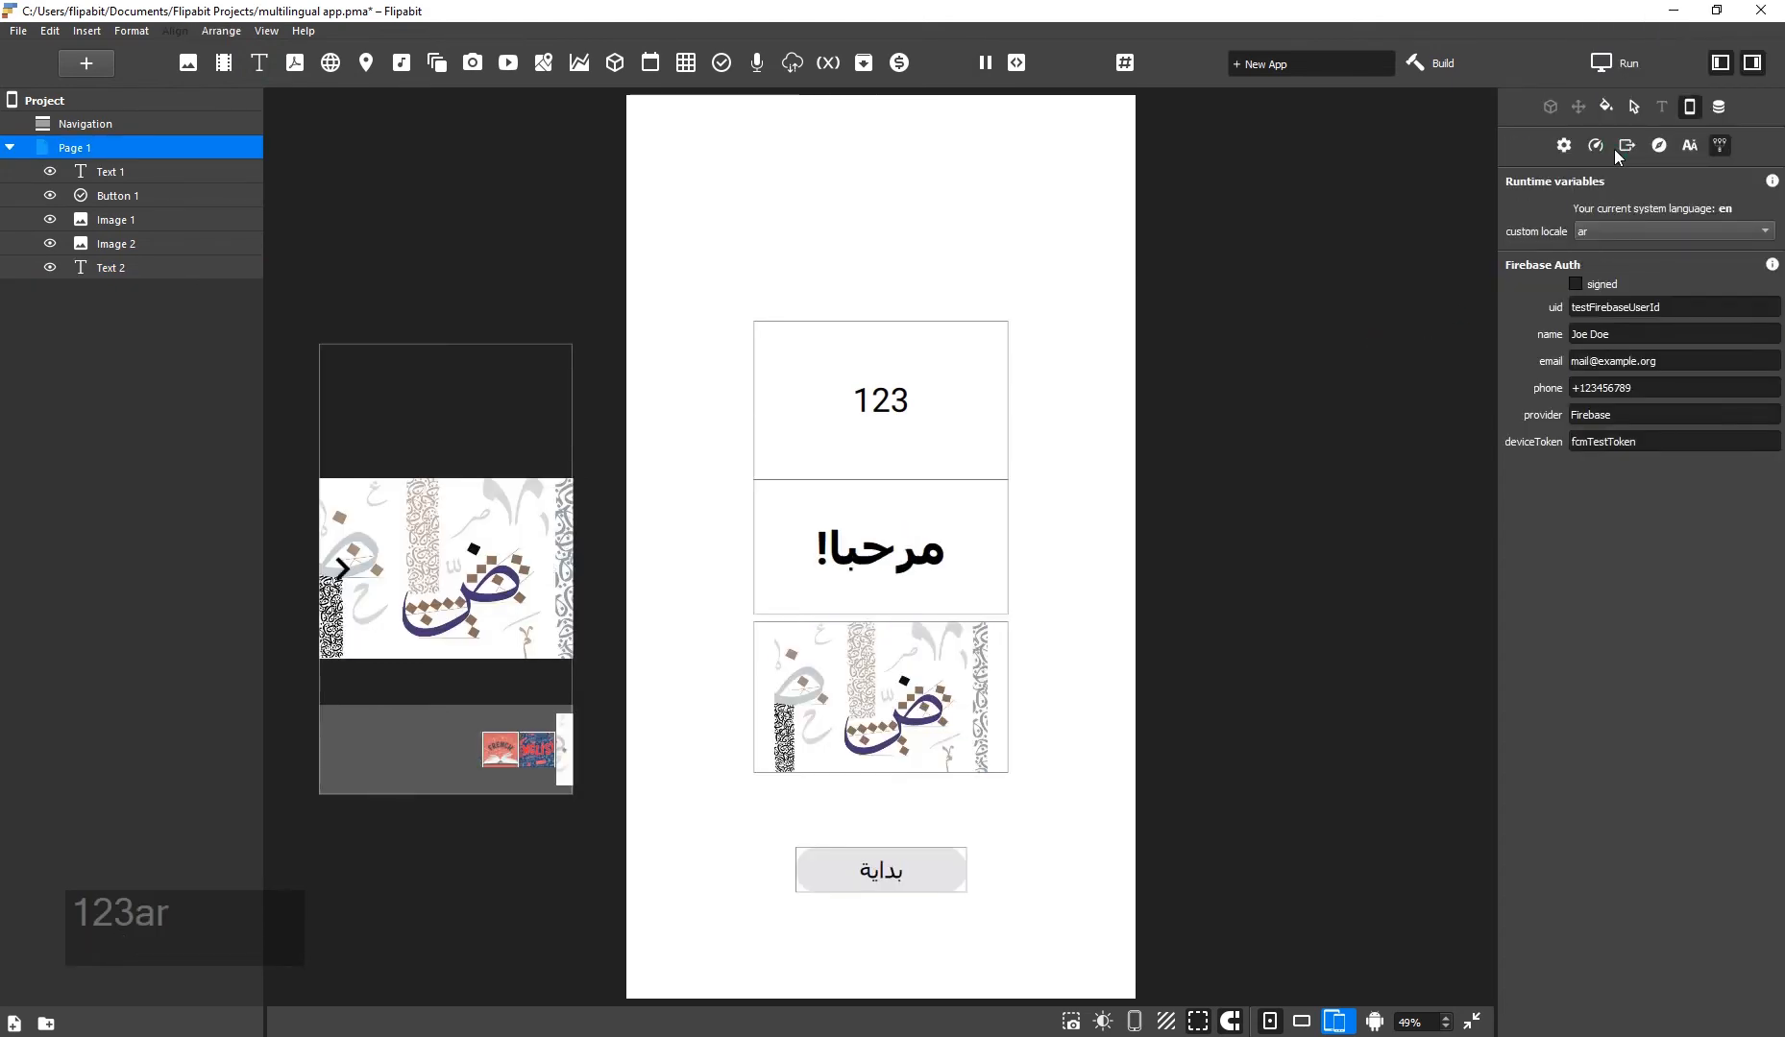
mouse_move(1606, 106)
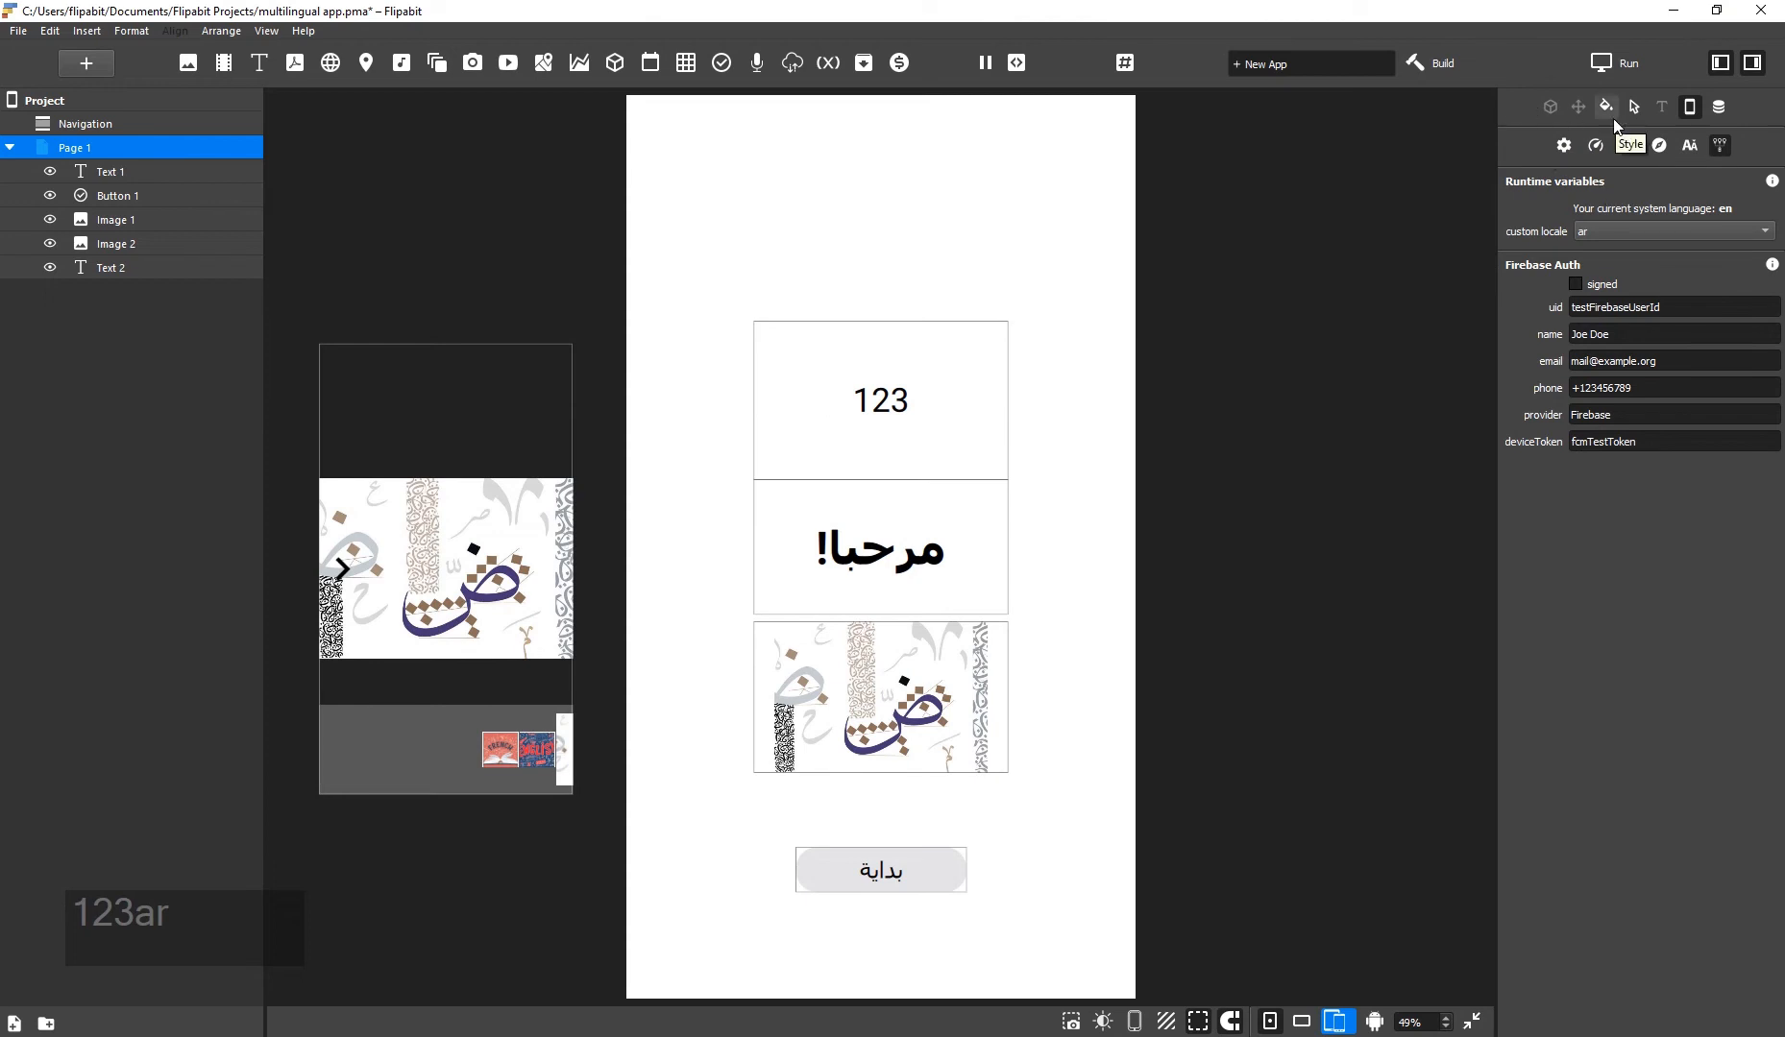
Enable Localize numbers on Text 2 so 123 renders in Bengali digits.
click(880, 400)
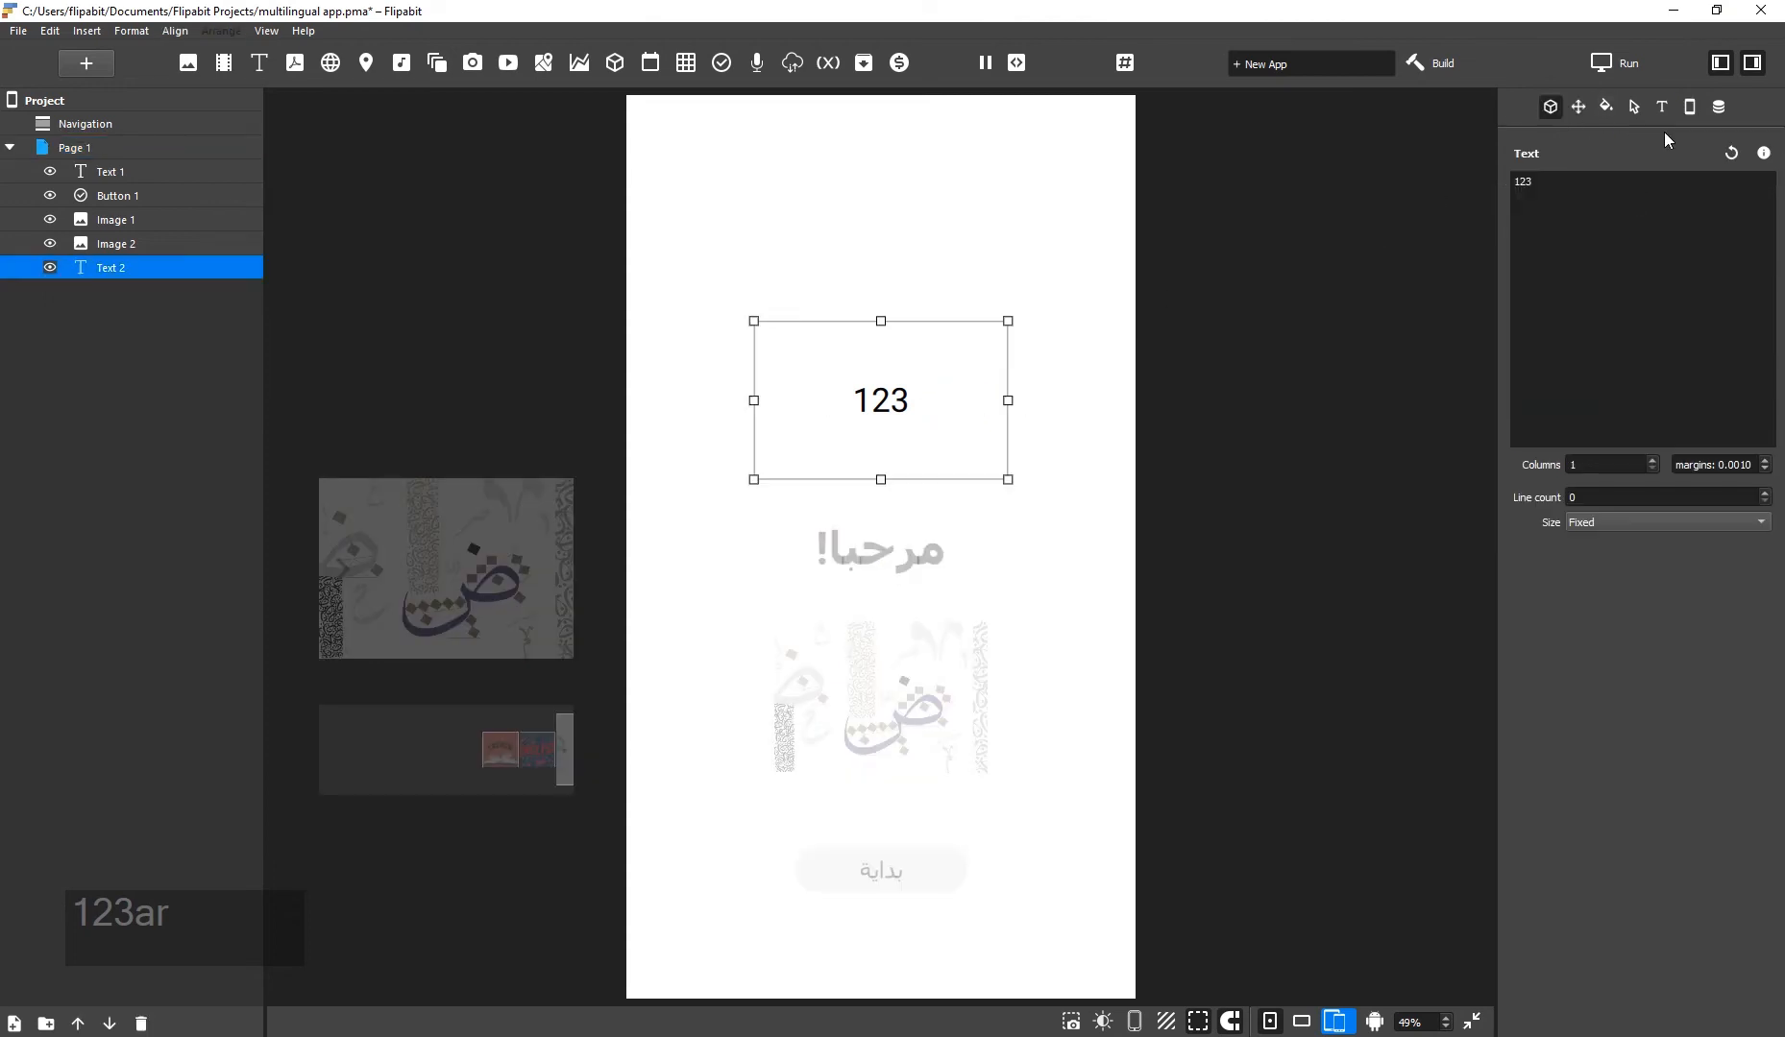
click(1633, 106)
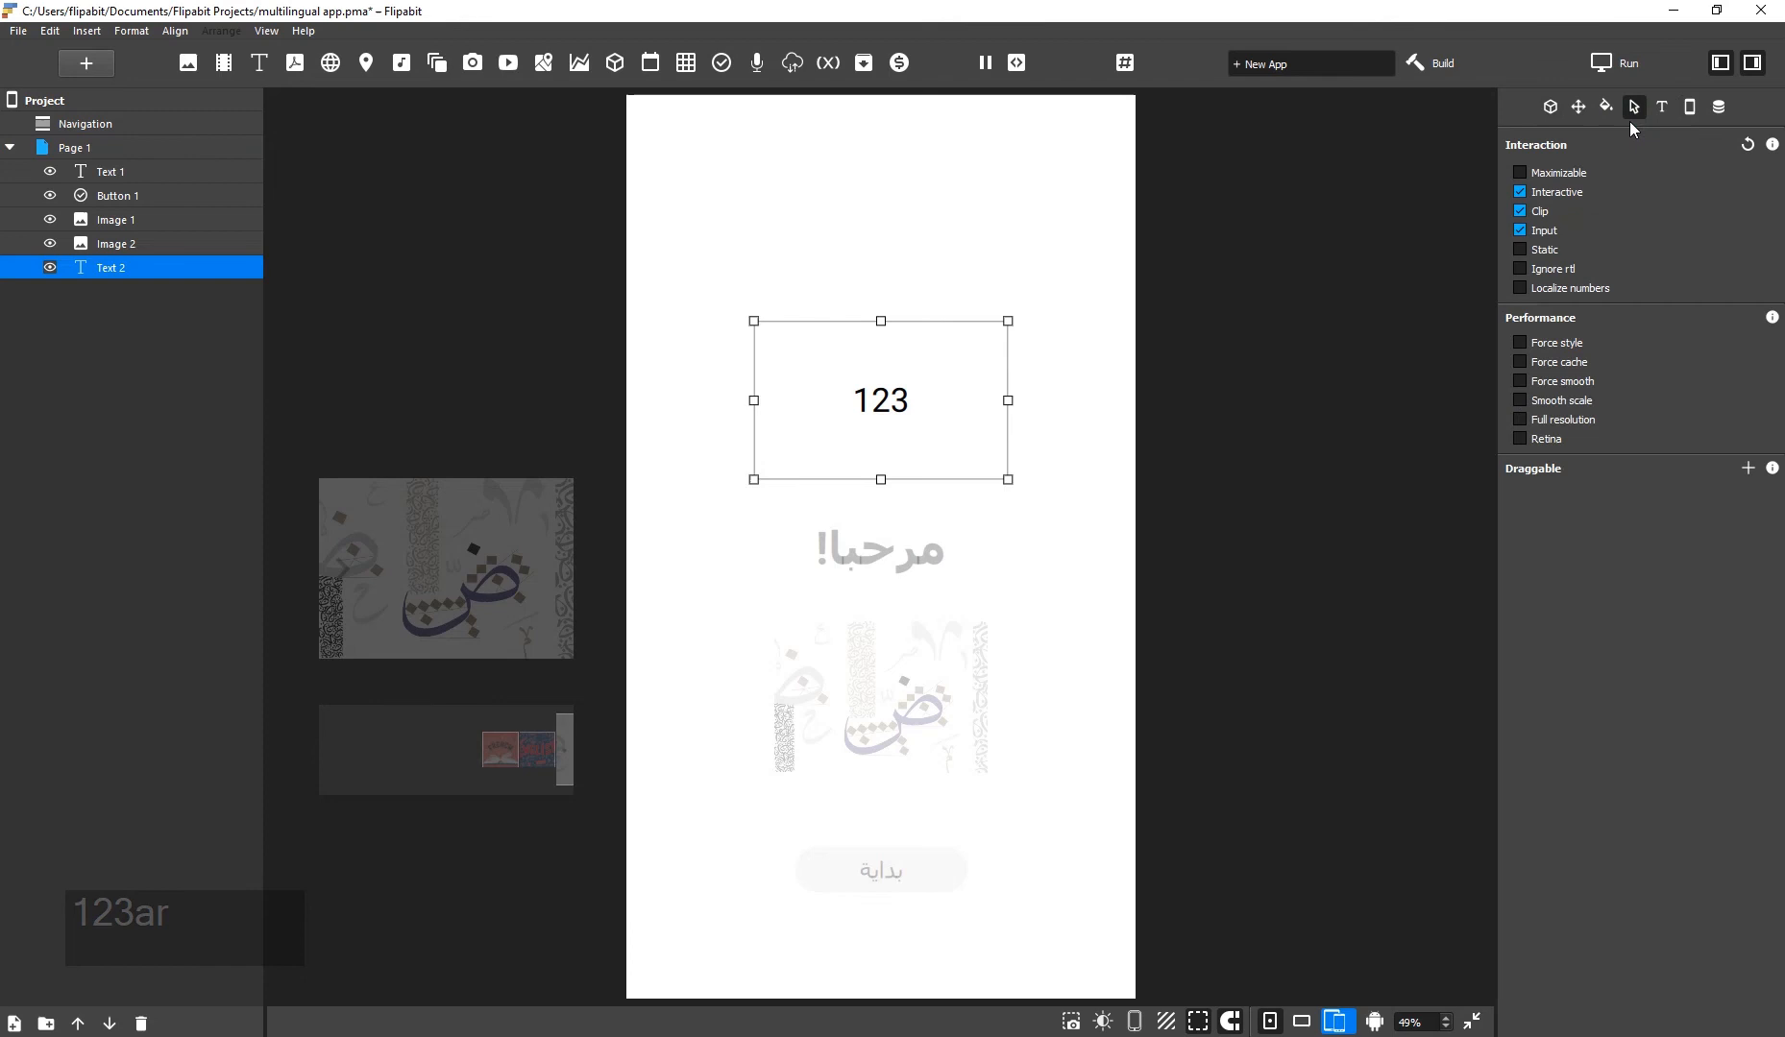
click(1522, 288)
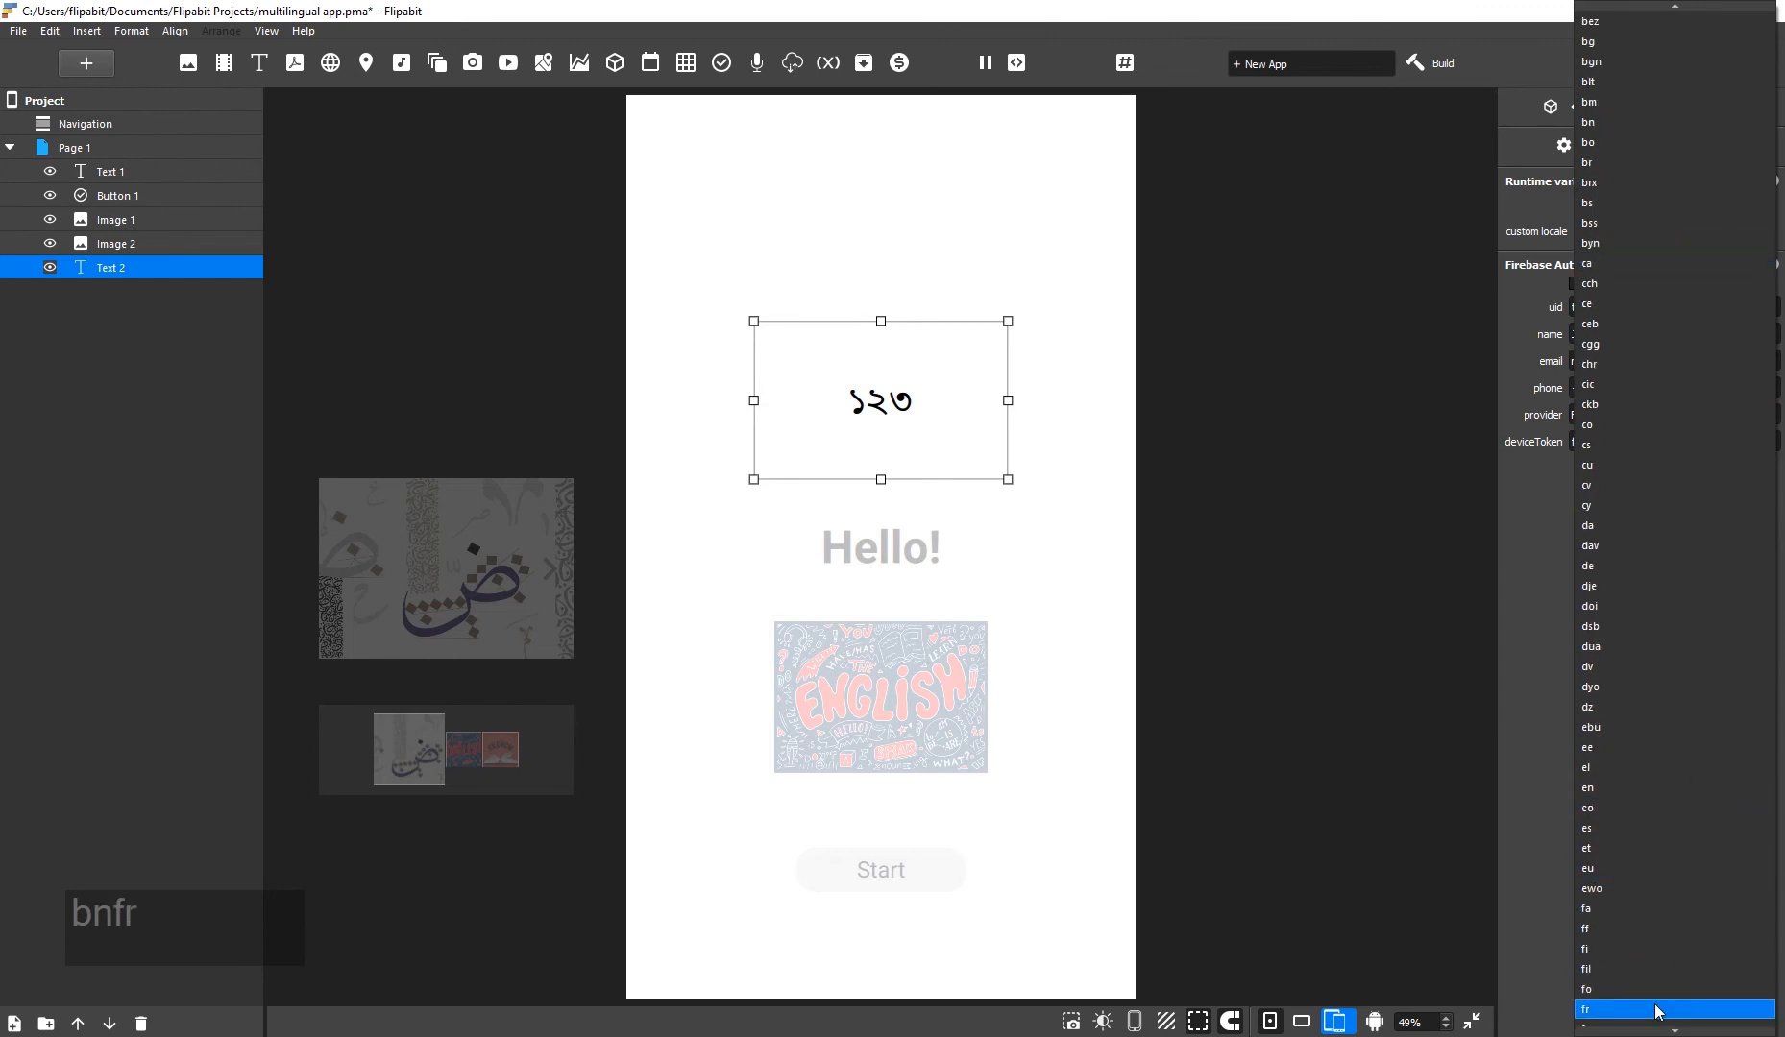
Set the custom locale to fr and deselect to view Bonjour!, the French logo and Commencer.
click(1585, 1008)
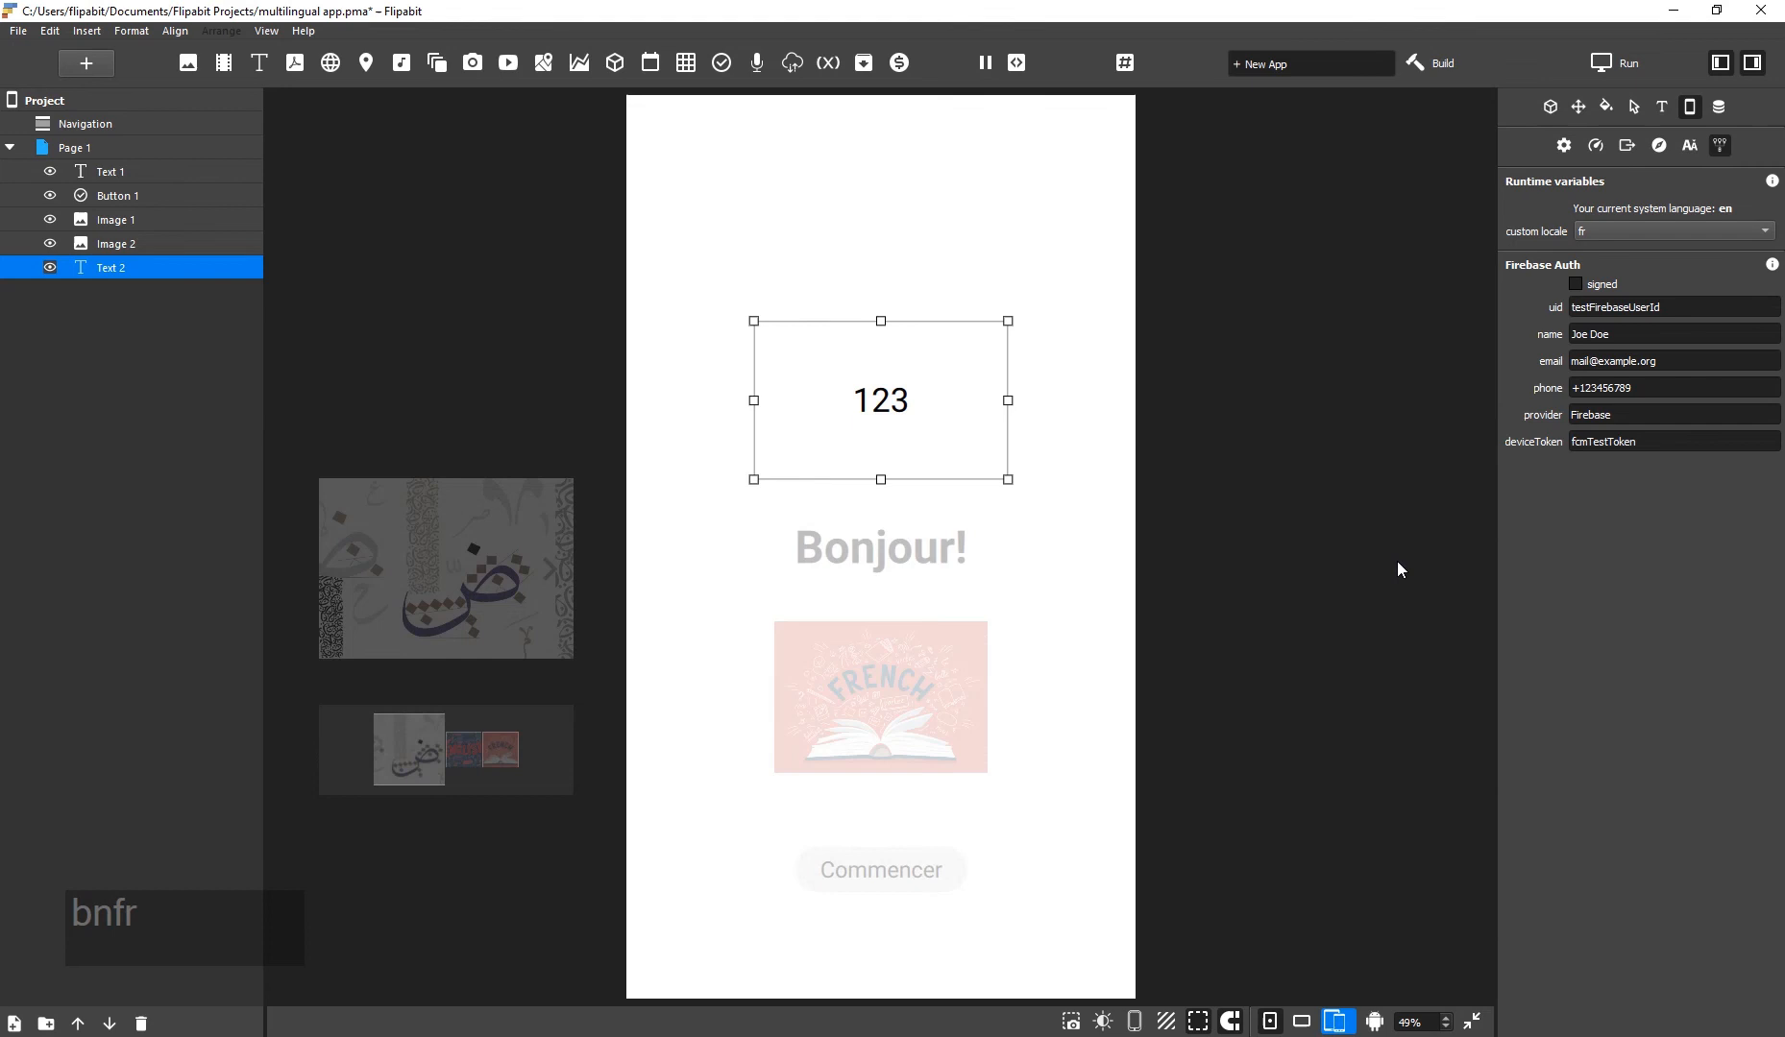
click(75, 146)
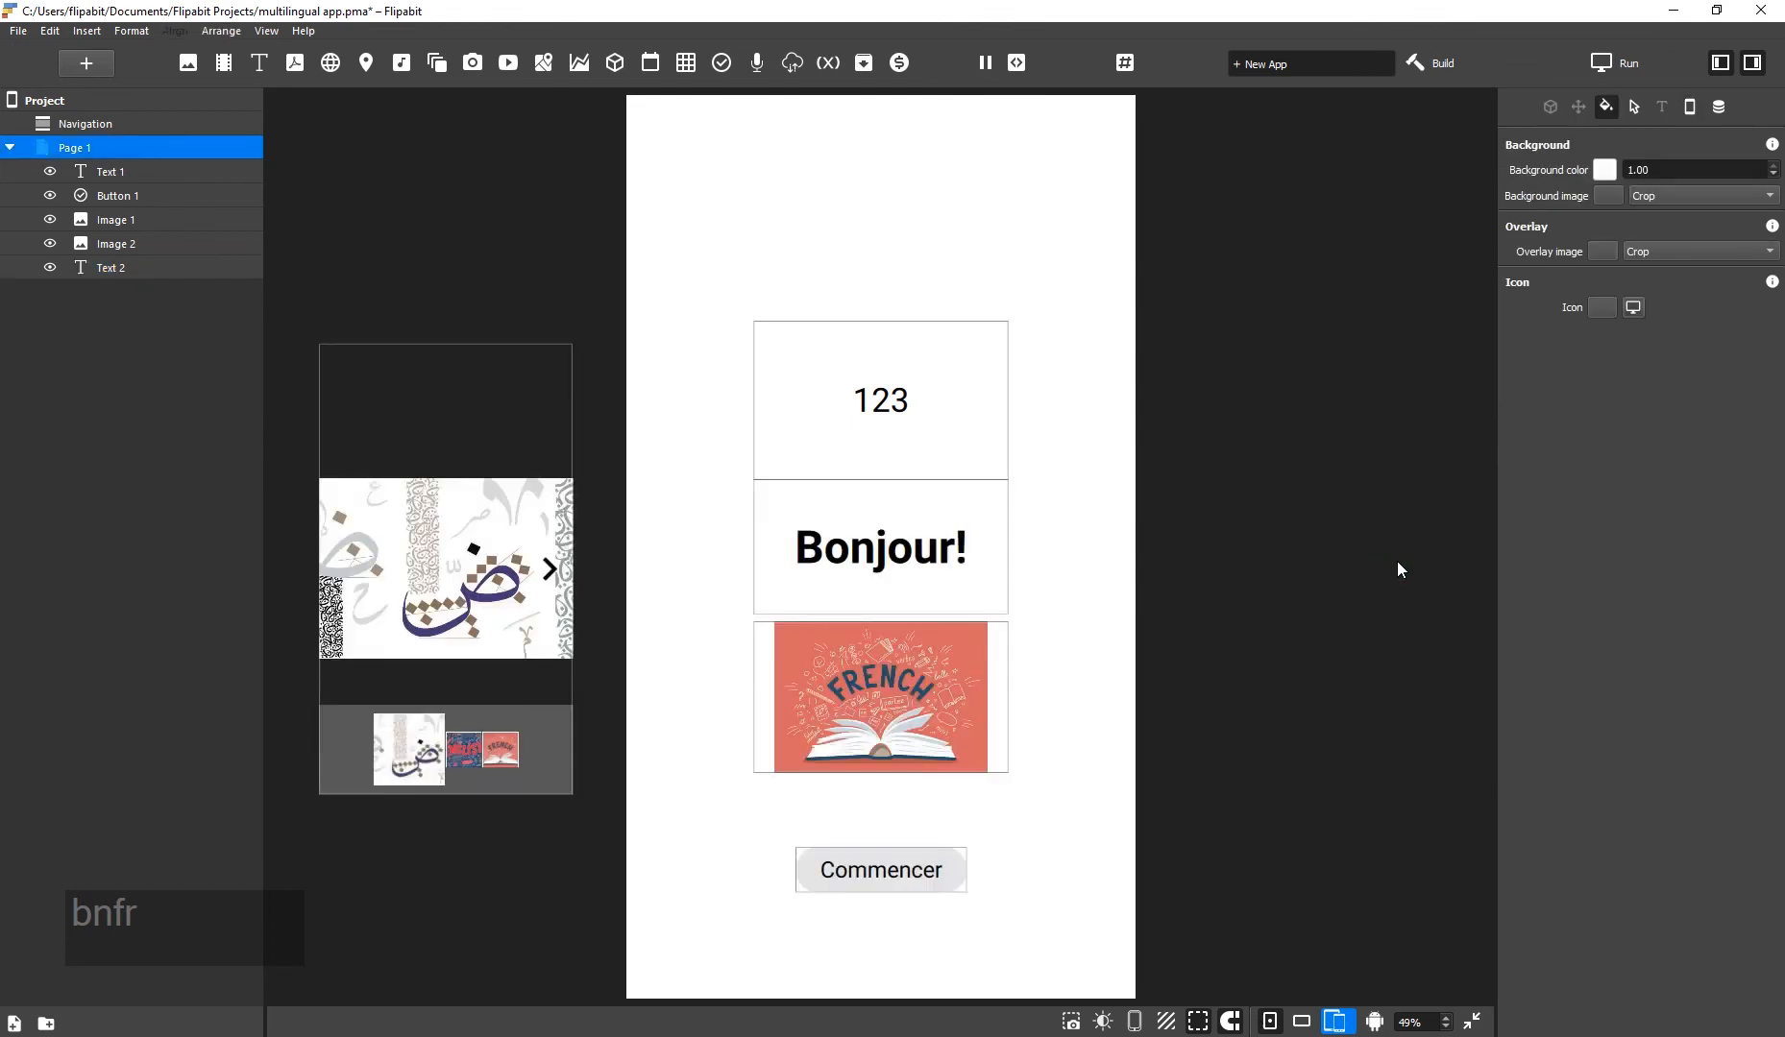
mouse_move(1376, 528)
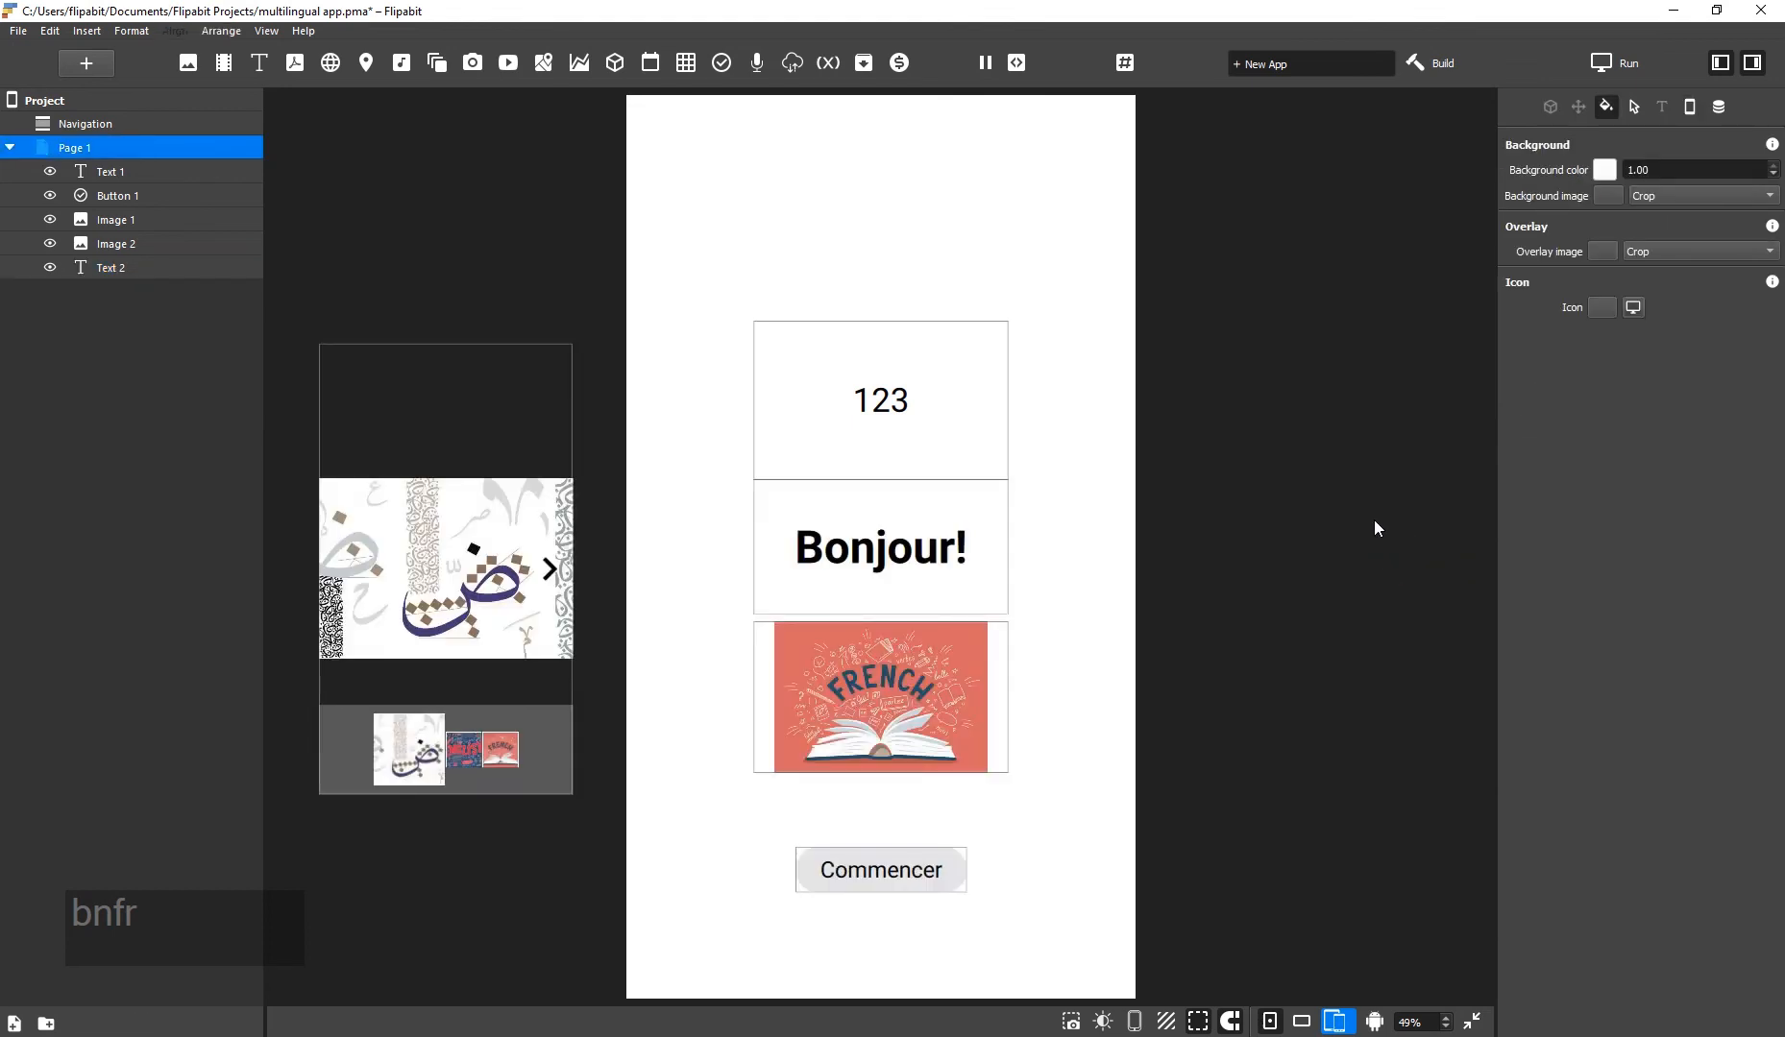
mouse_move(747, 214)
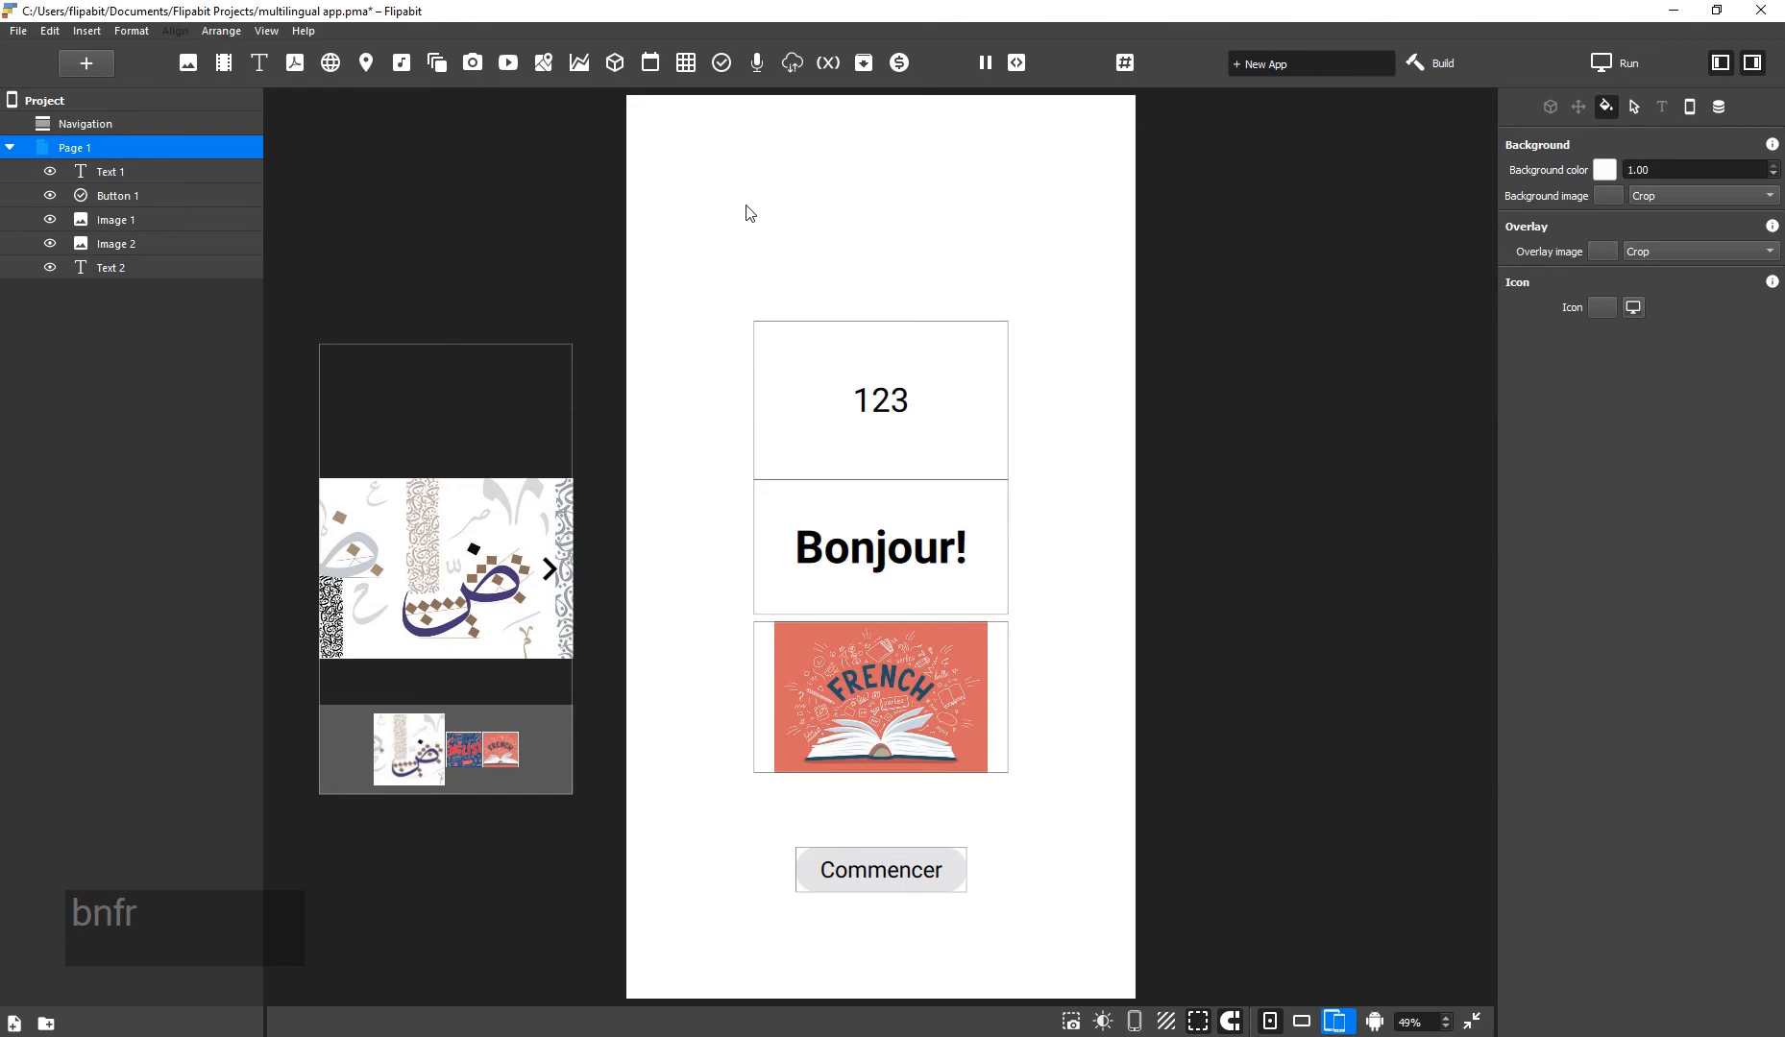
mouse_move(625, 144)
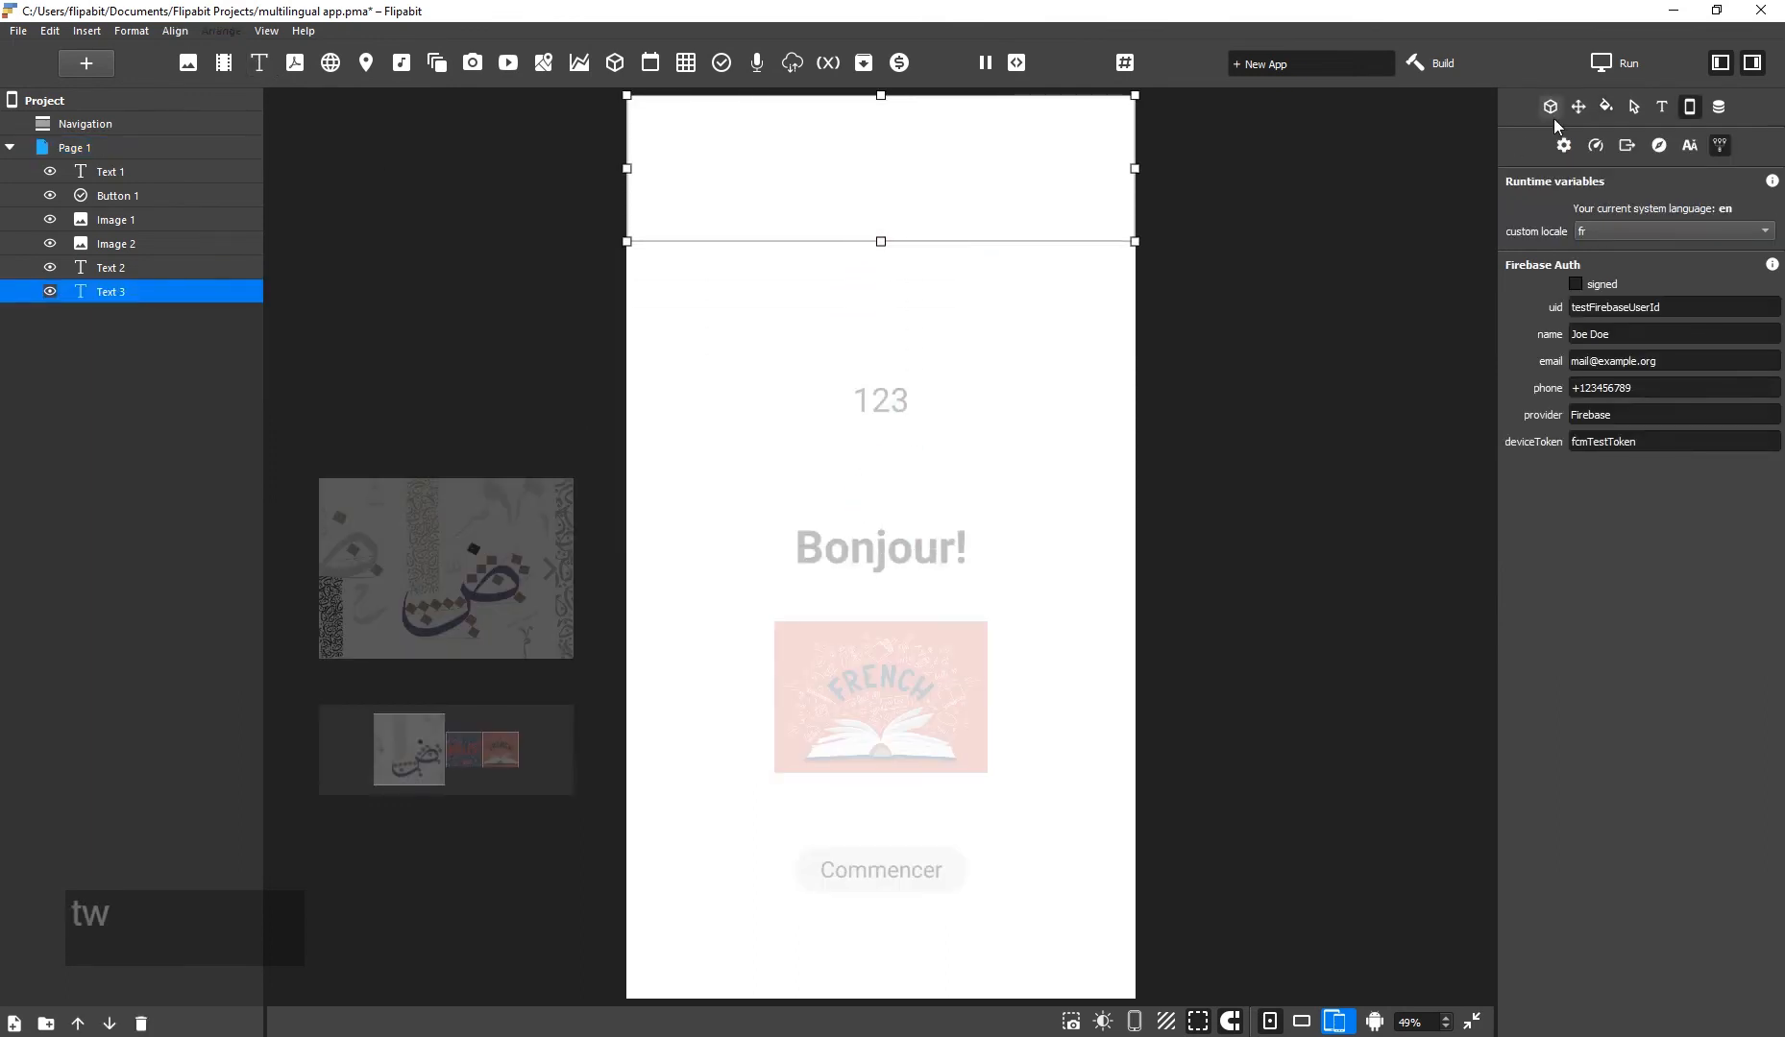
Apply the Large Title system font to the Page title text and restore the English preview.
click(1660, 106)
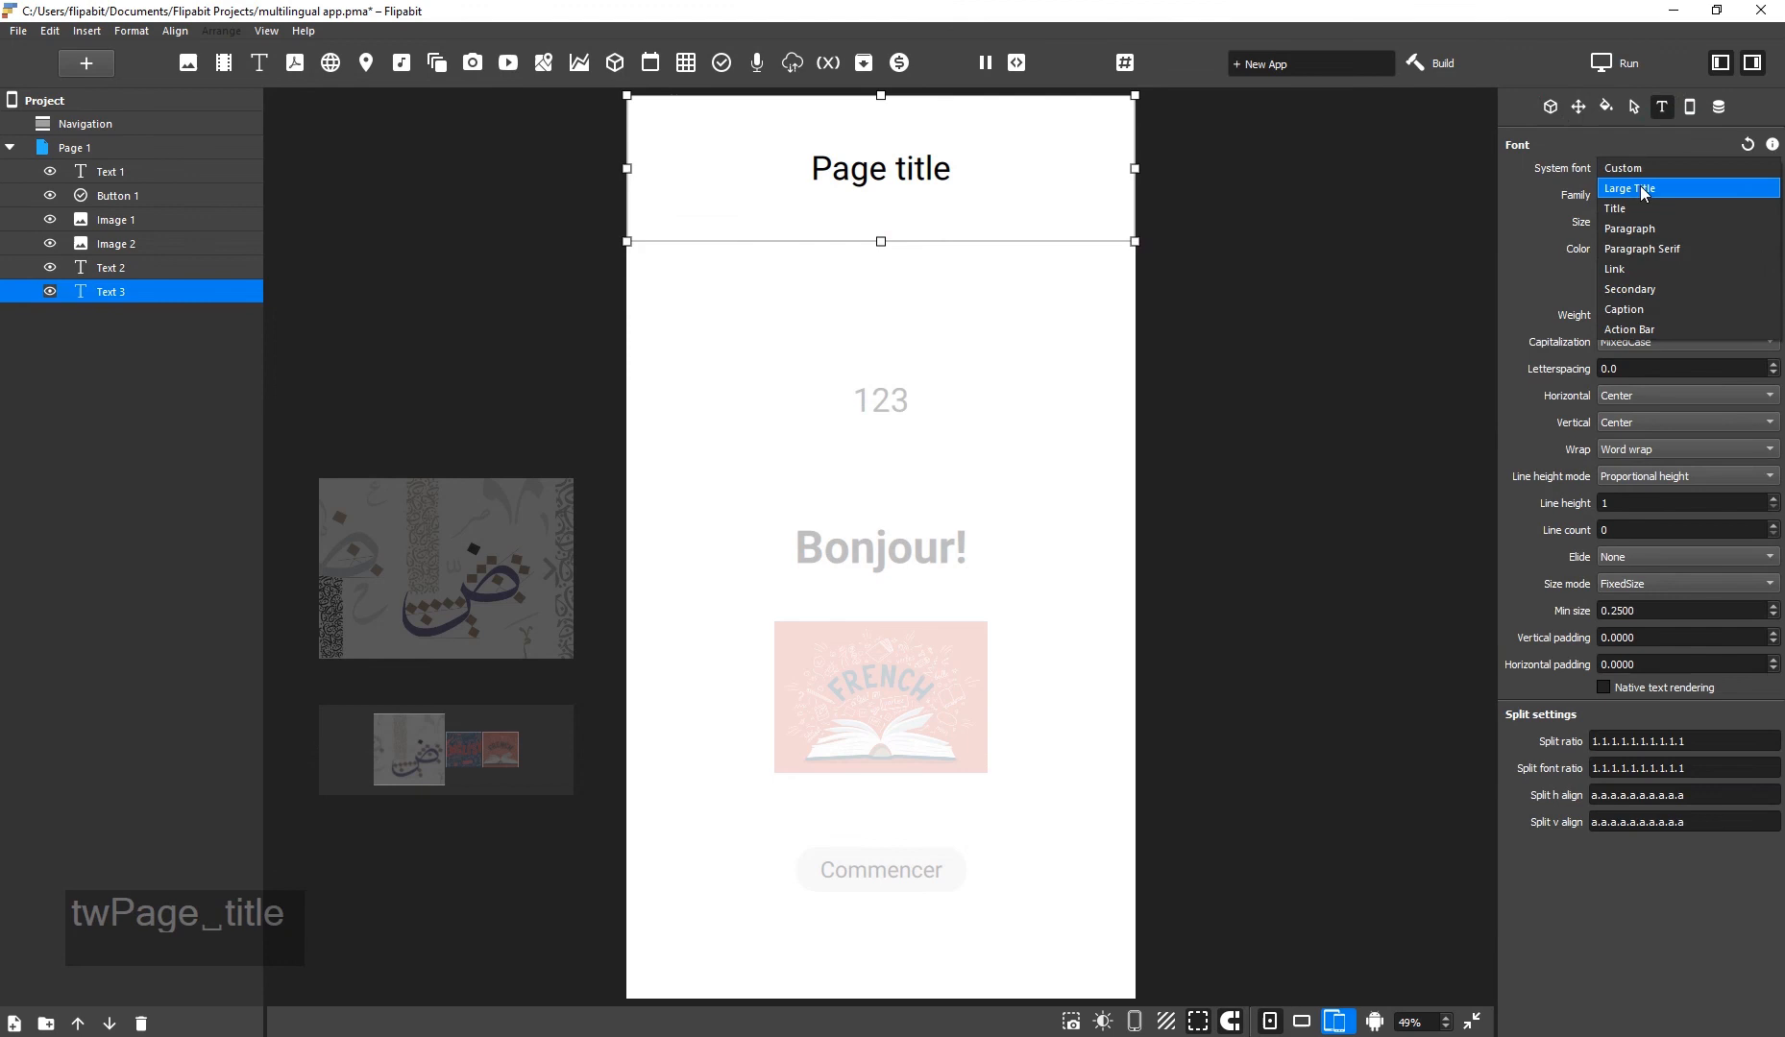
click(1630, 188)
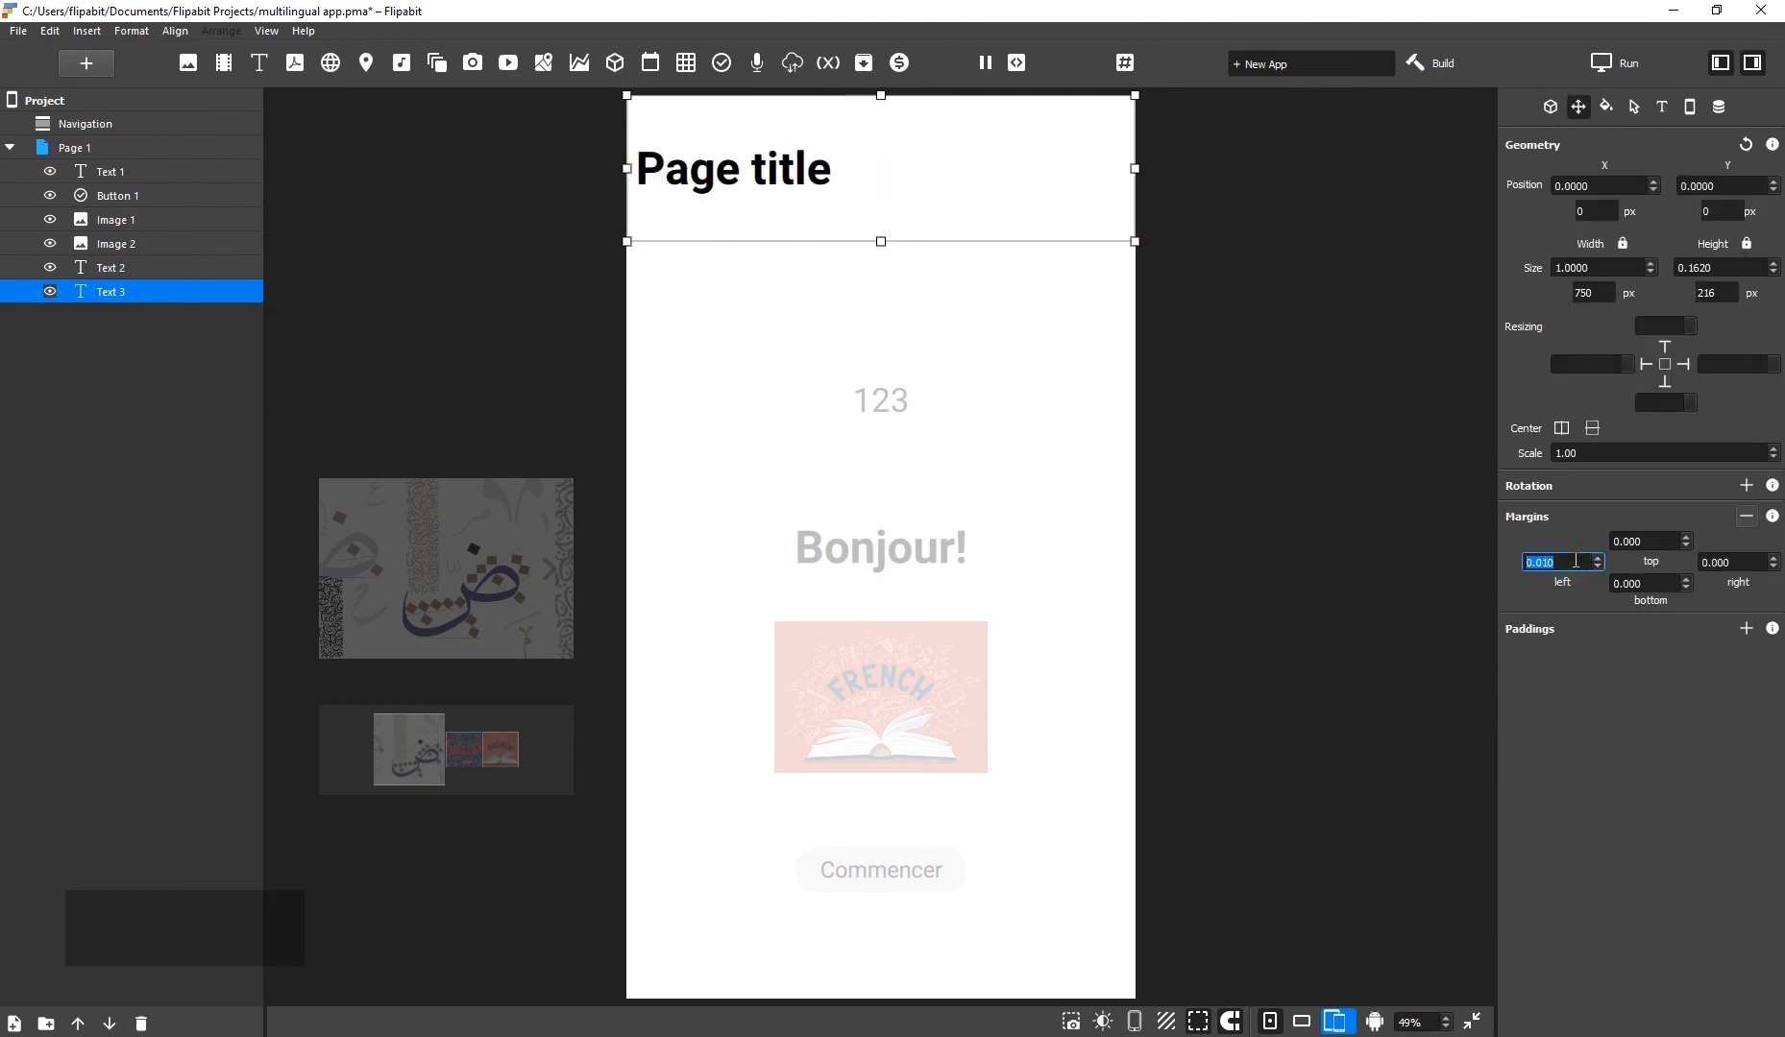
click(73, 146)
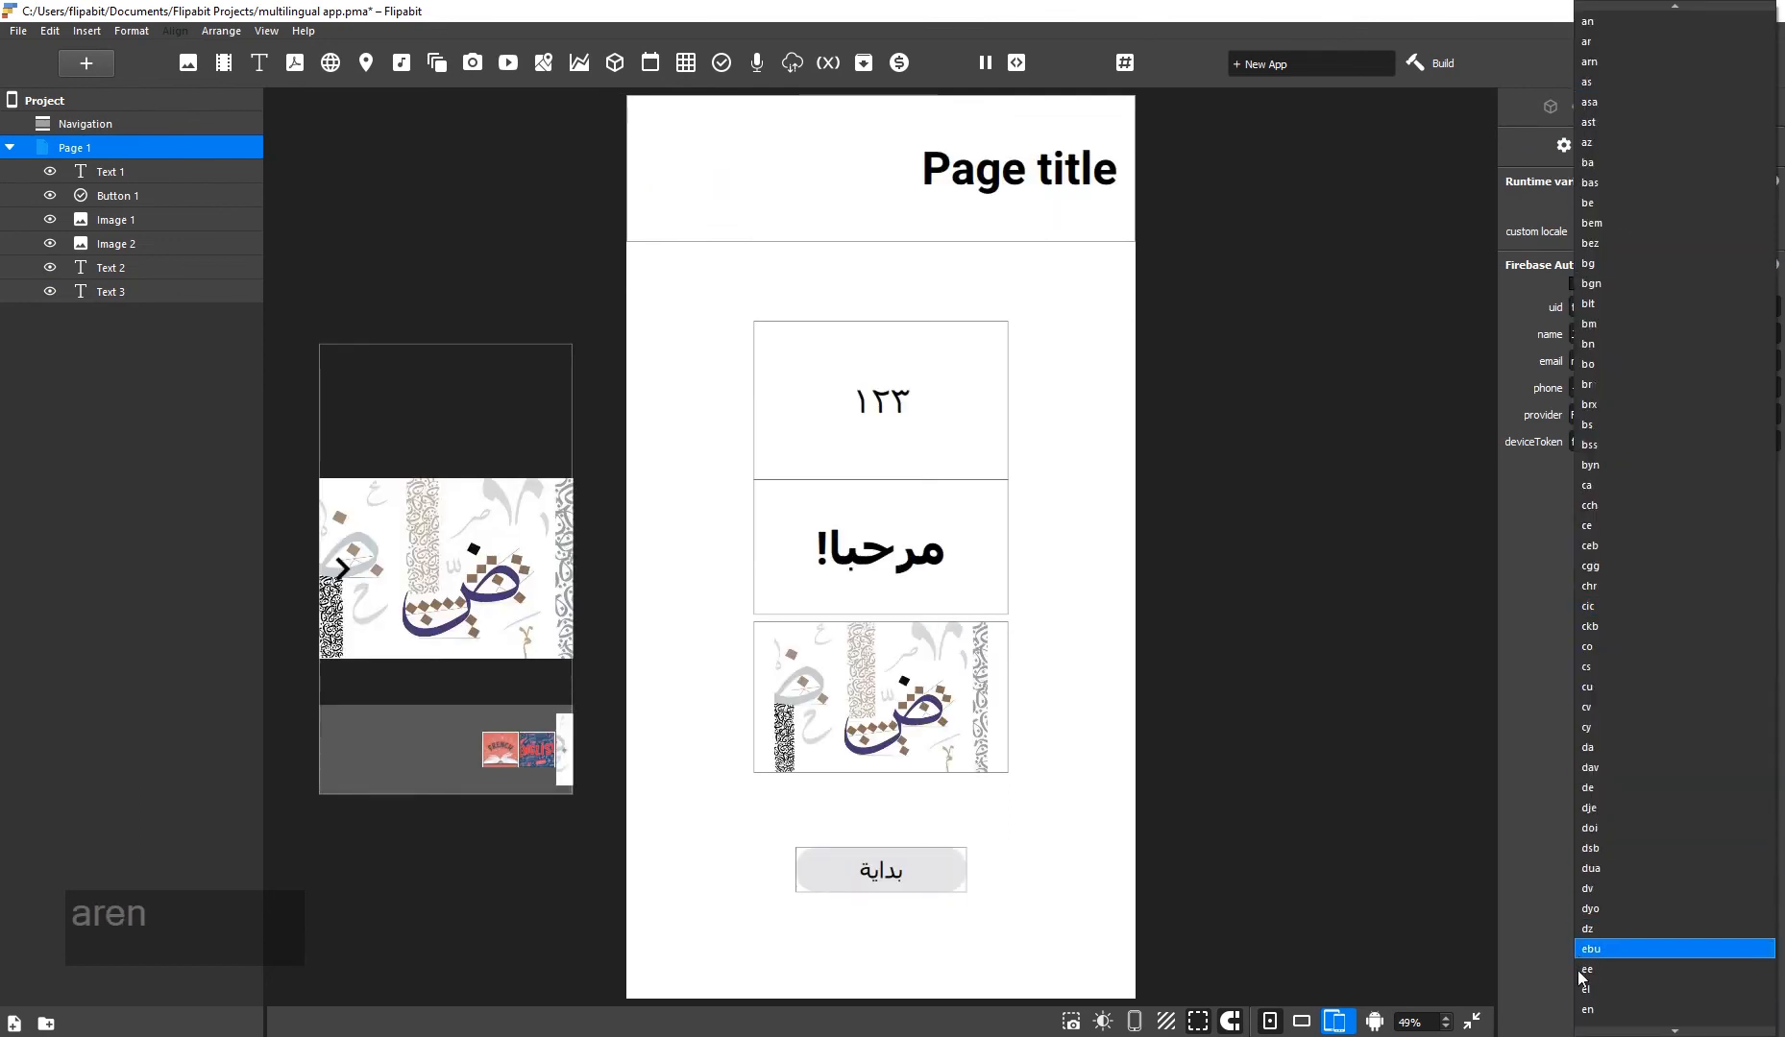
click(723, 64)
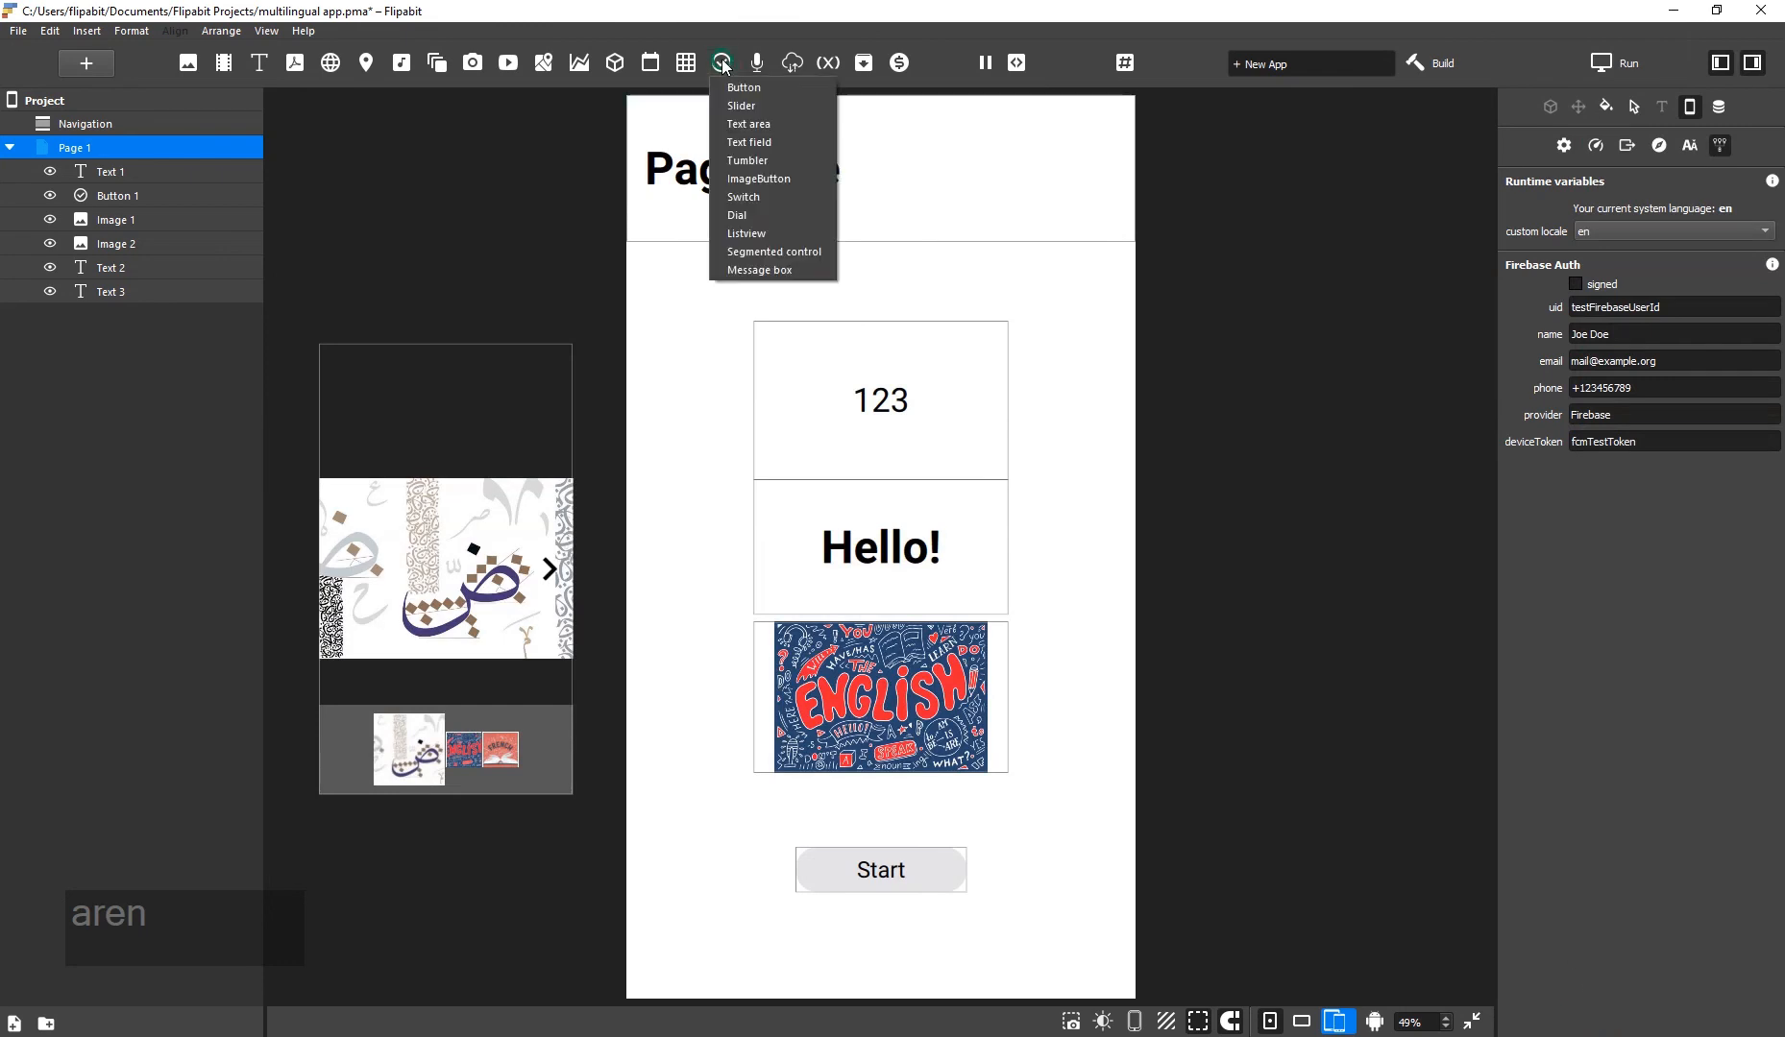
Insert a Listview with Item 1–3 below the title.
click(745, 234)
text(ar)
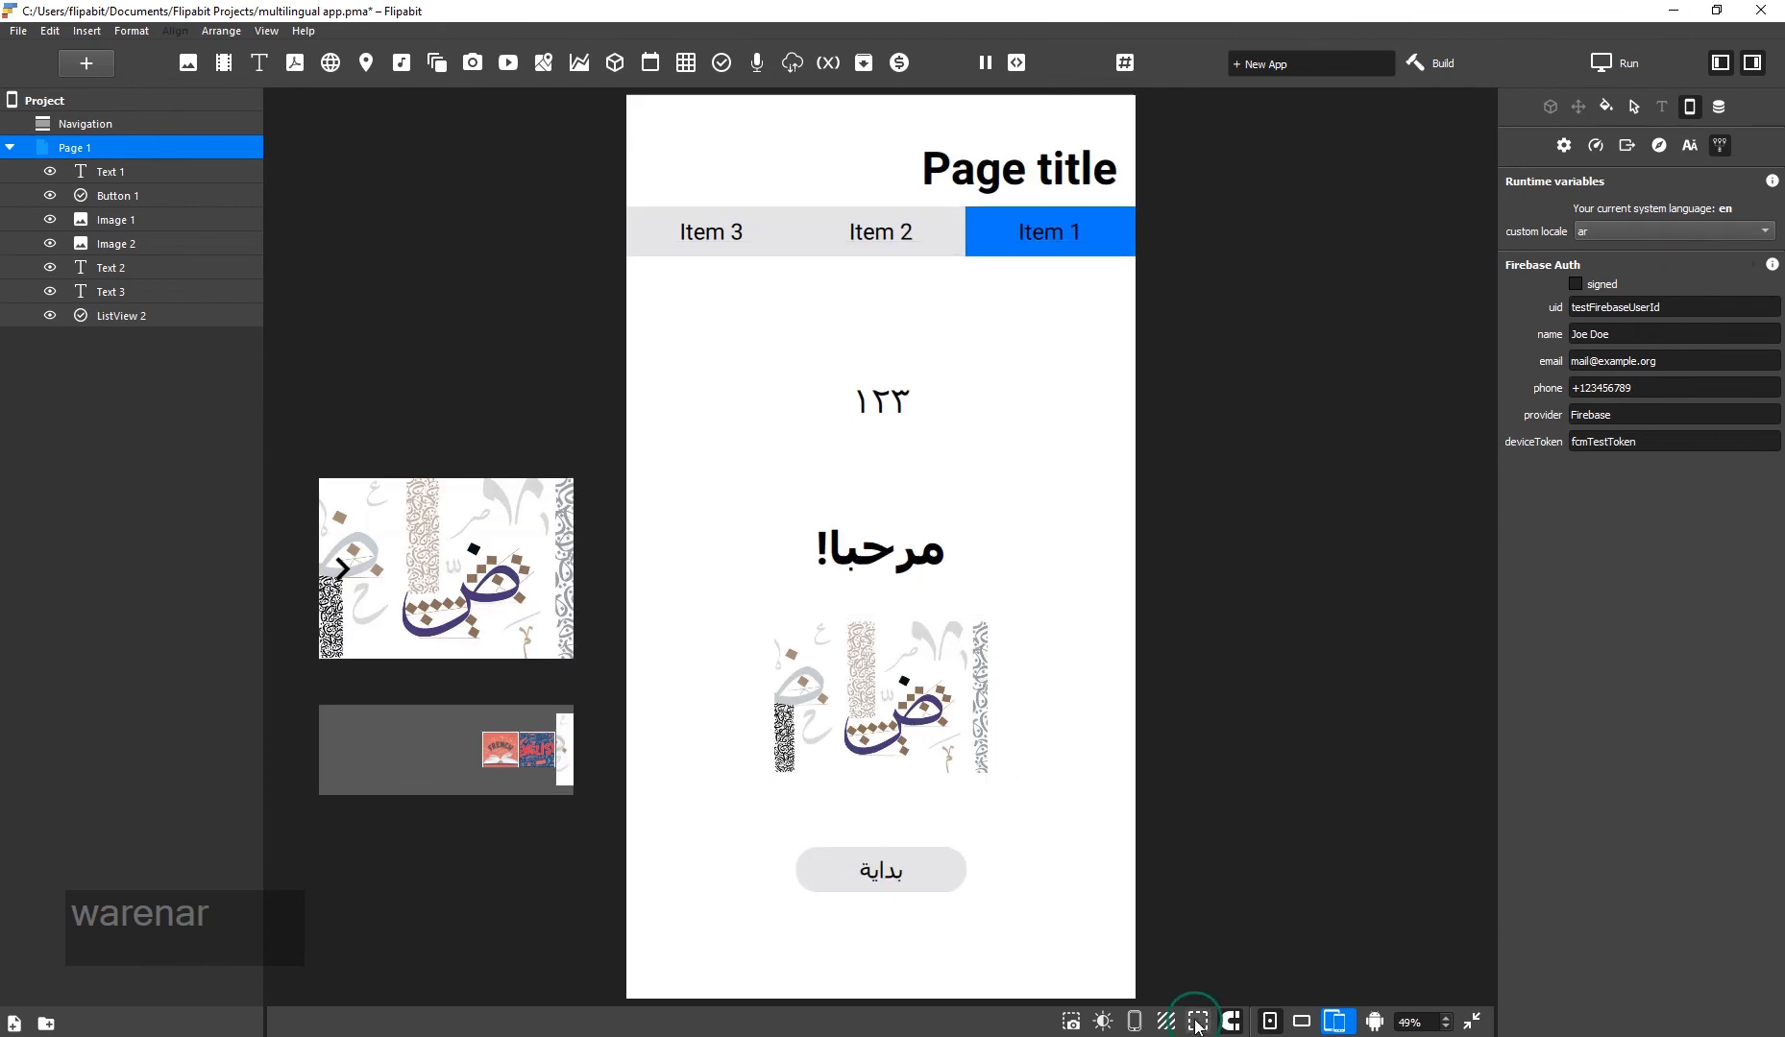
mouse_move(1382, 440)
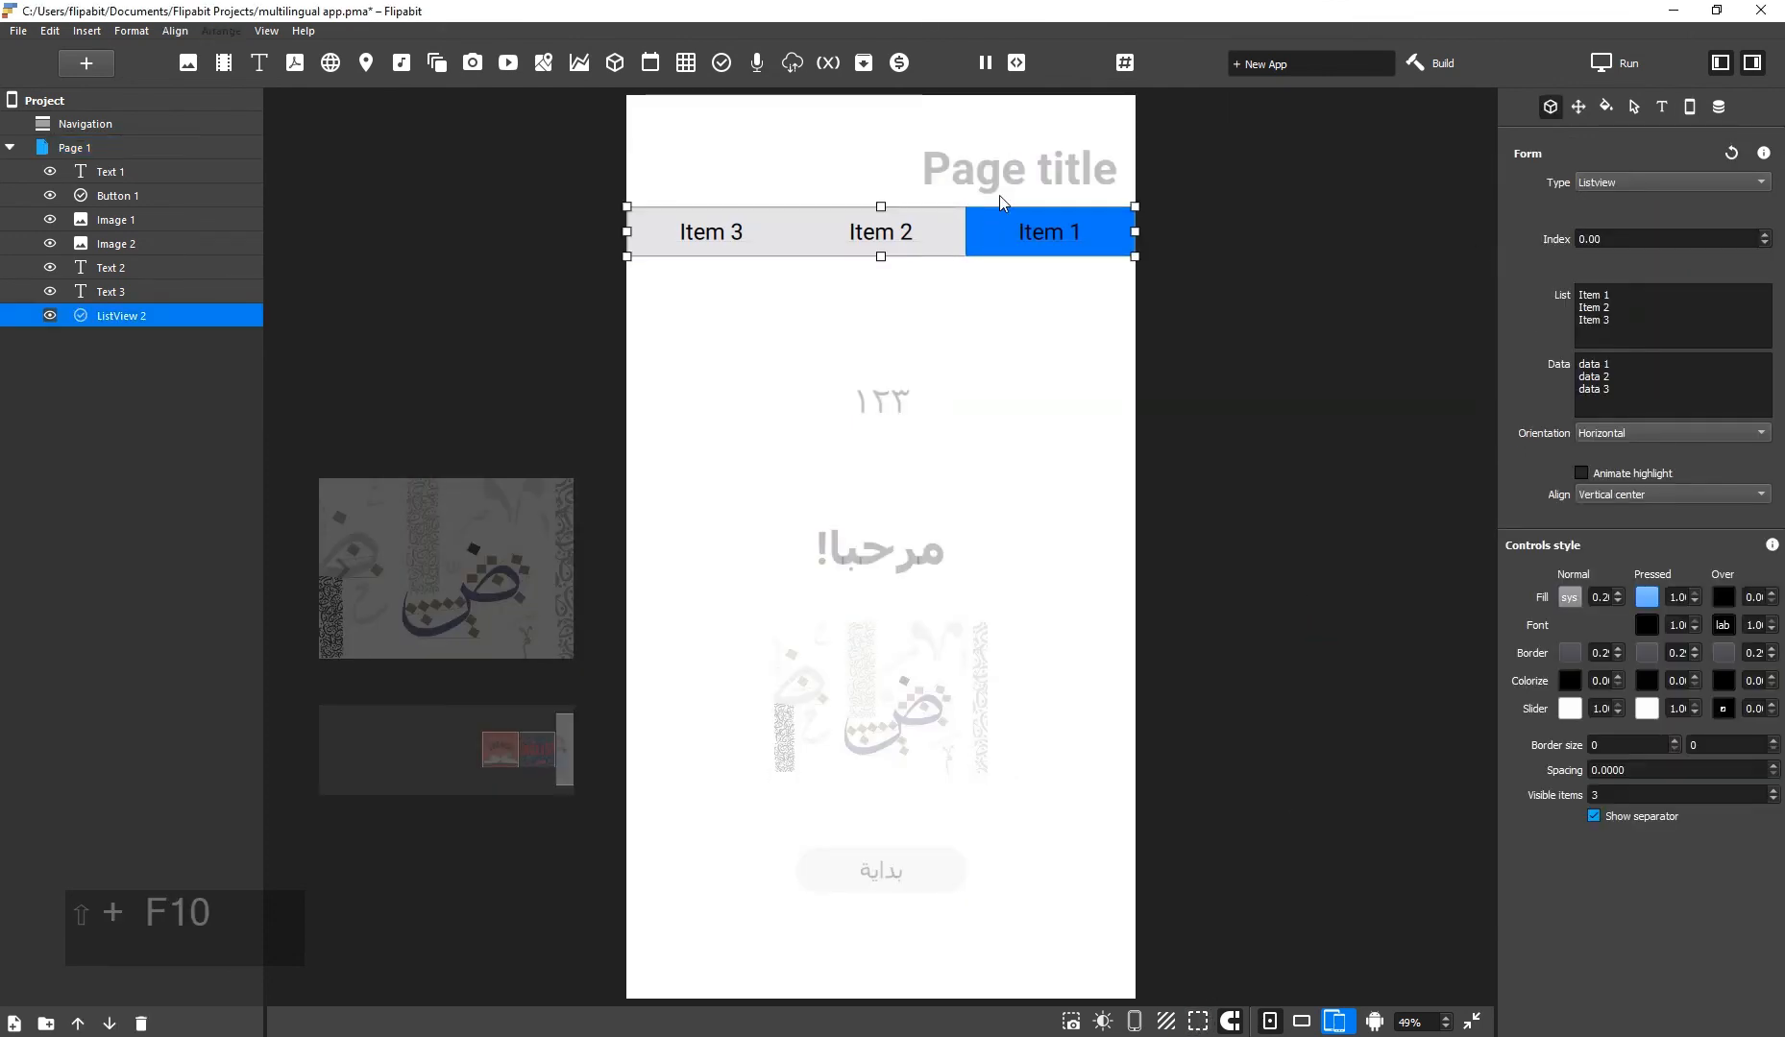
click(110, 292)
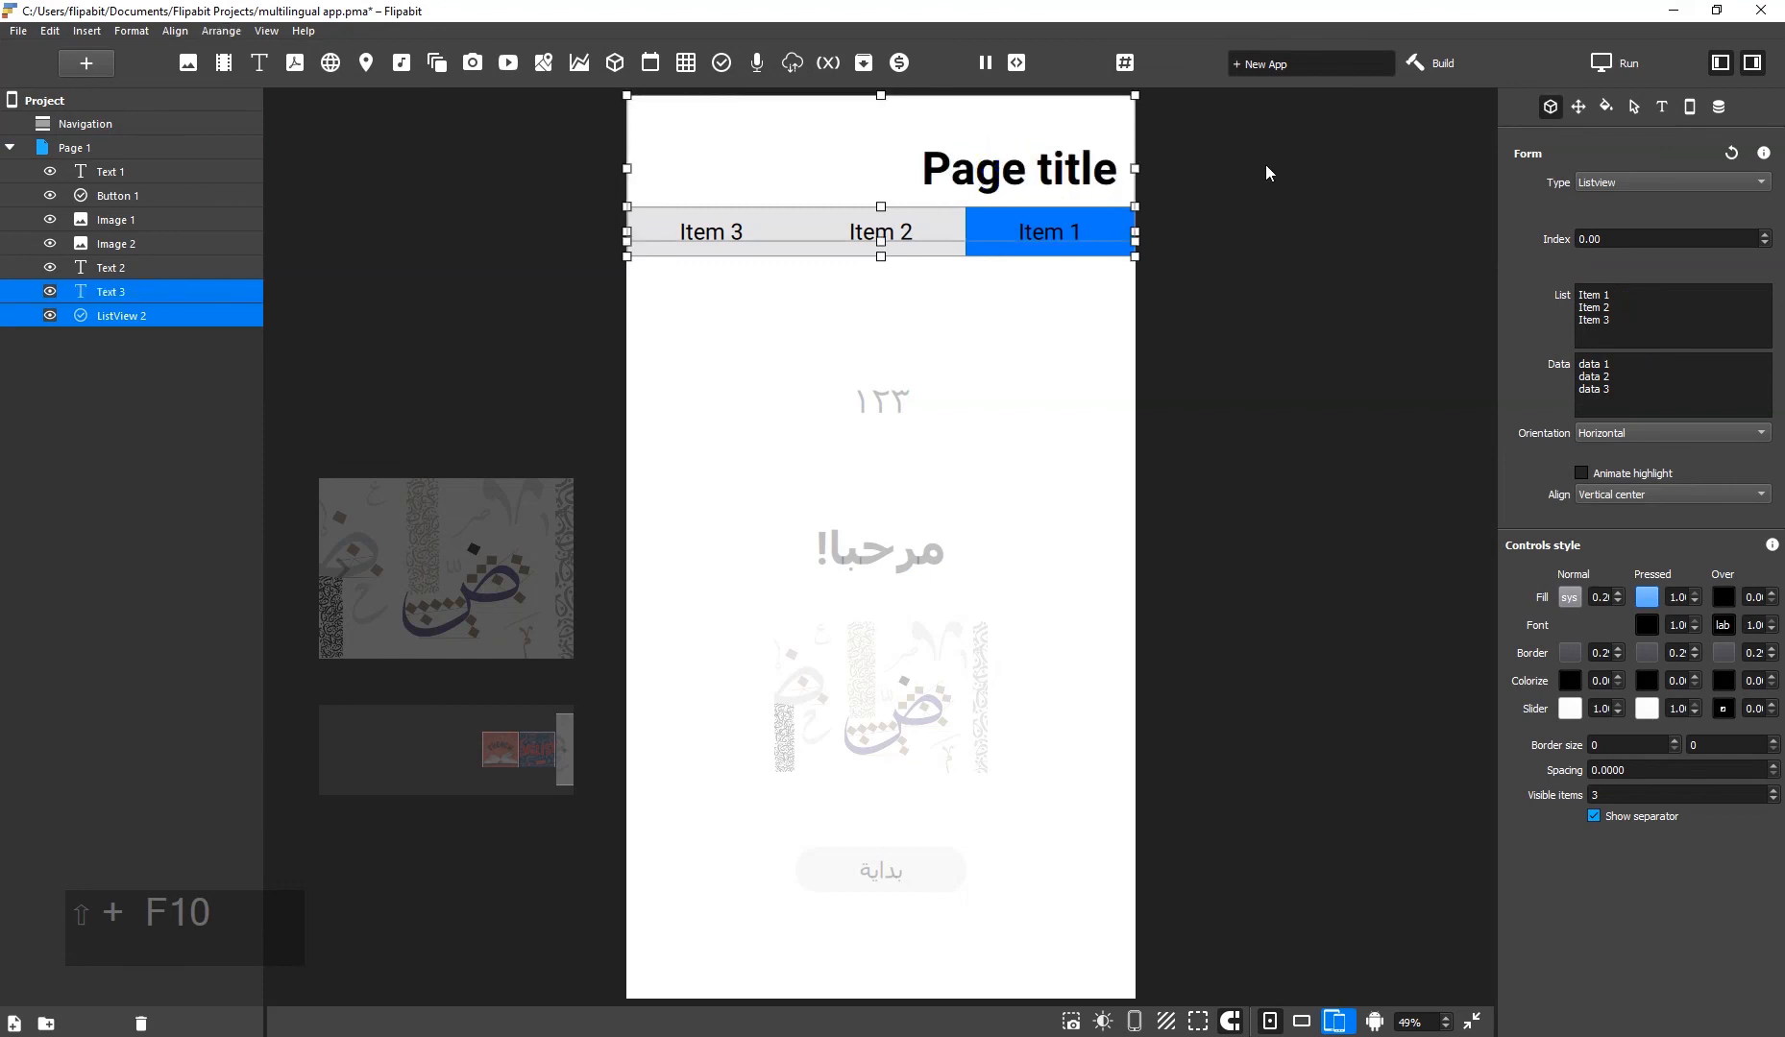